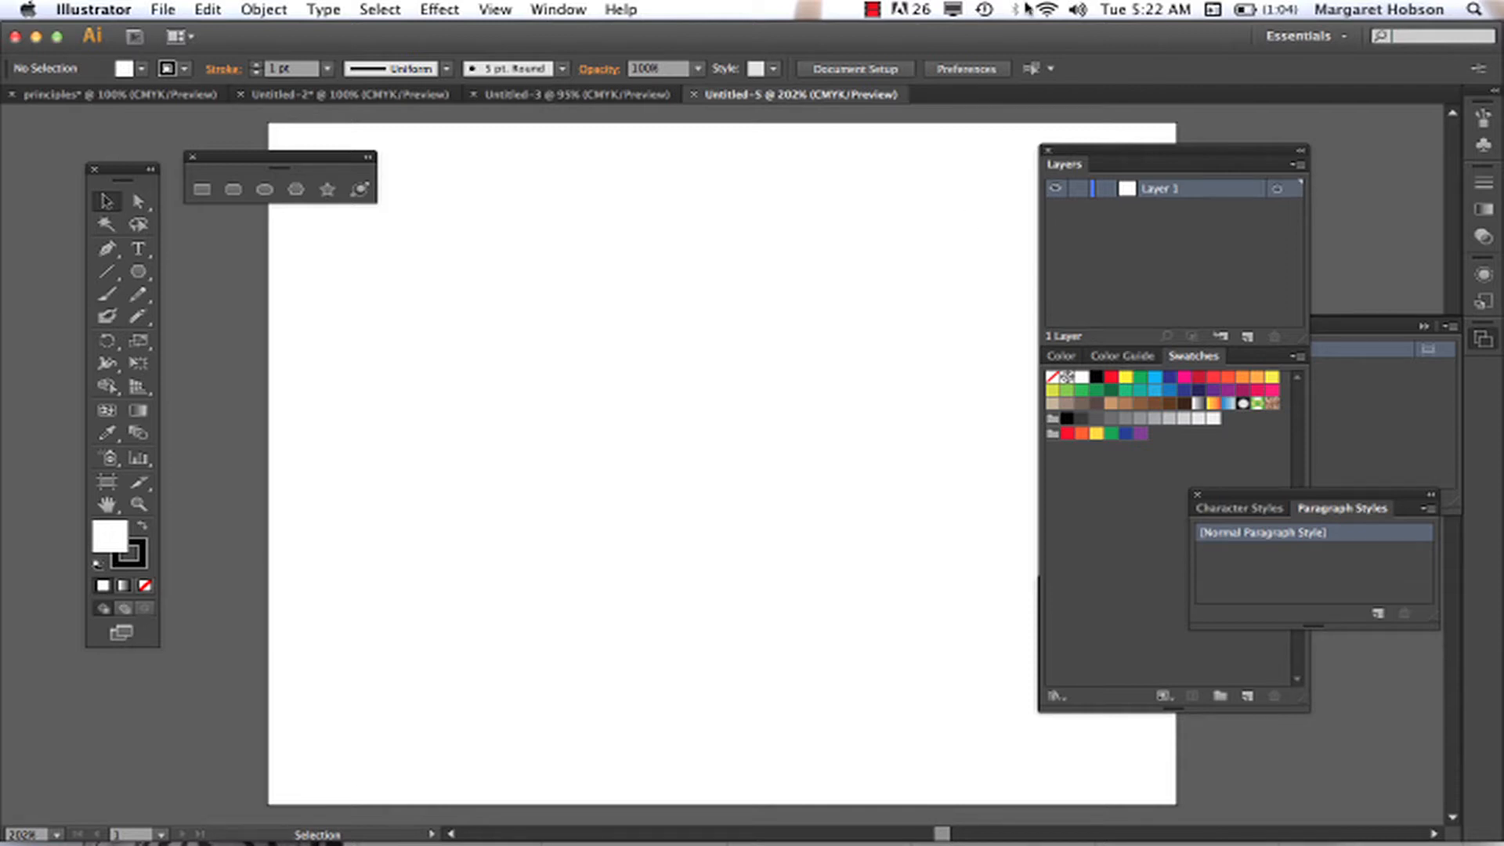
# - Show the Symbols panel and close the floating swatch library panel
pyautogui.click(557, 10)
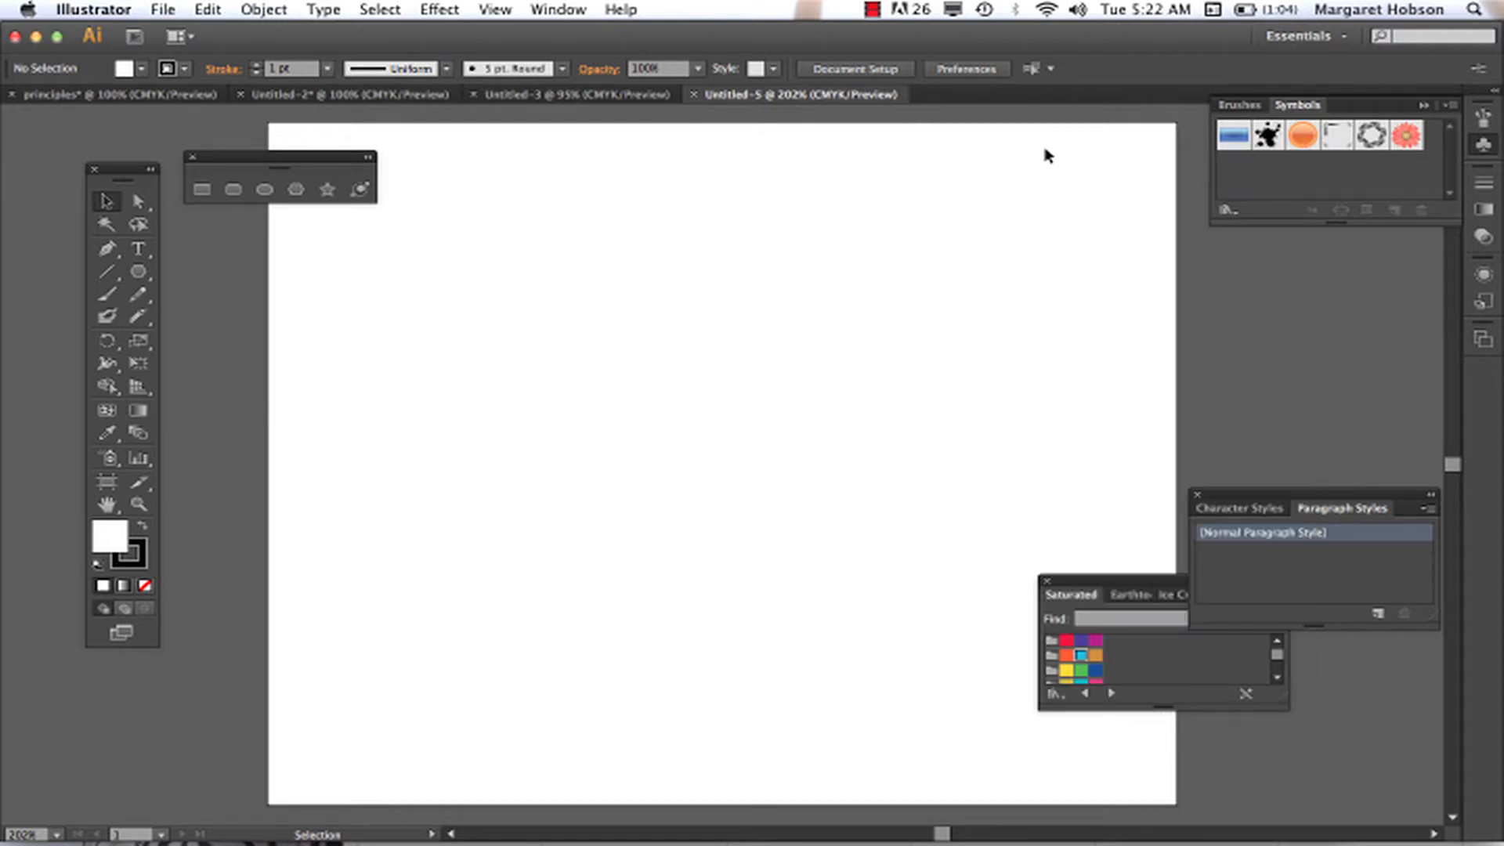
pyautogui.moveTo(1045, 595)
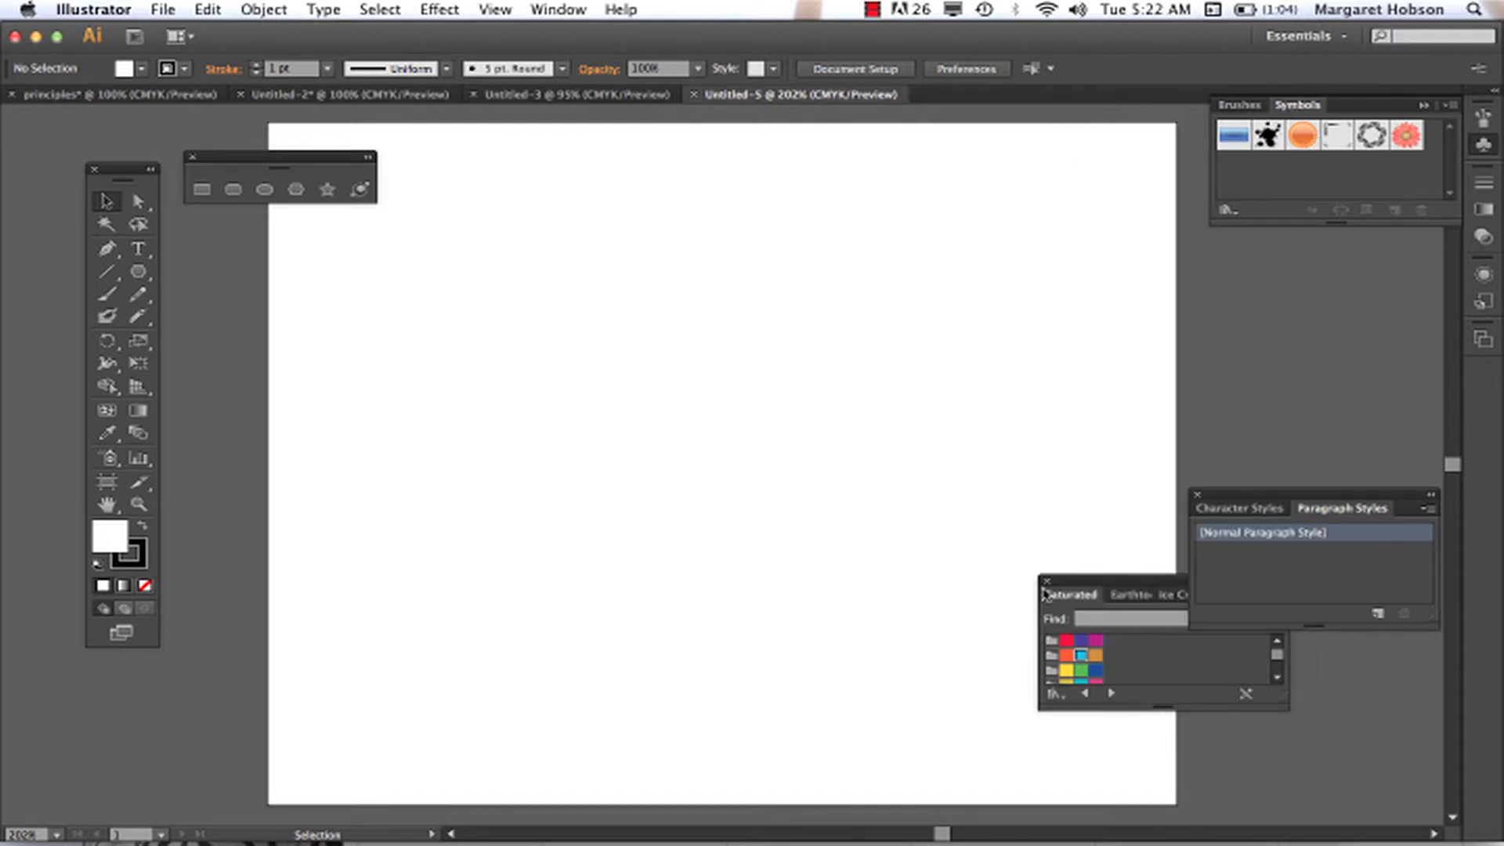
pyautogui.click(1046, 579)
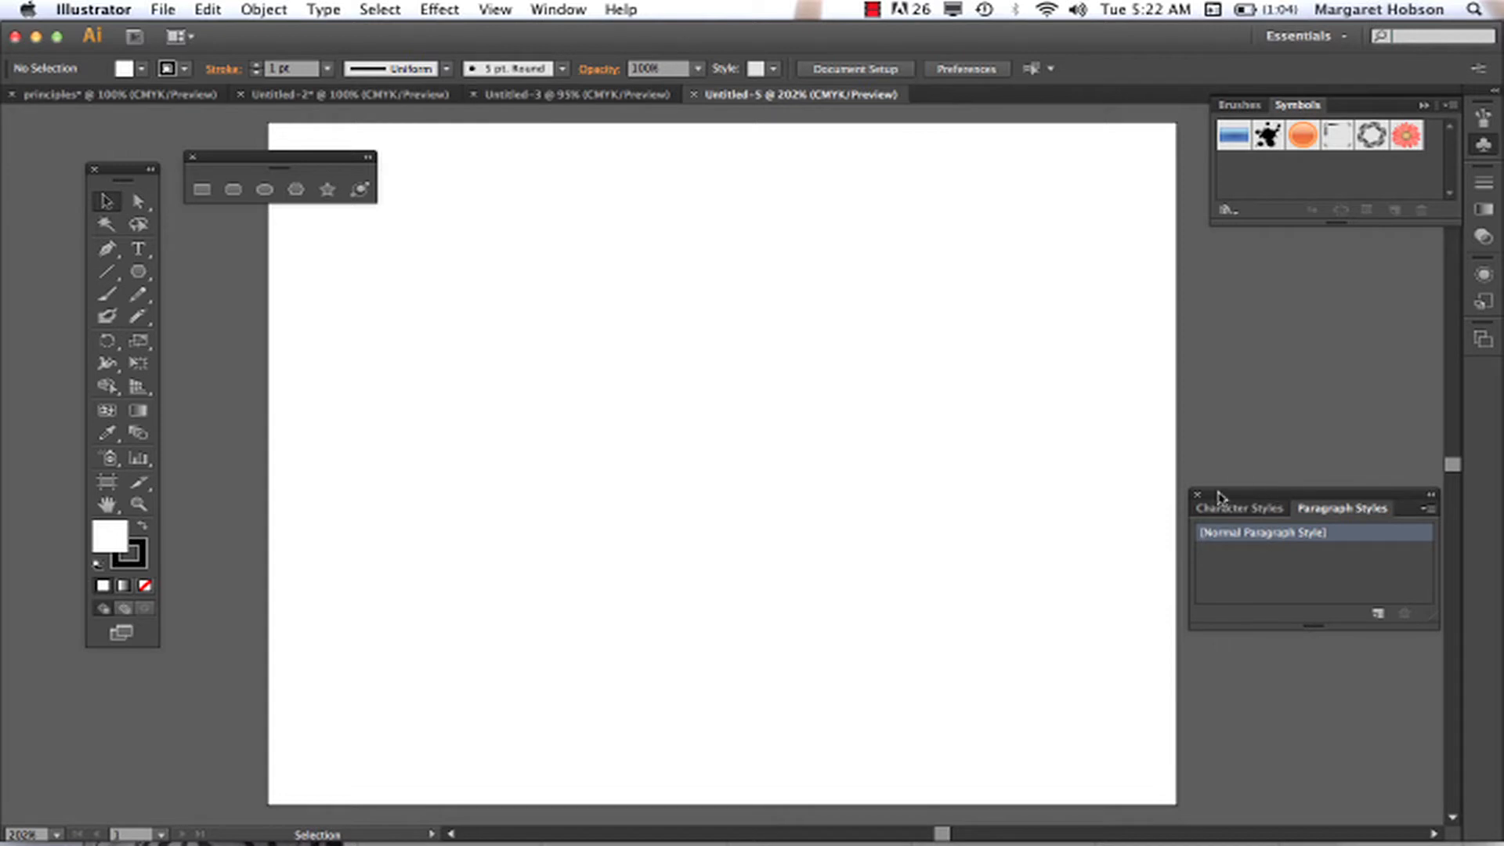
pyautogui.moveTo(1264, 160)
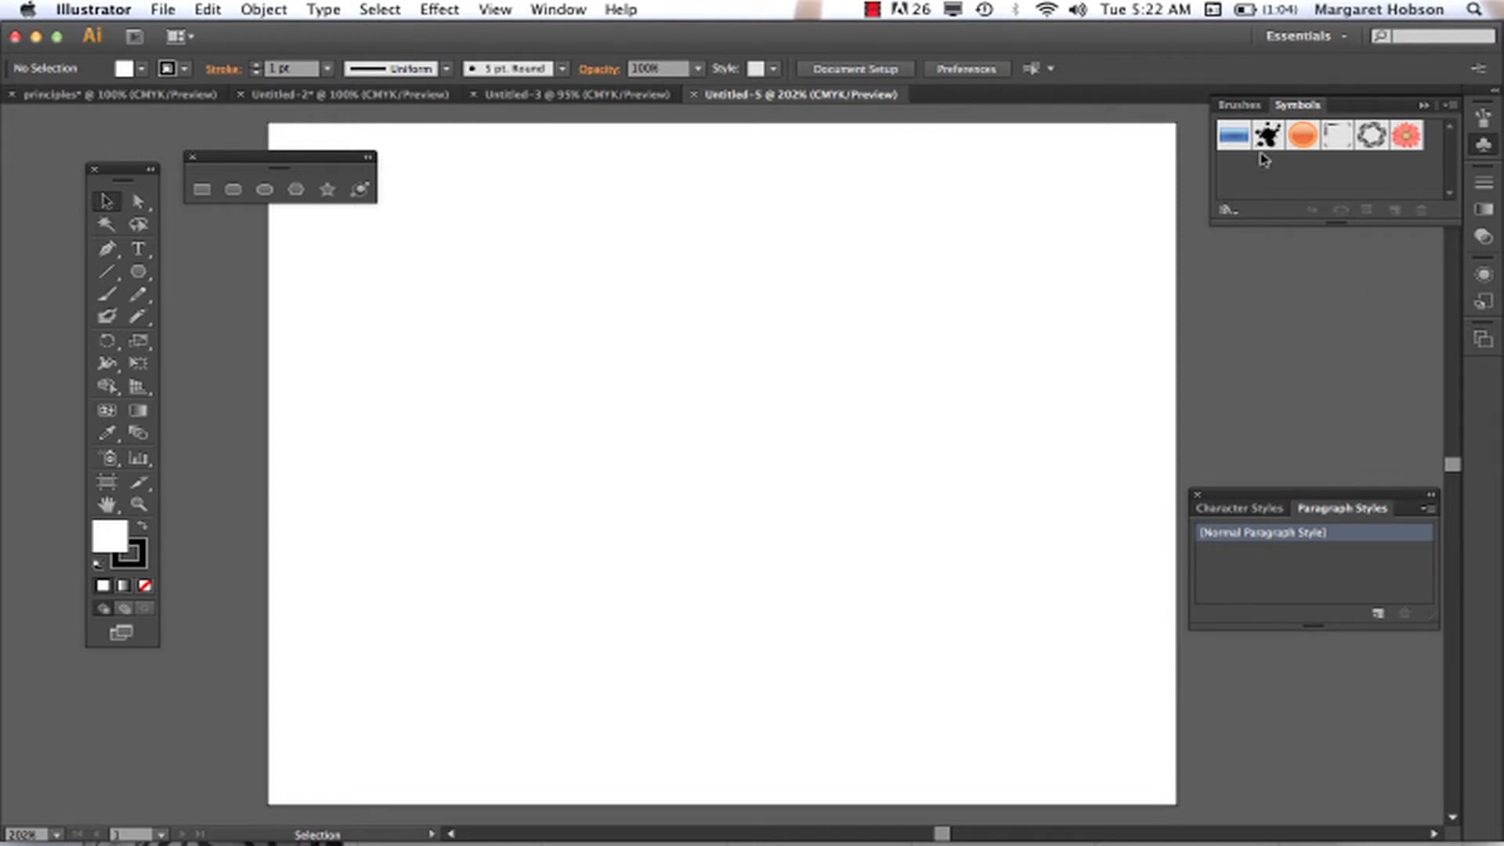
pyautogui.moveTo(1233, 134)
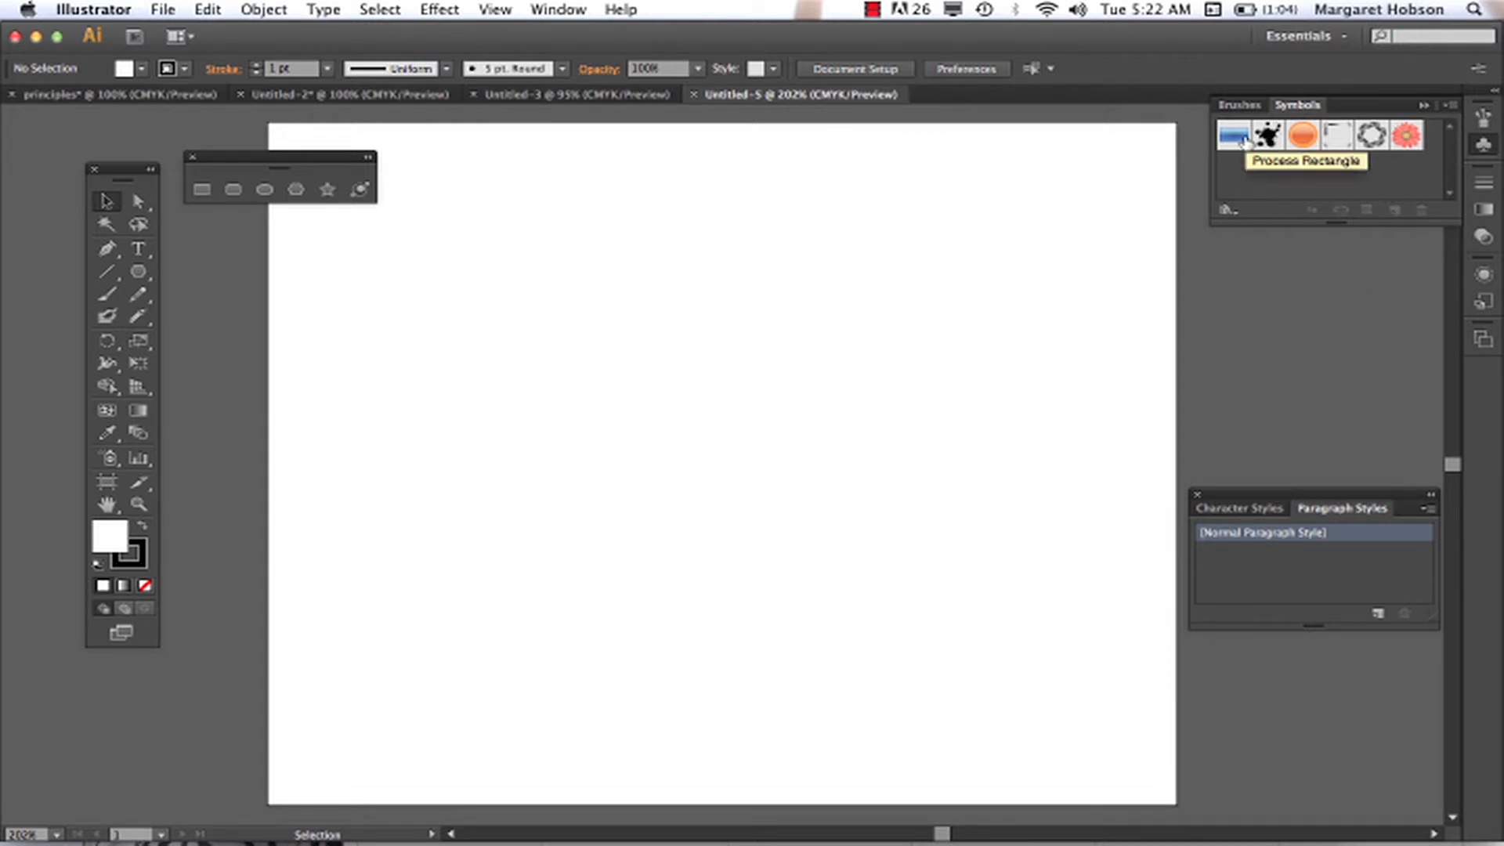
pyautogui.moveTo(1268, 135)
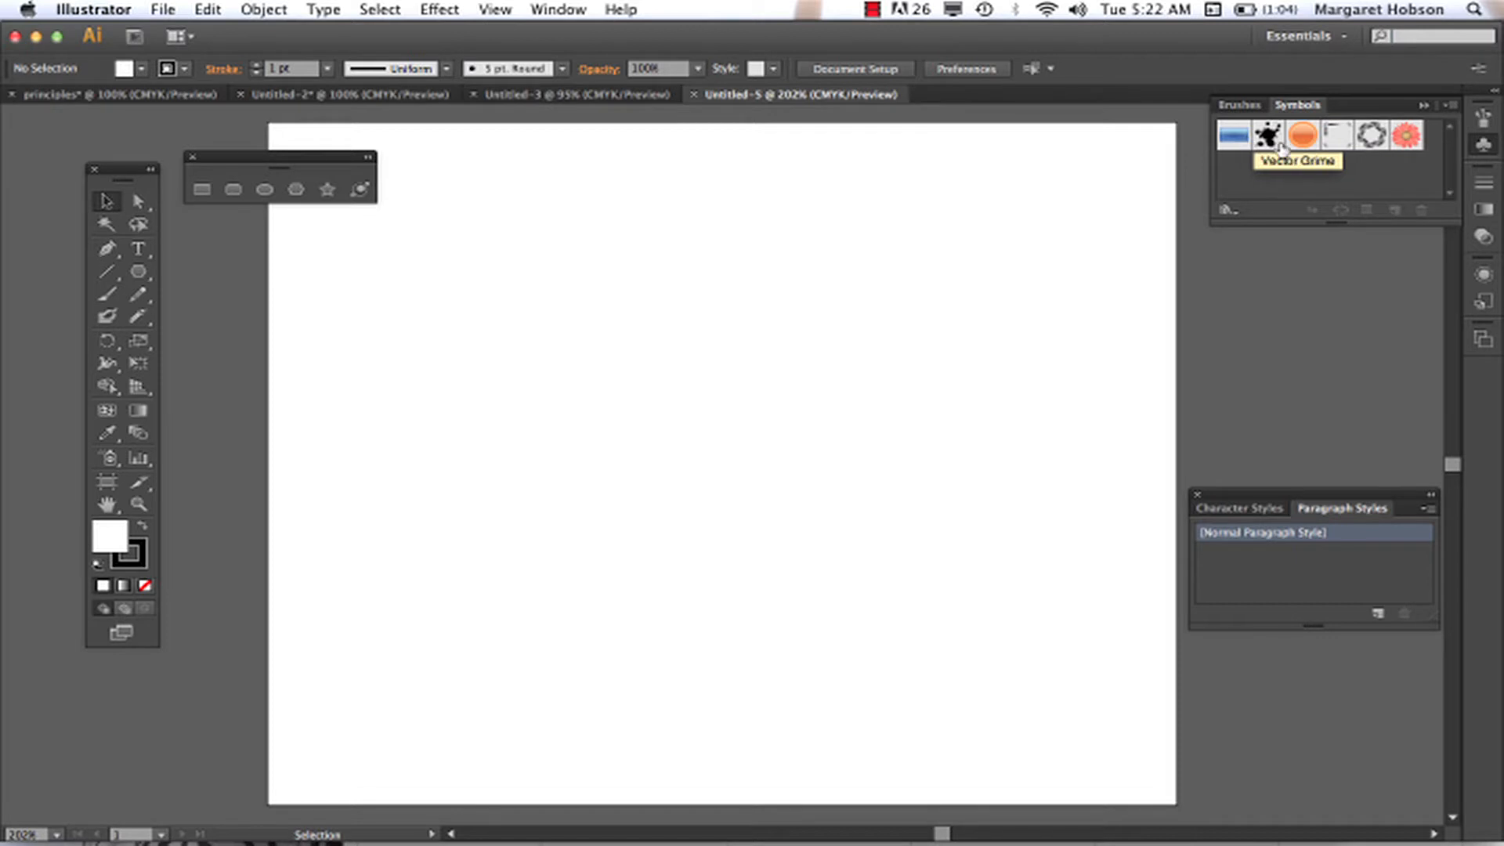
pyautogui.moveTo(1376, 155)
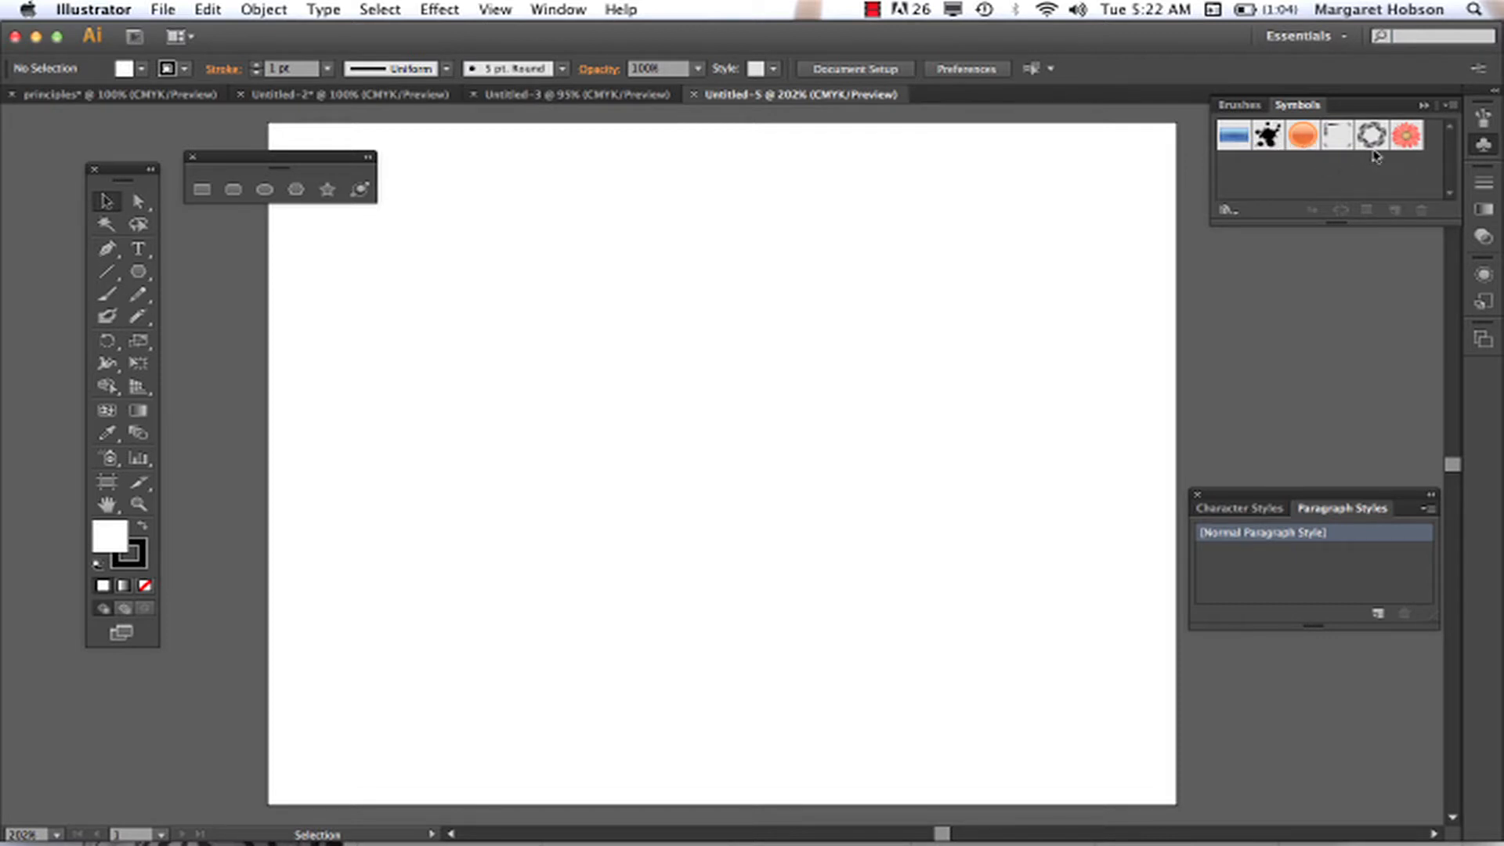
pyautogui.moveTo(1244, 203)
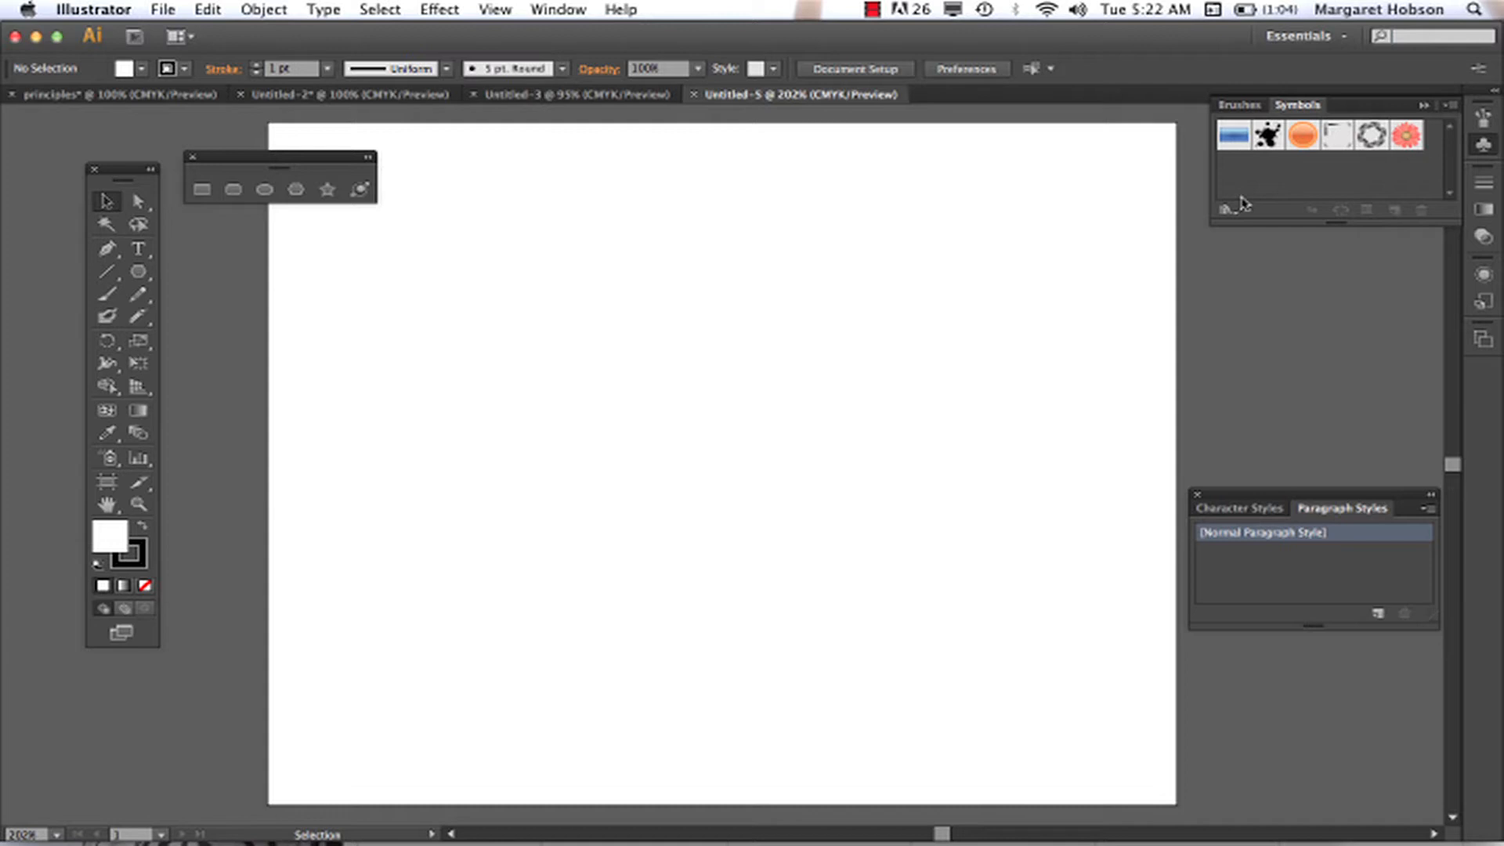
pyautogui.moveTo(1227, 210)
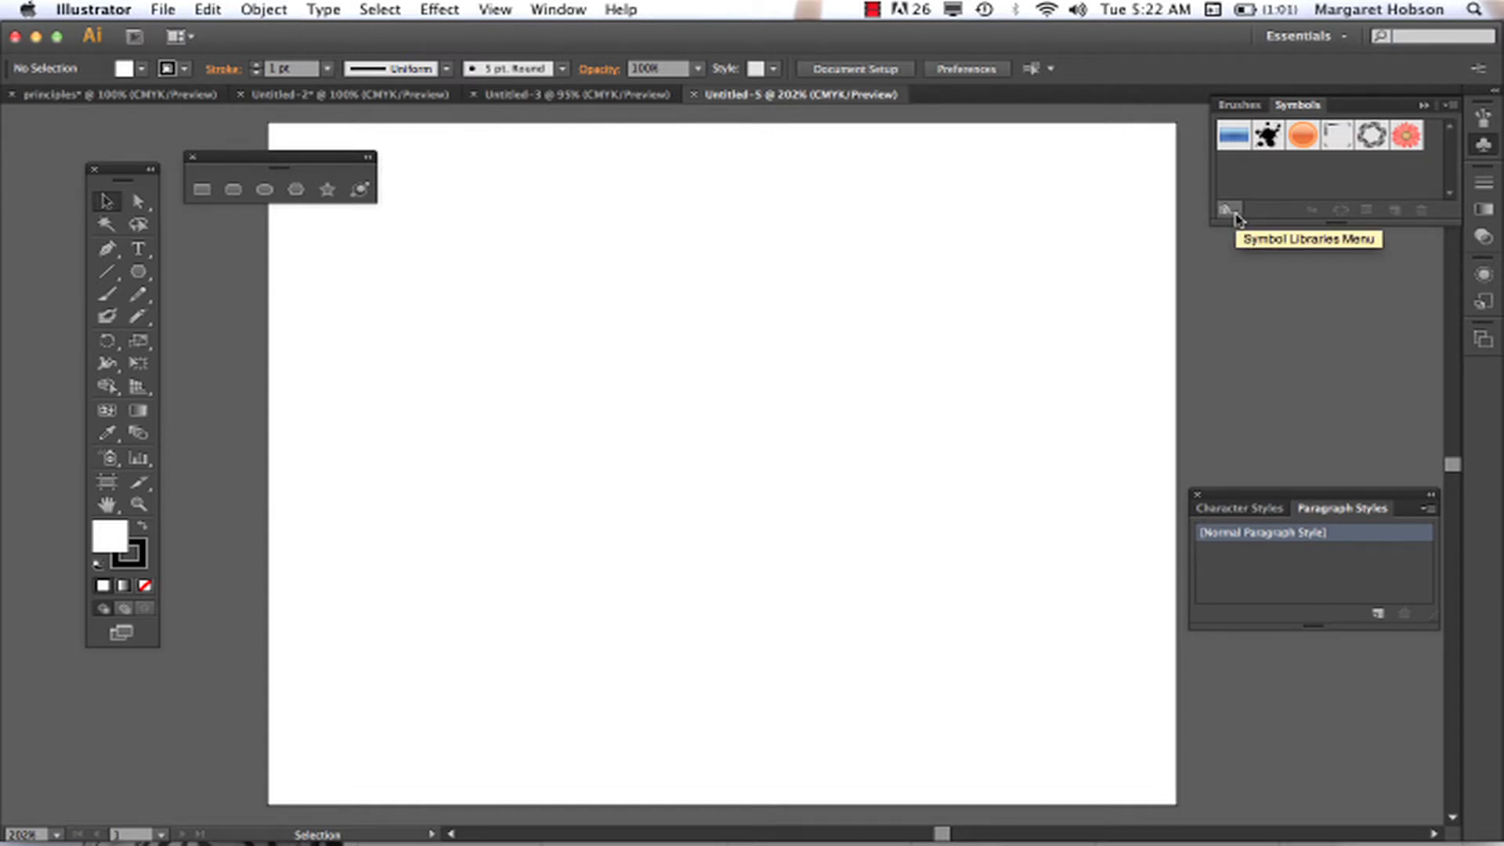
# - Load the Nature symbol library from the Symbol Libraries menu
pyautogui.click(1228, 208)
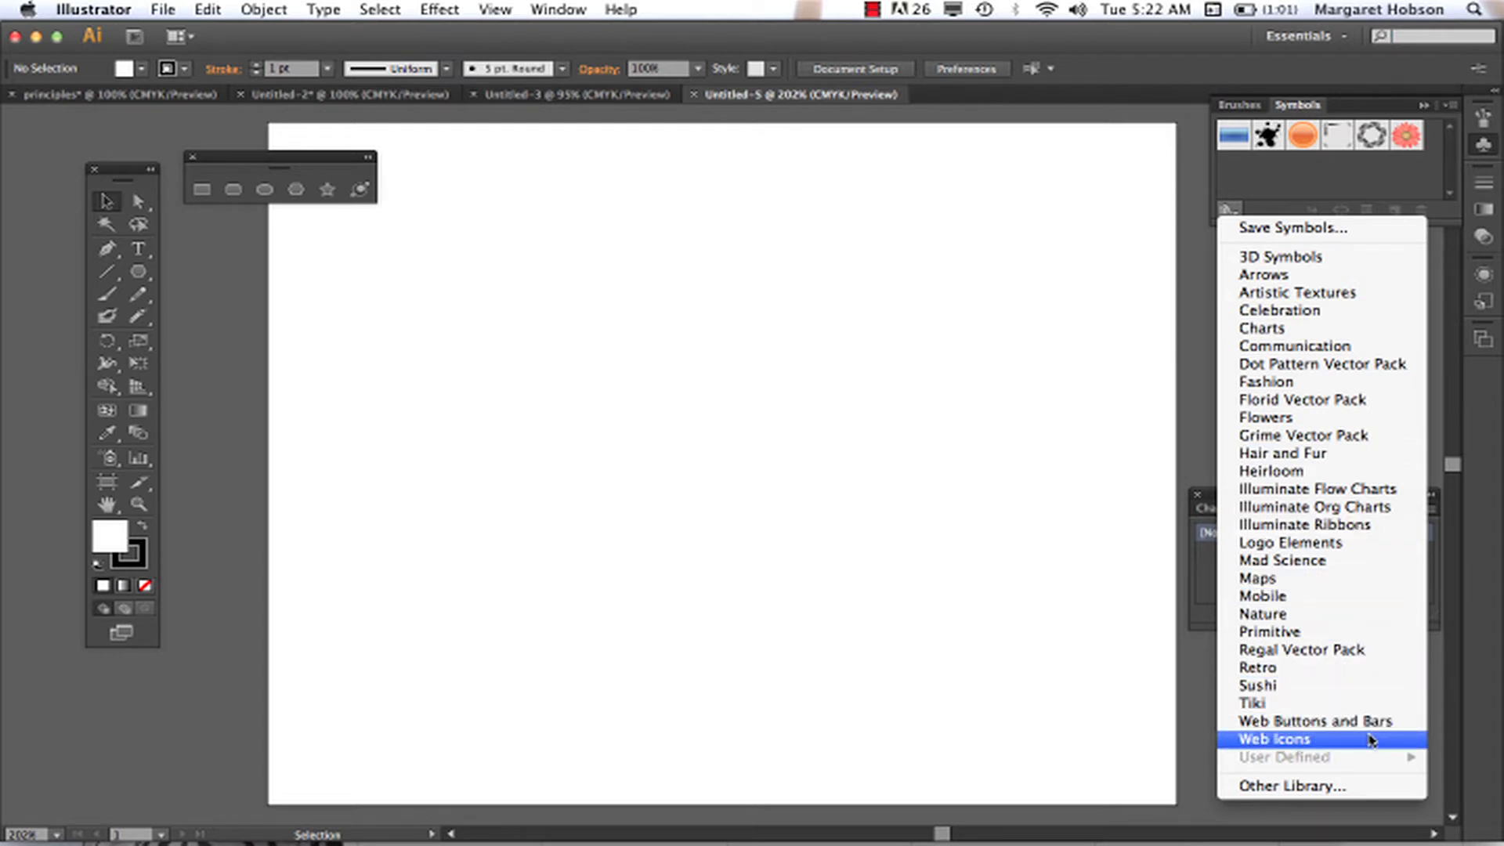
pyautogui.moveTo(1225, 280)
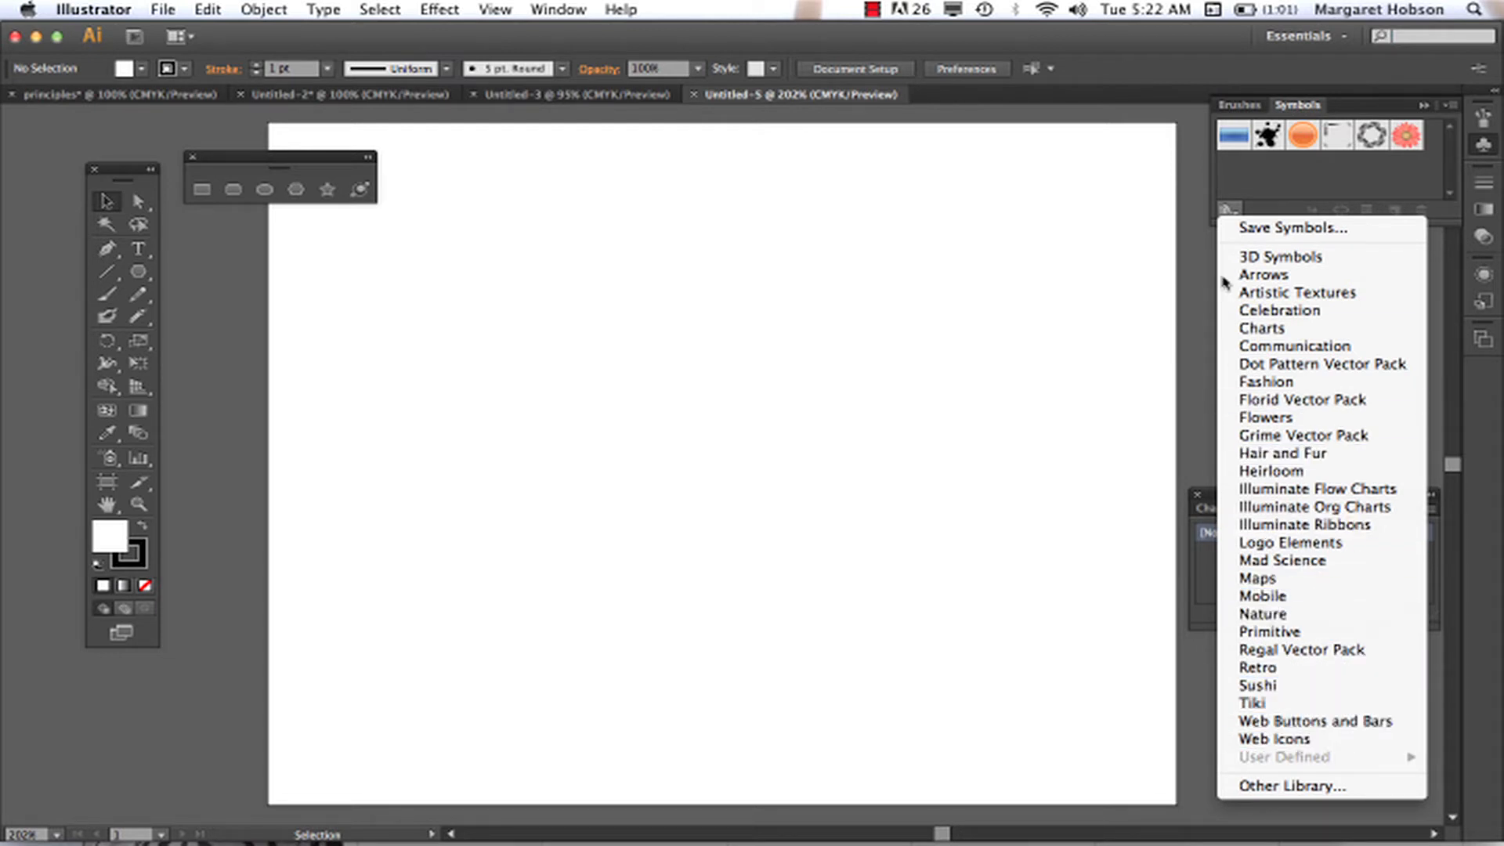
pyautogui.moveTo(1305, 382)
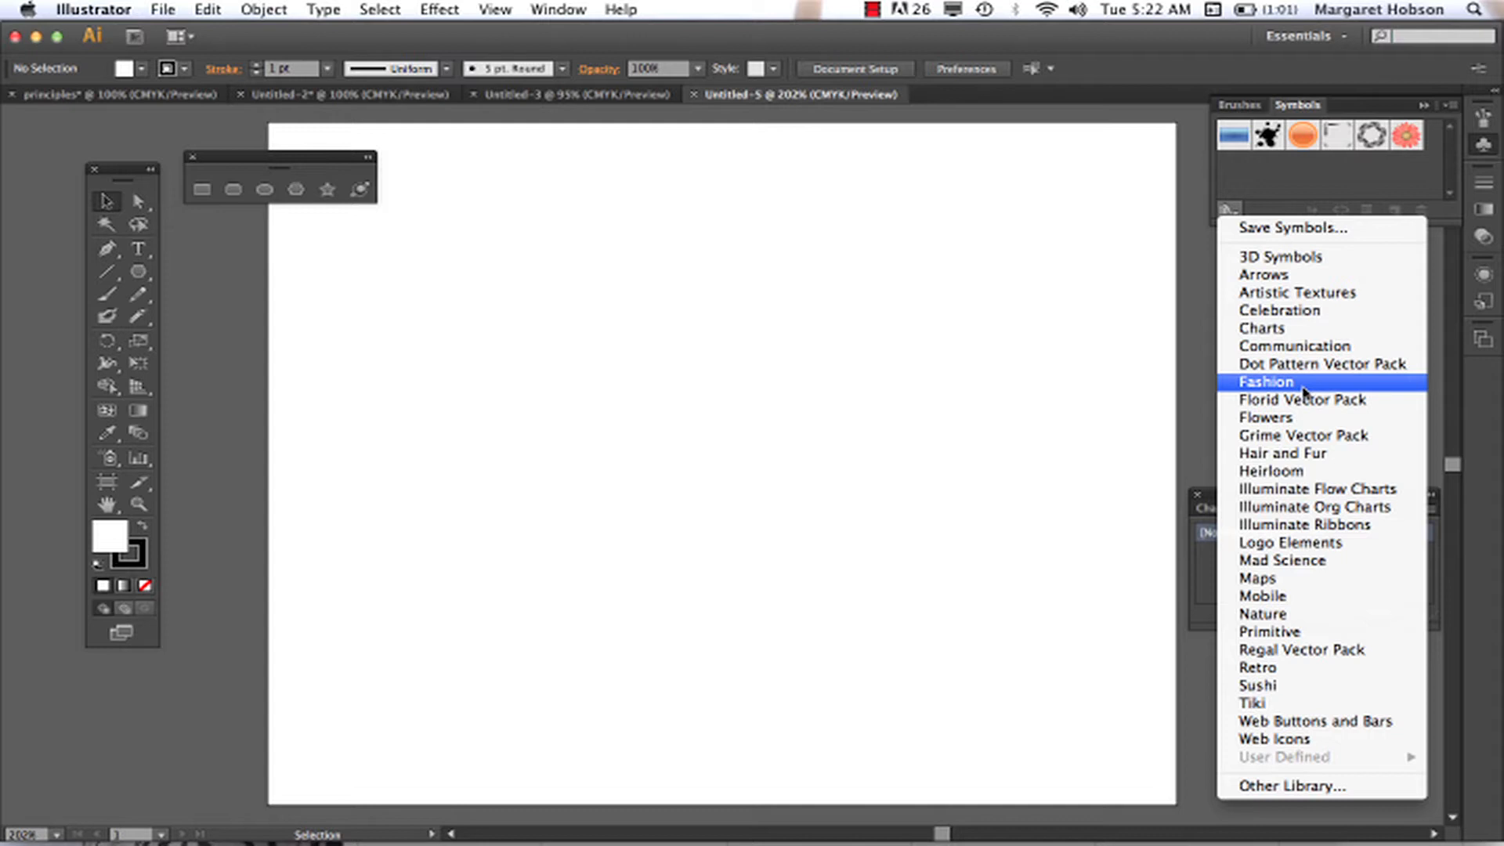
pyautogui.moveTo(1321, 364)
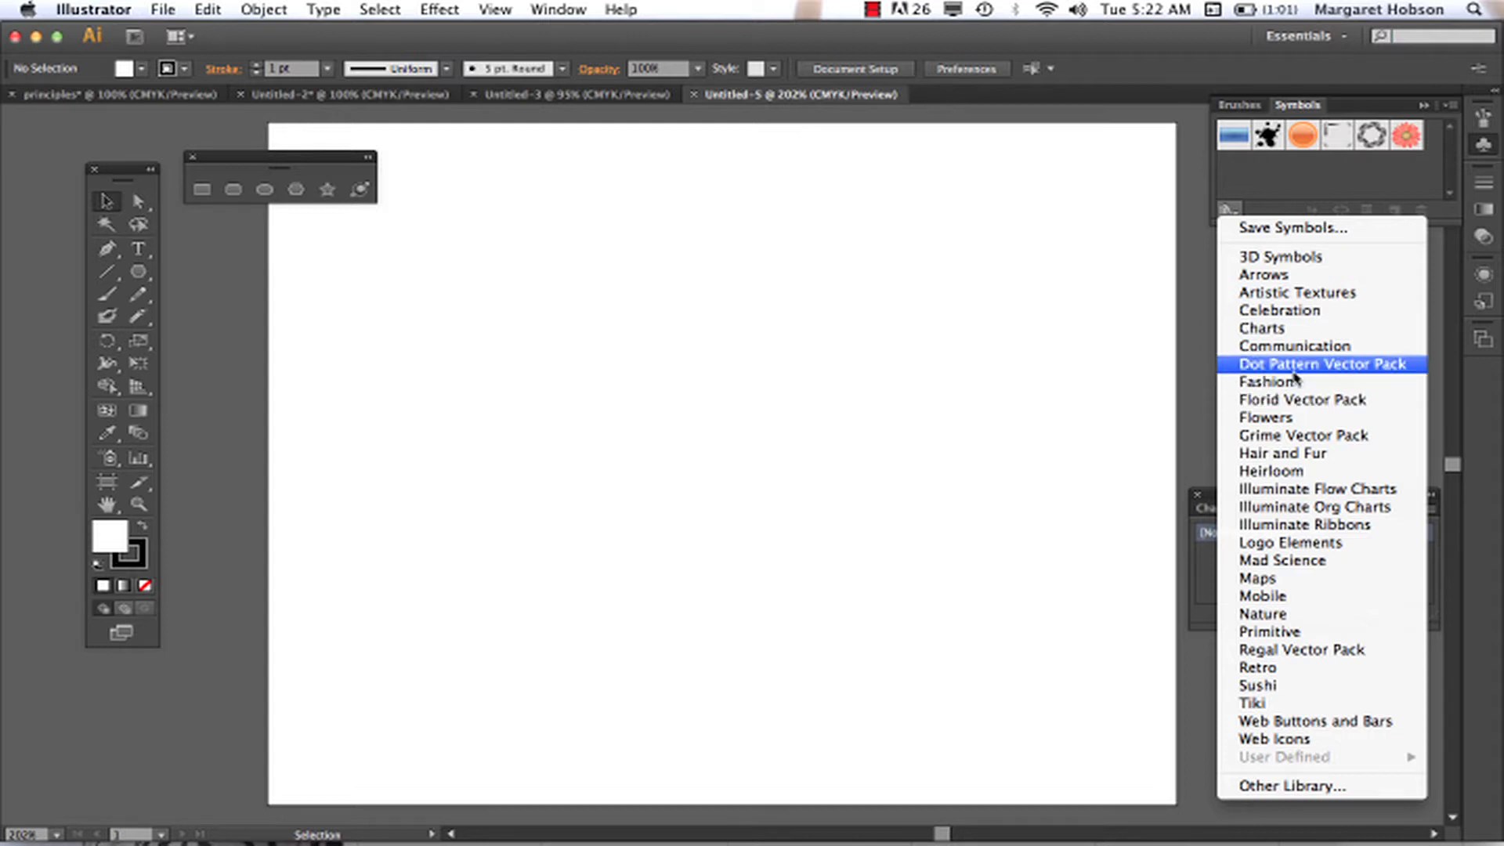
pyautogui.moveTo(1289, 380)
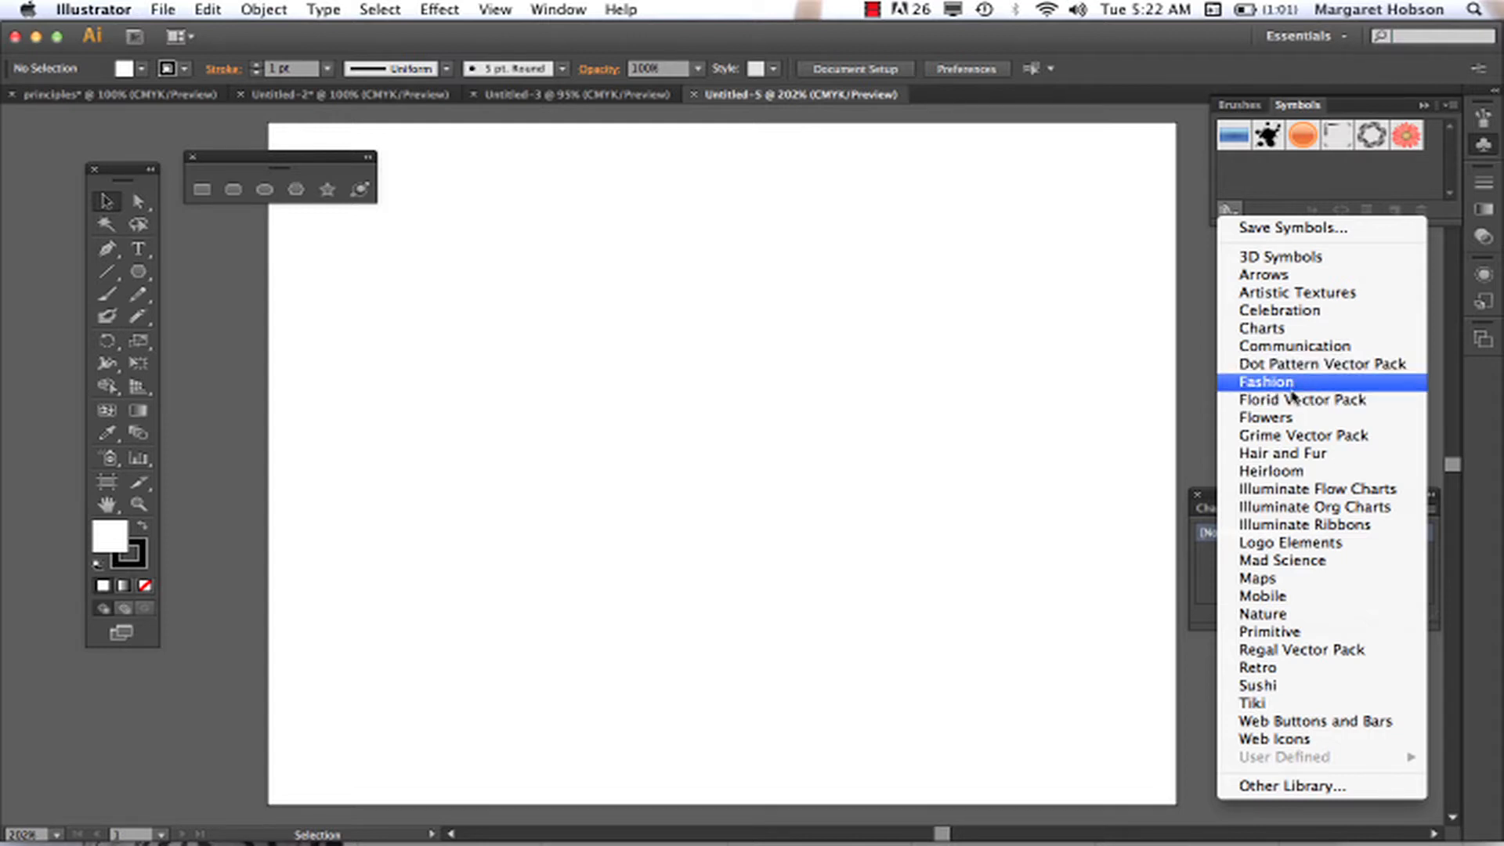
pyautogui.moveTo(1266, 416)
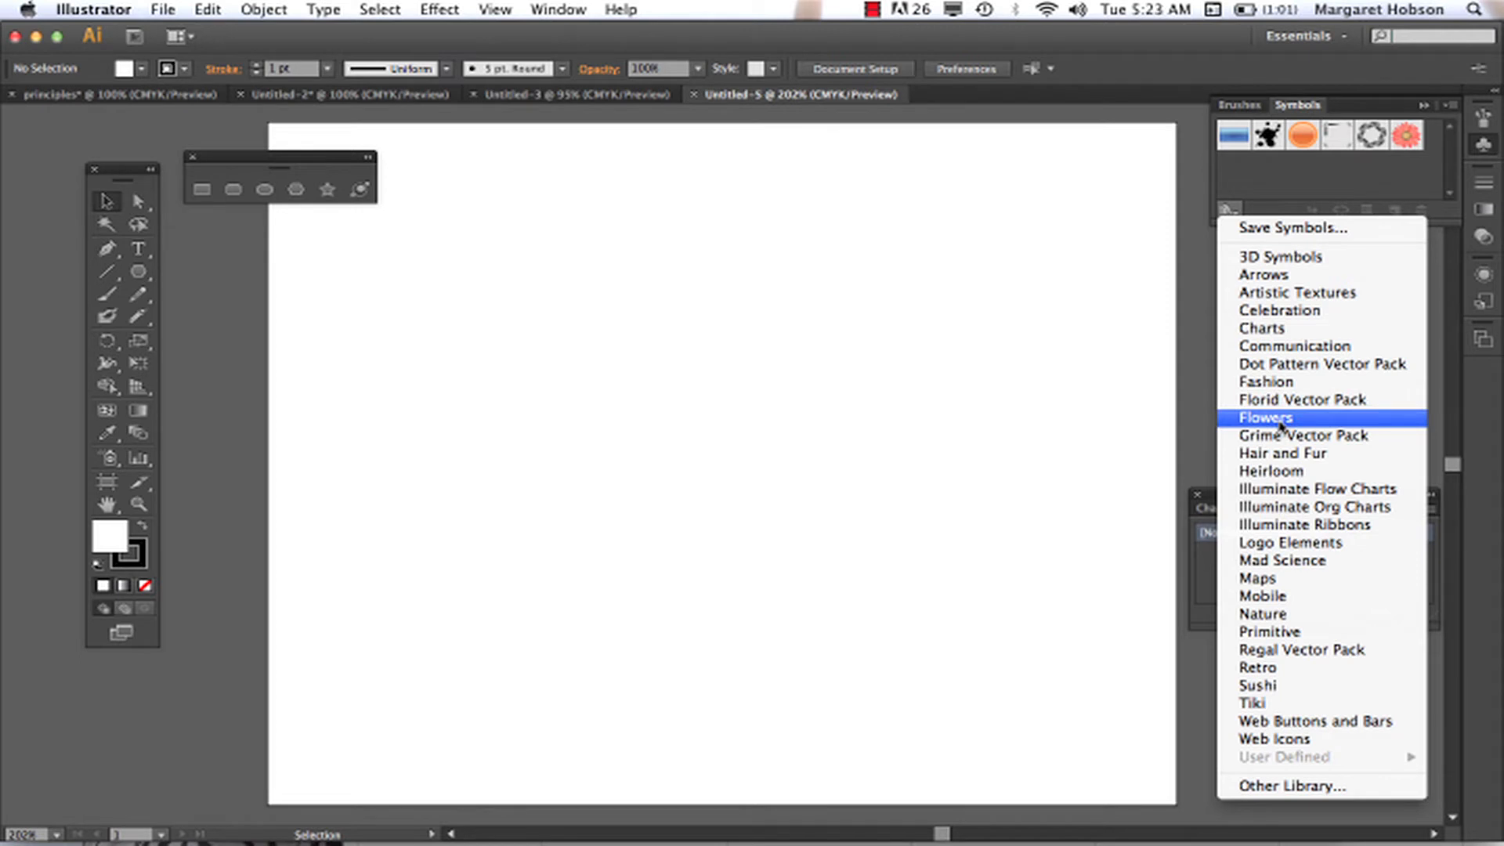
pyautogui.moveTo(1263, 596)
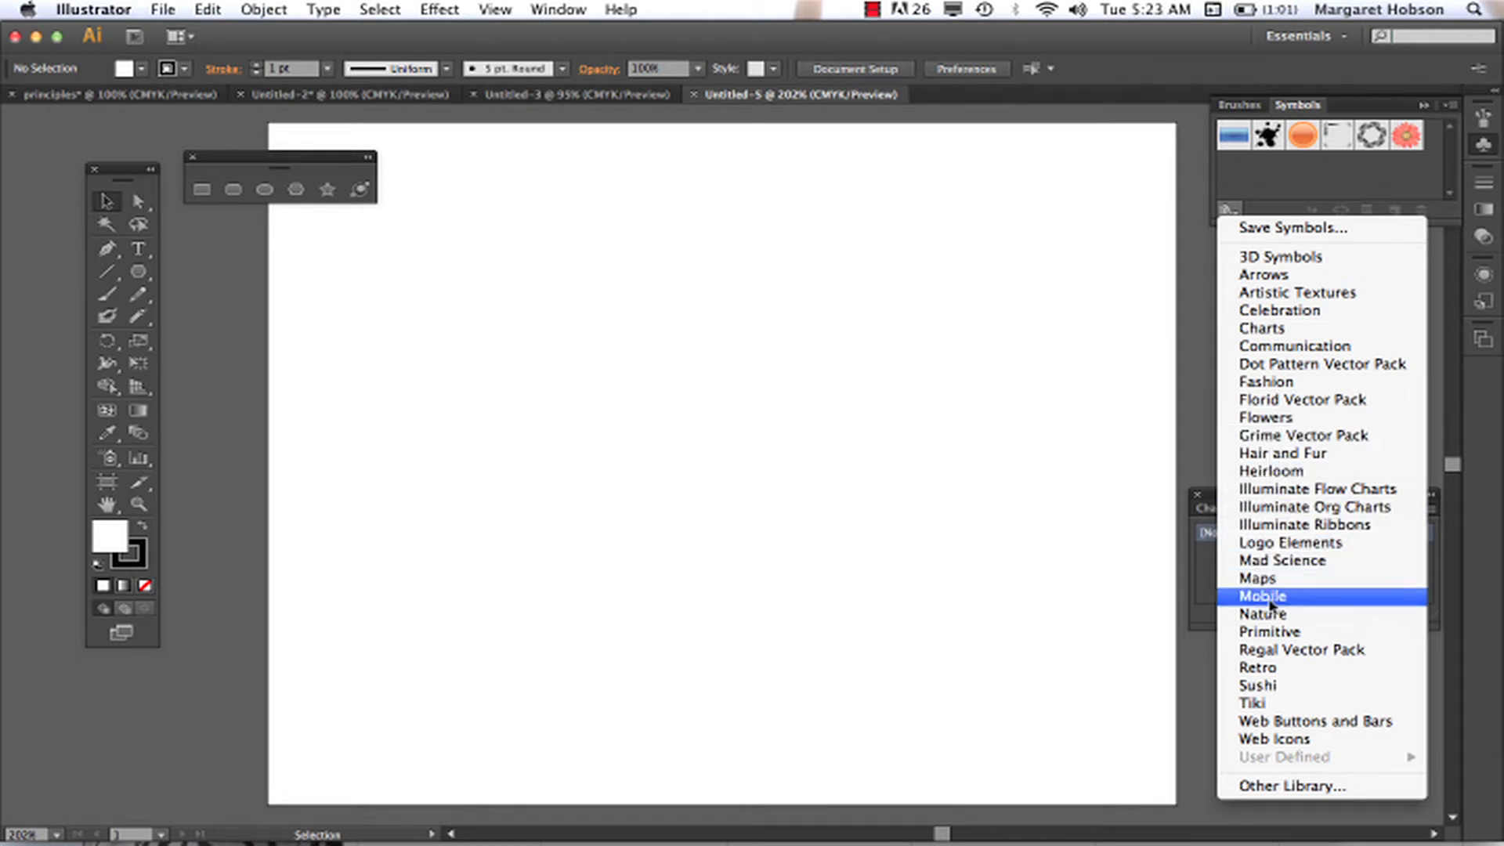
pyautogui.moveTo(1262, 614)
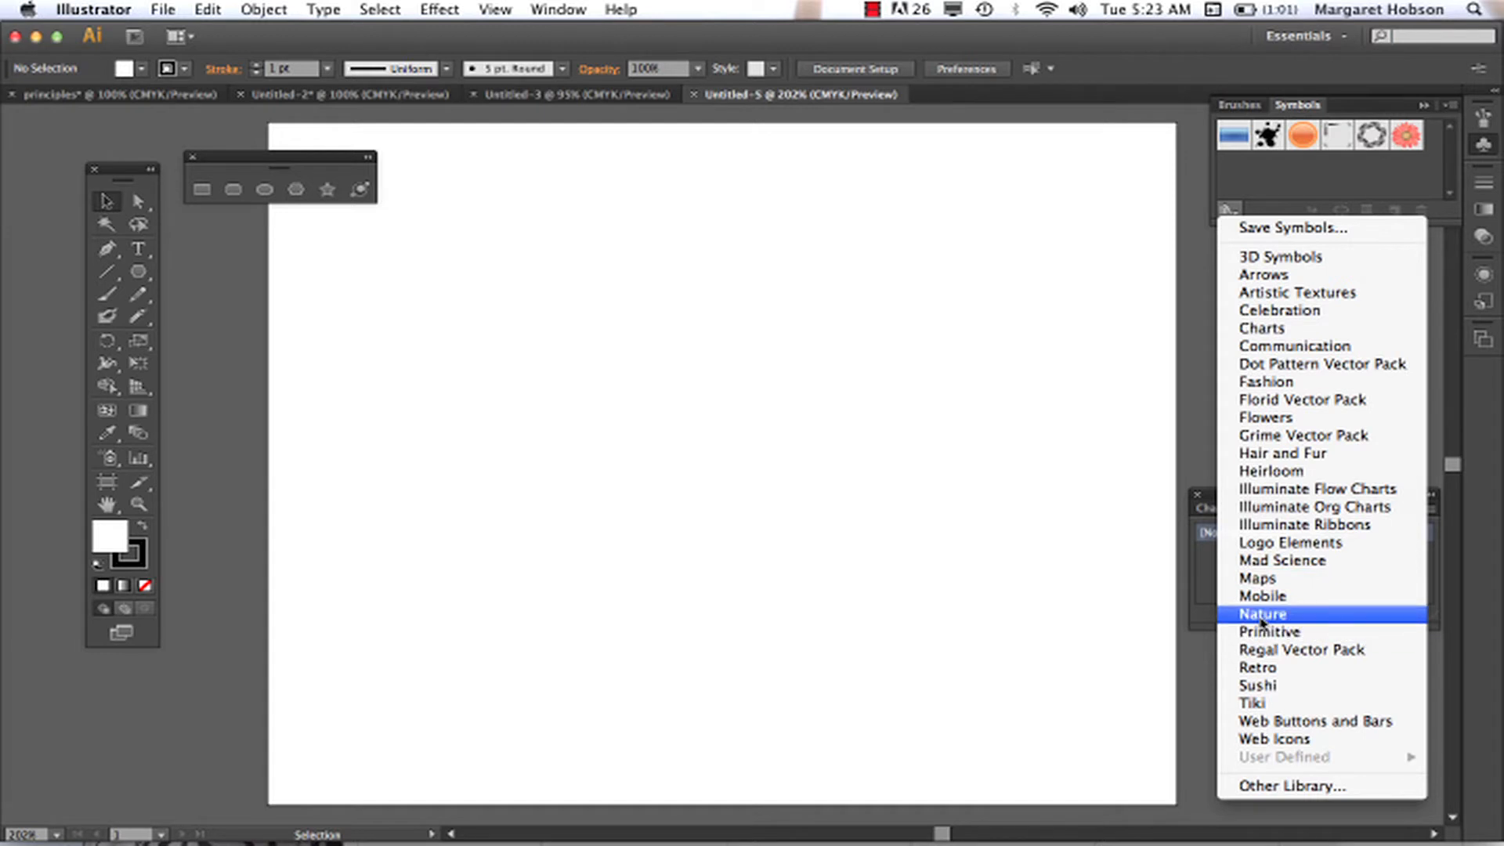
pyautogui.click(1263, 614)
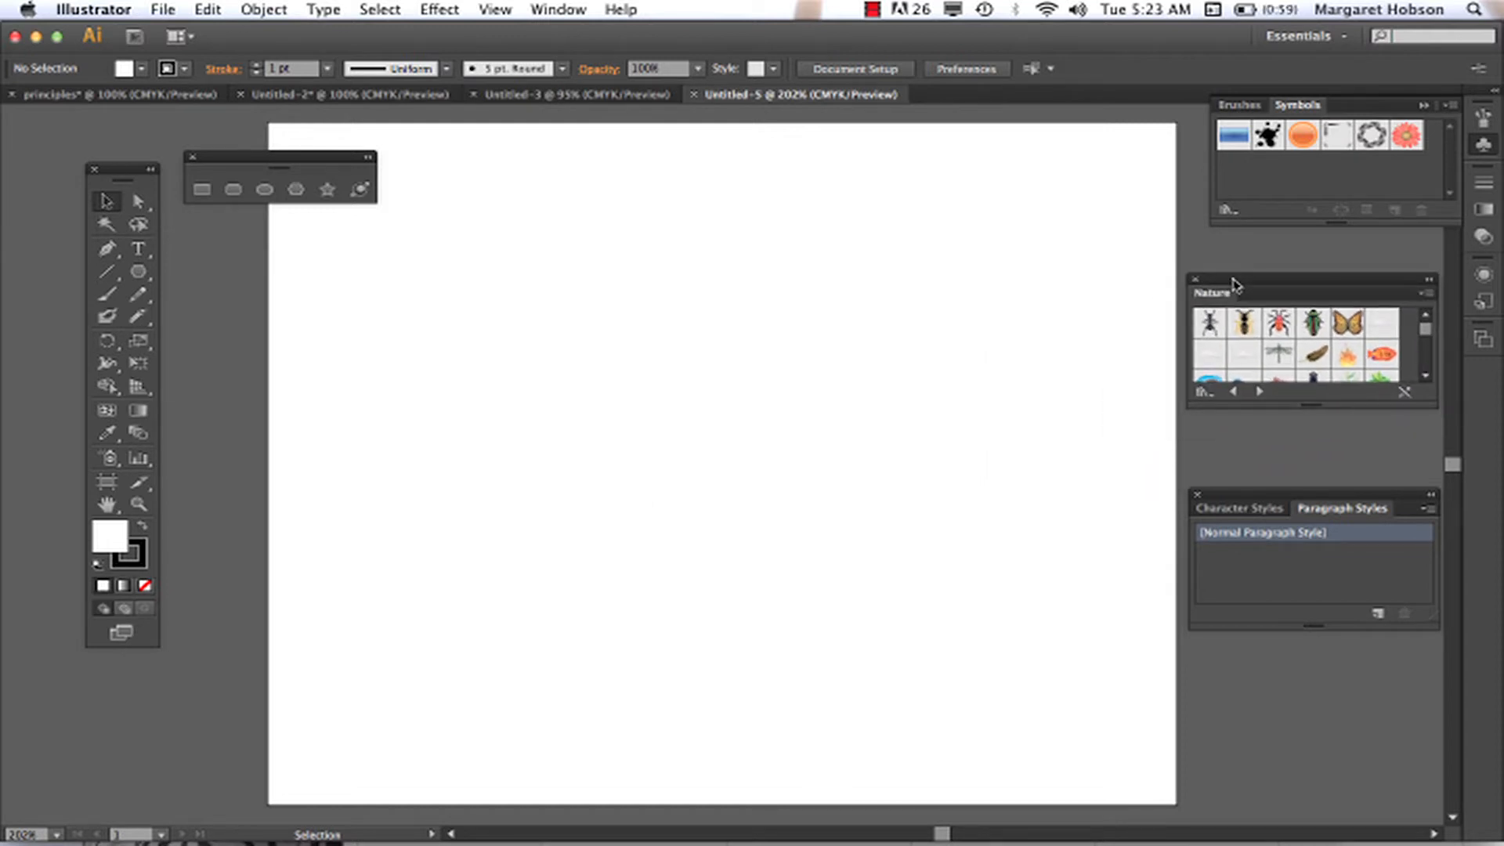
# - Load the Arrows symbol library and add Arrow 12 to the document's symbols
pyautogui.click(1228, 209)
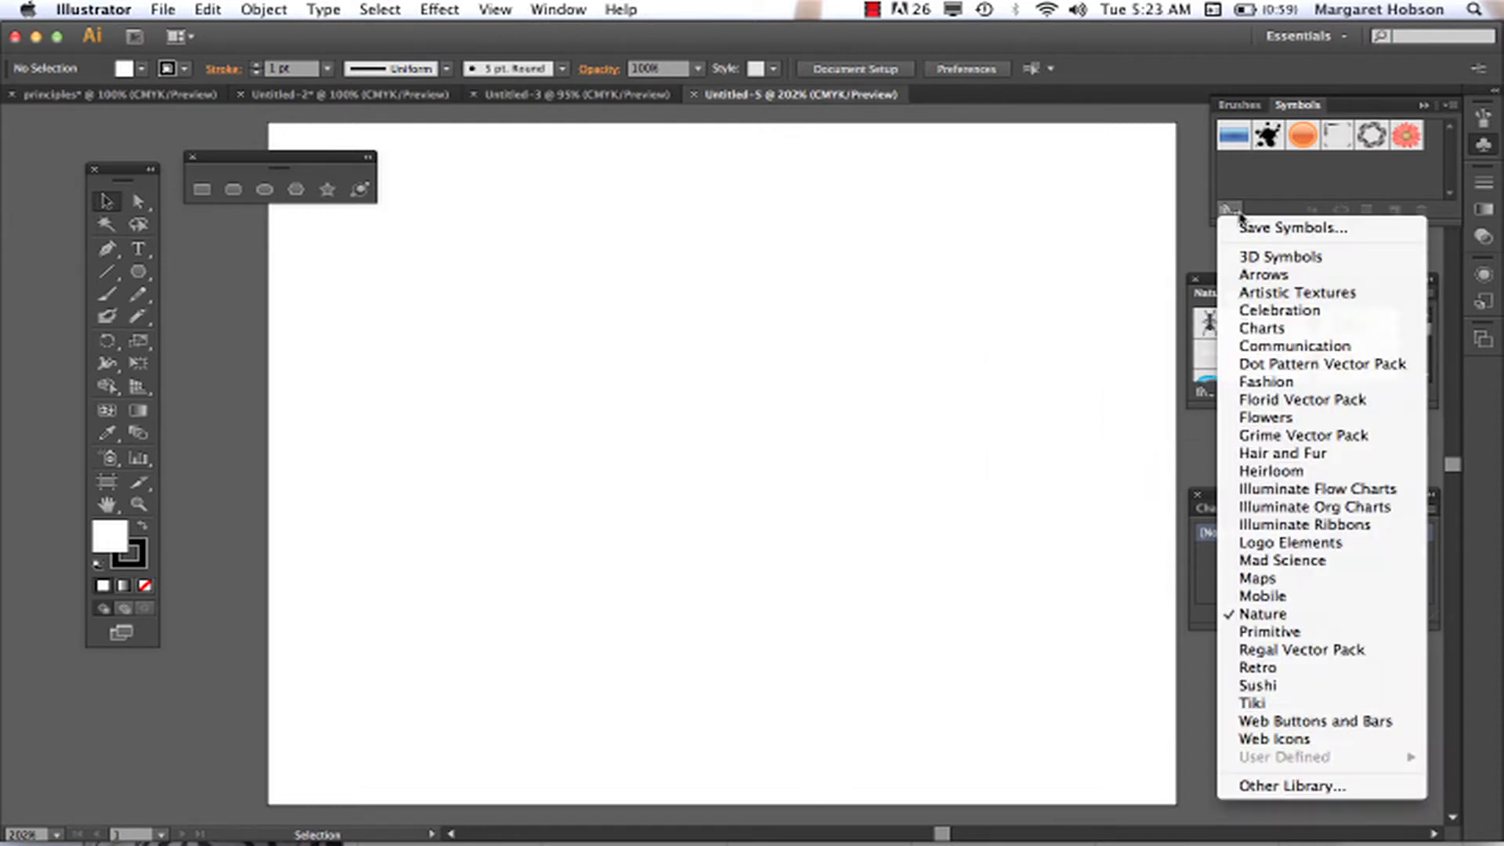
pyautogui.moveTo(1264, 274)
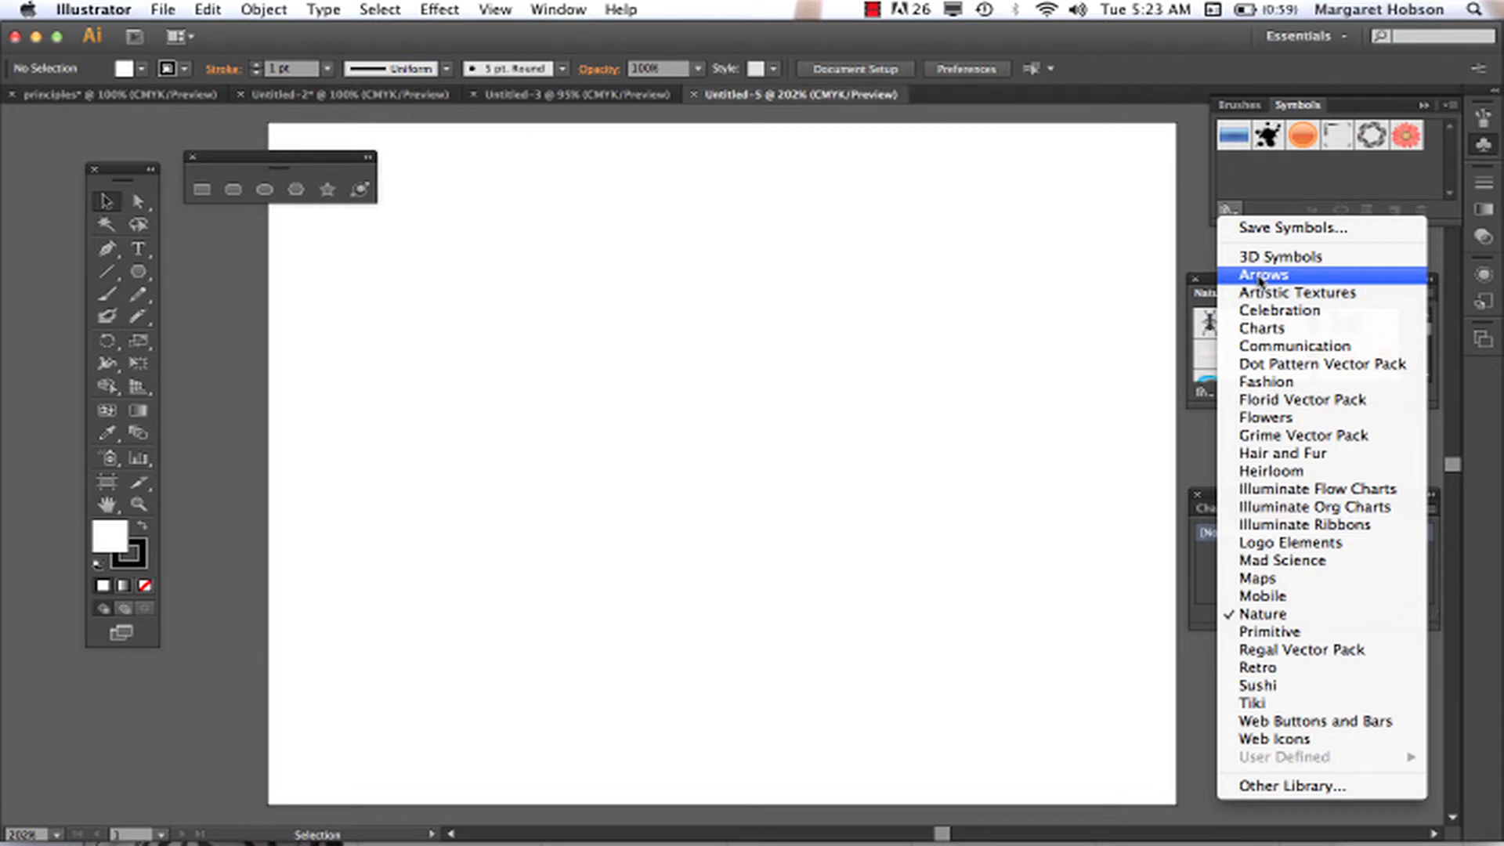
pyautogui.click(1263, 274)
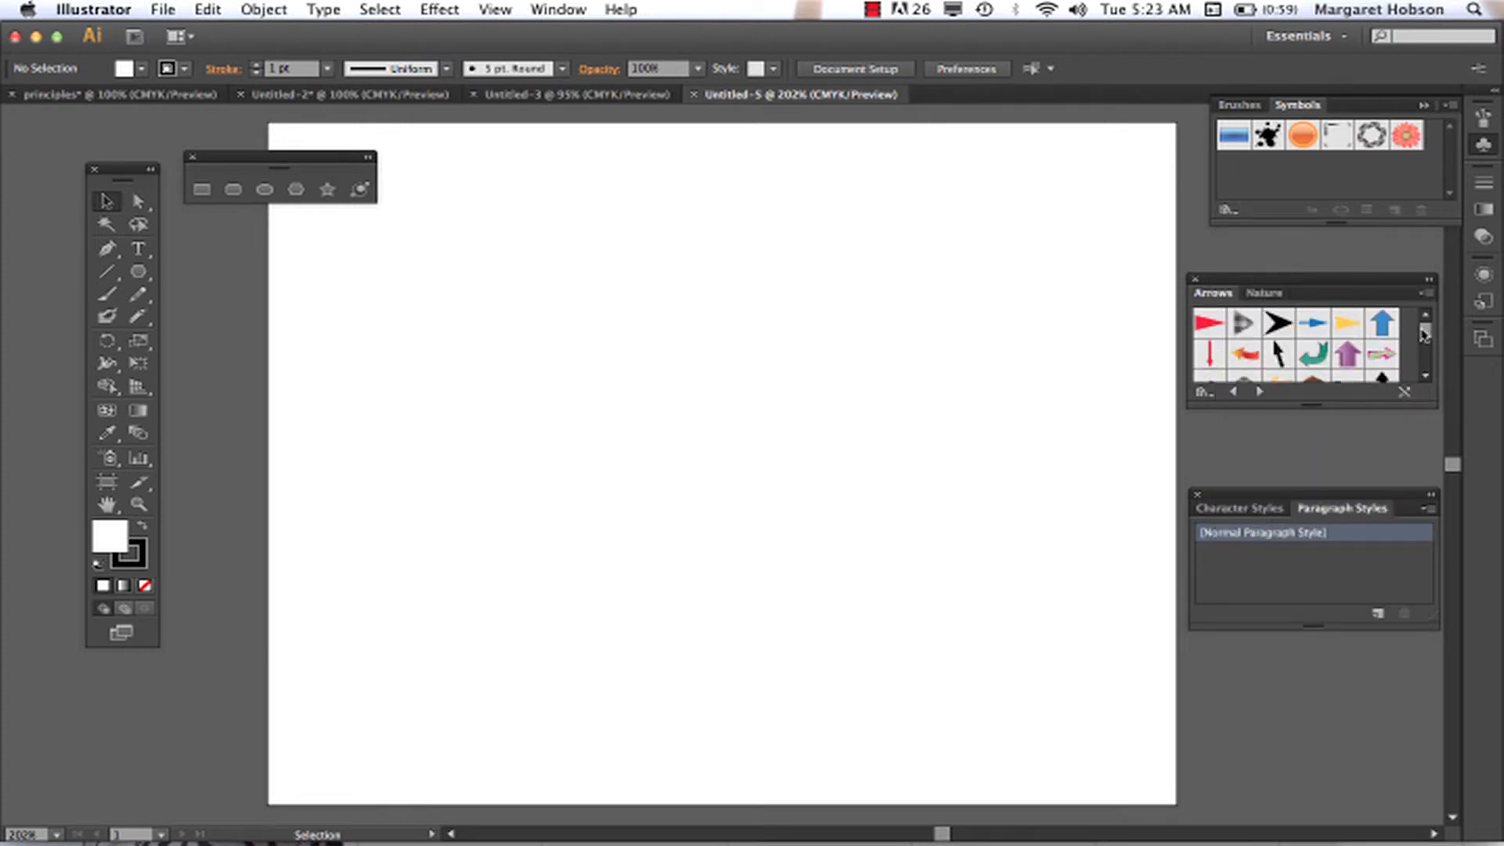
pyautogui.click(1381, 356)
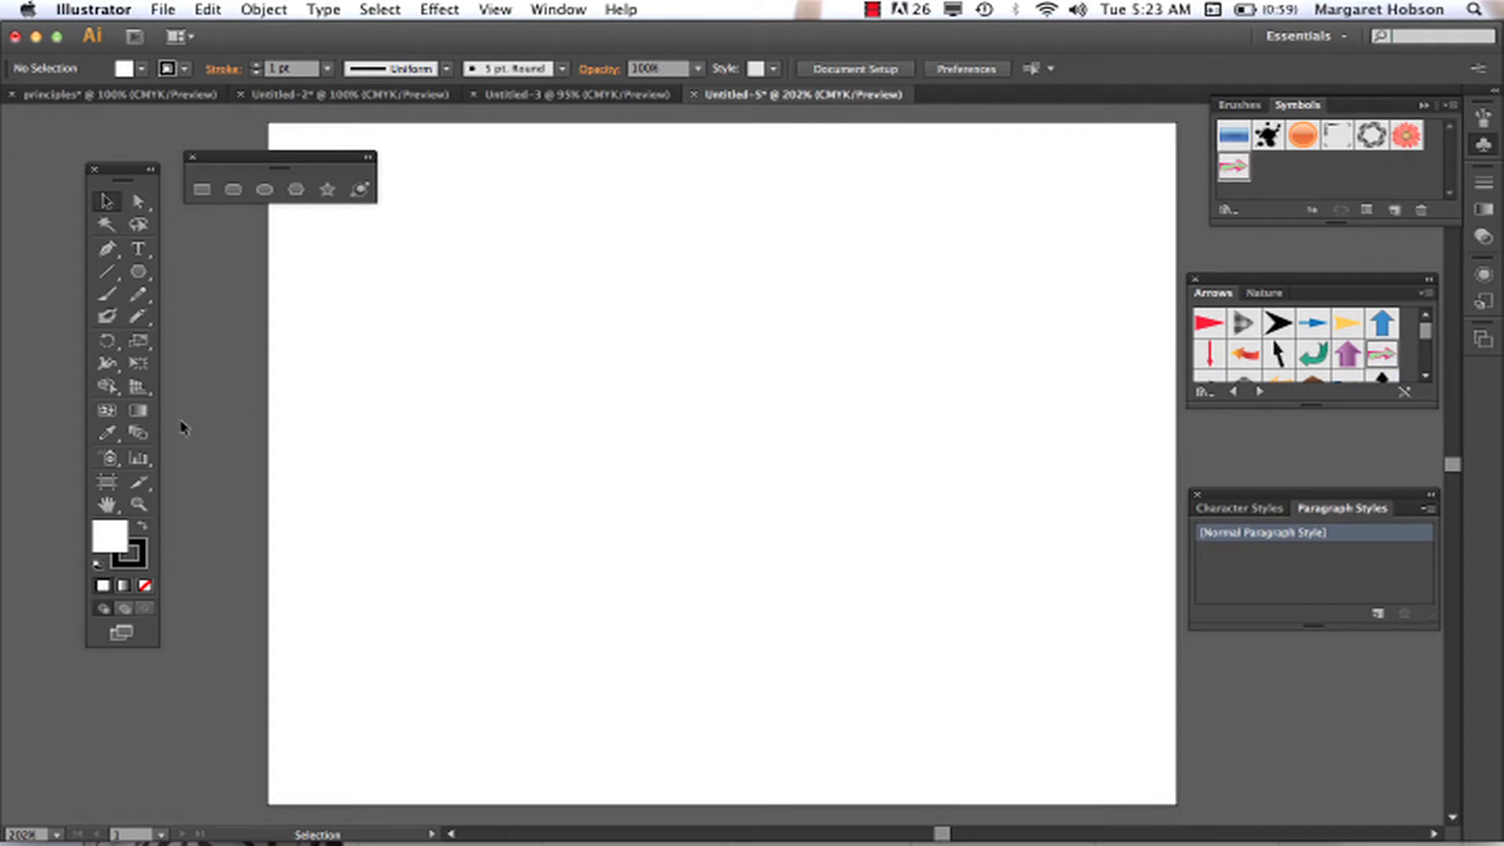
pyautogui.moveTo(1040, 345)
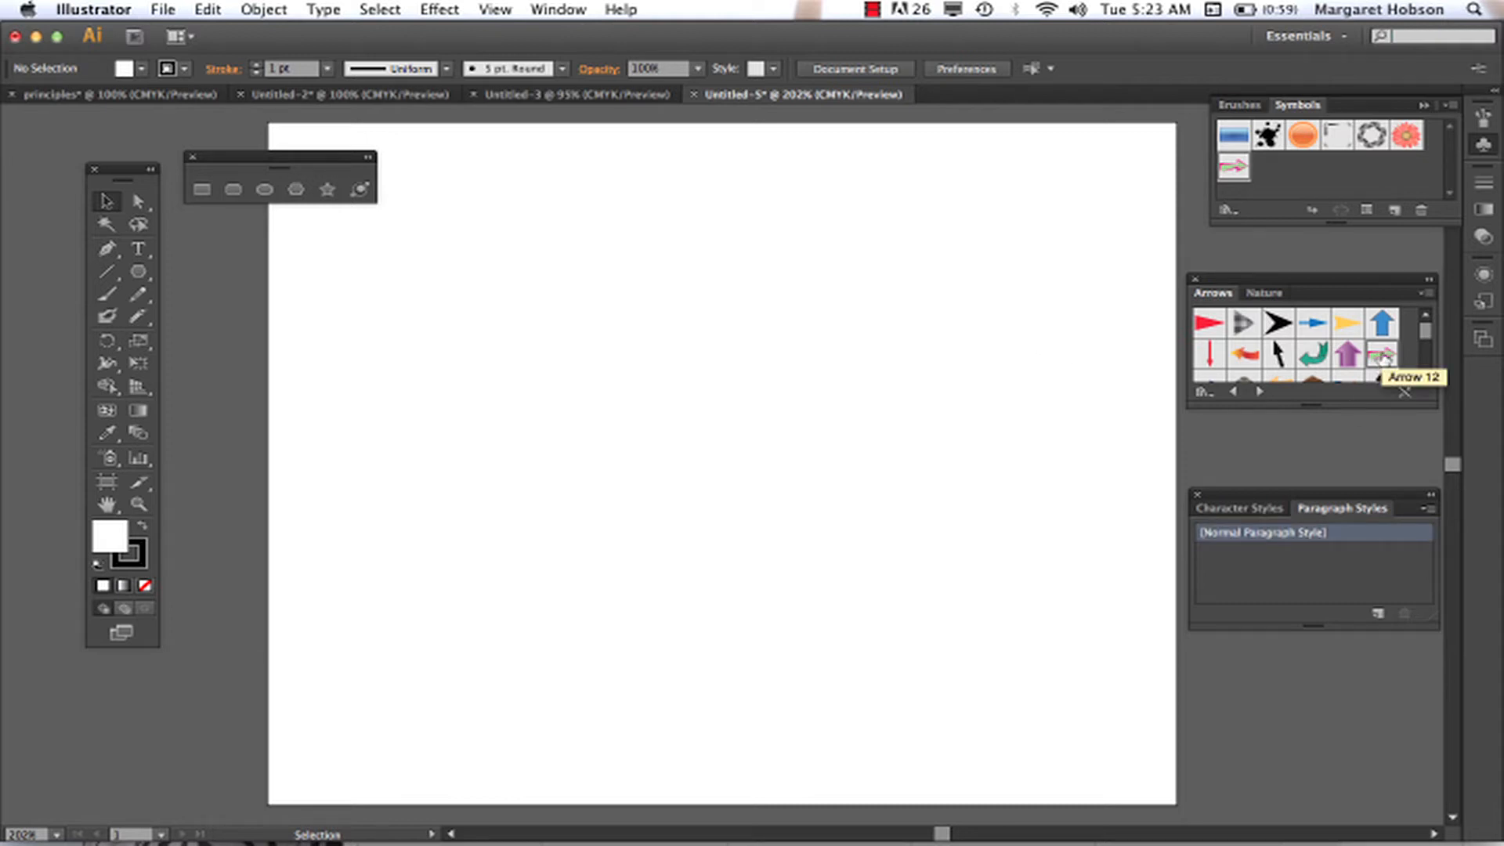
pyautogui.moveTo(213, 415)
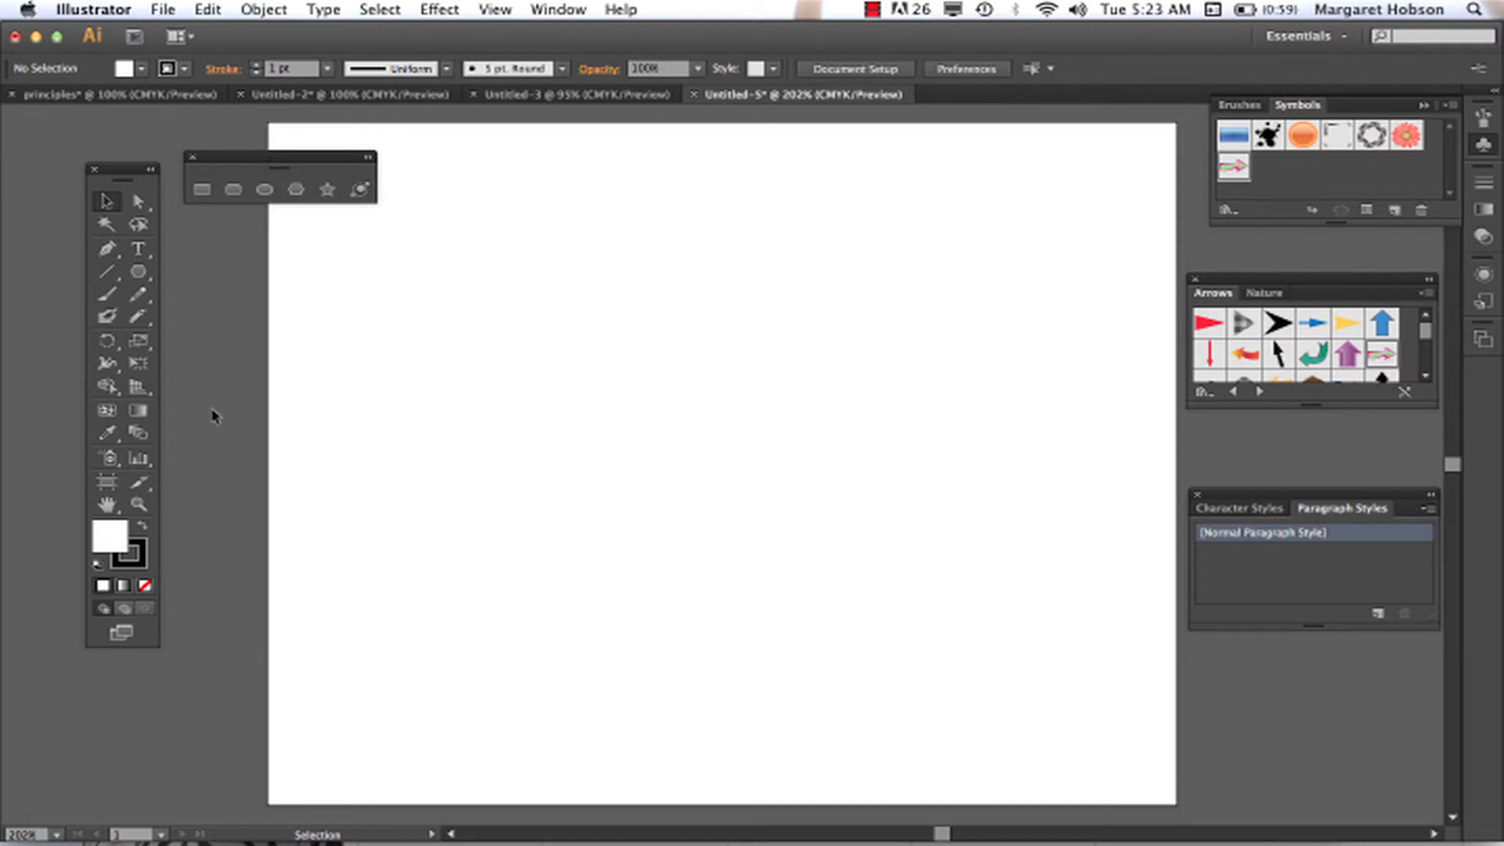
pyautogui.moveTo(139, 458)
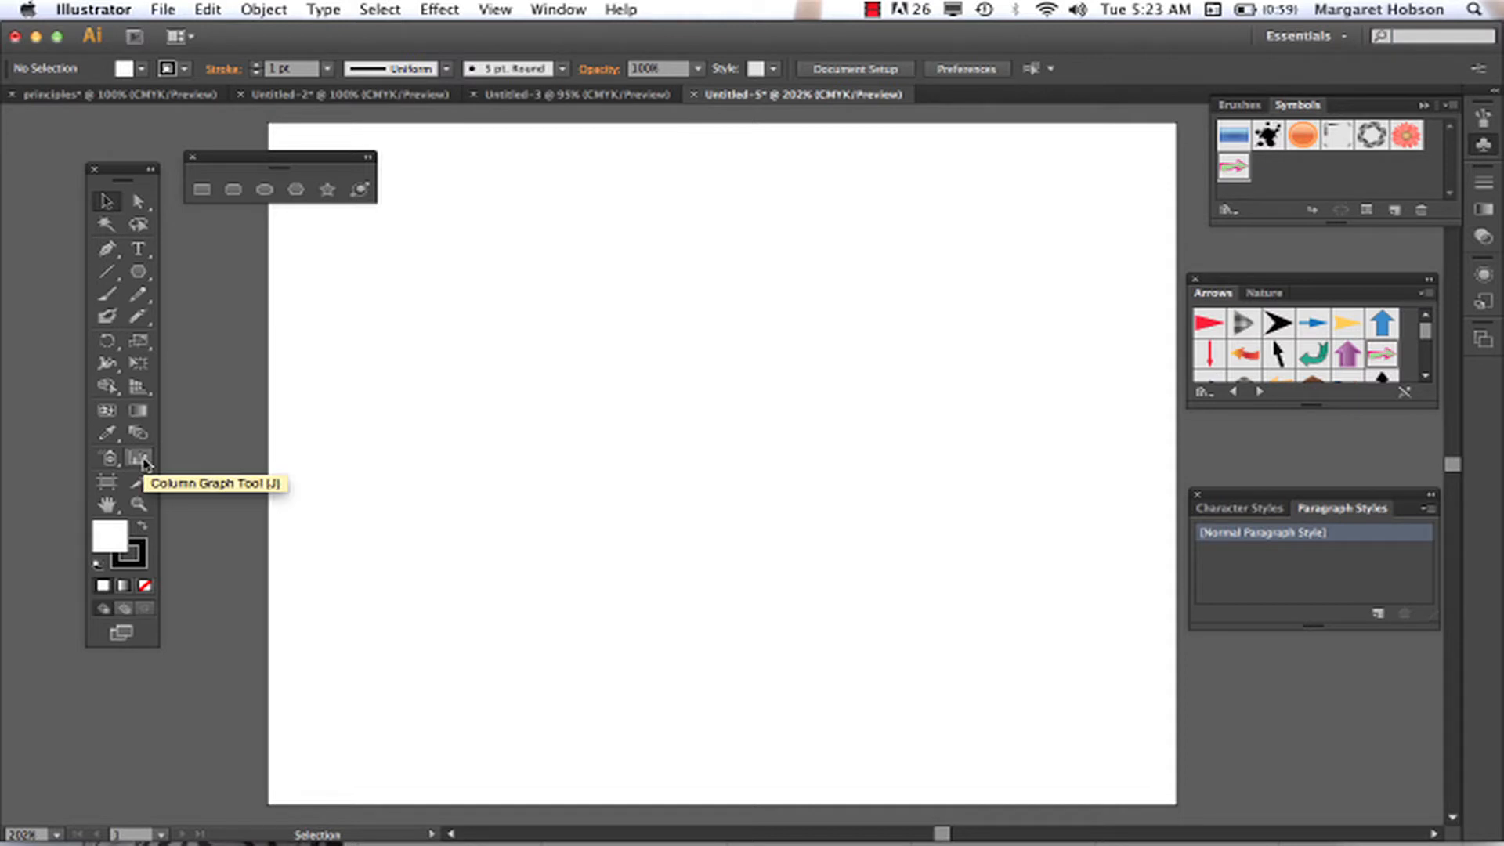
# - Choose the Symbol Sprayer tool to place an Arrow 12 instance on the artboard
pyautogui.click(106, 458)
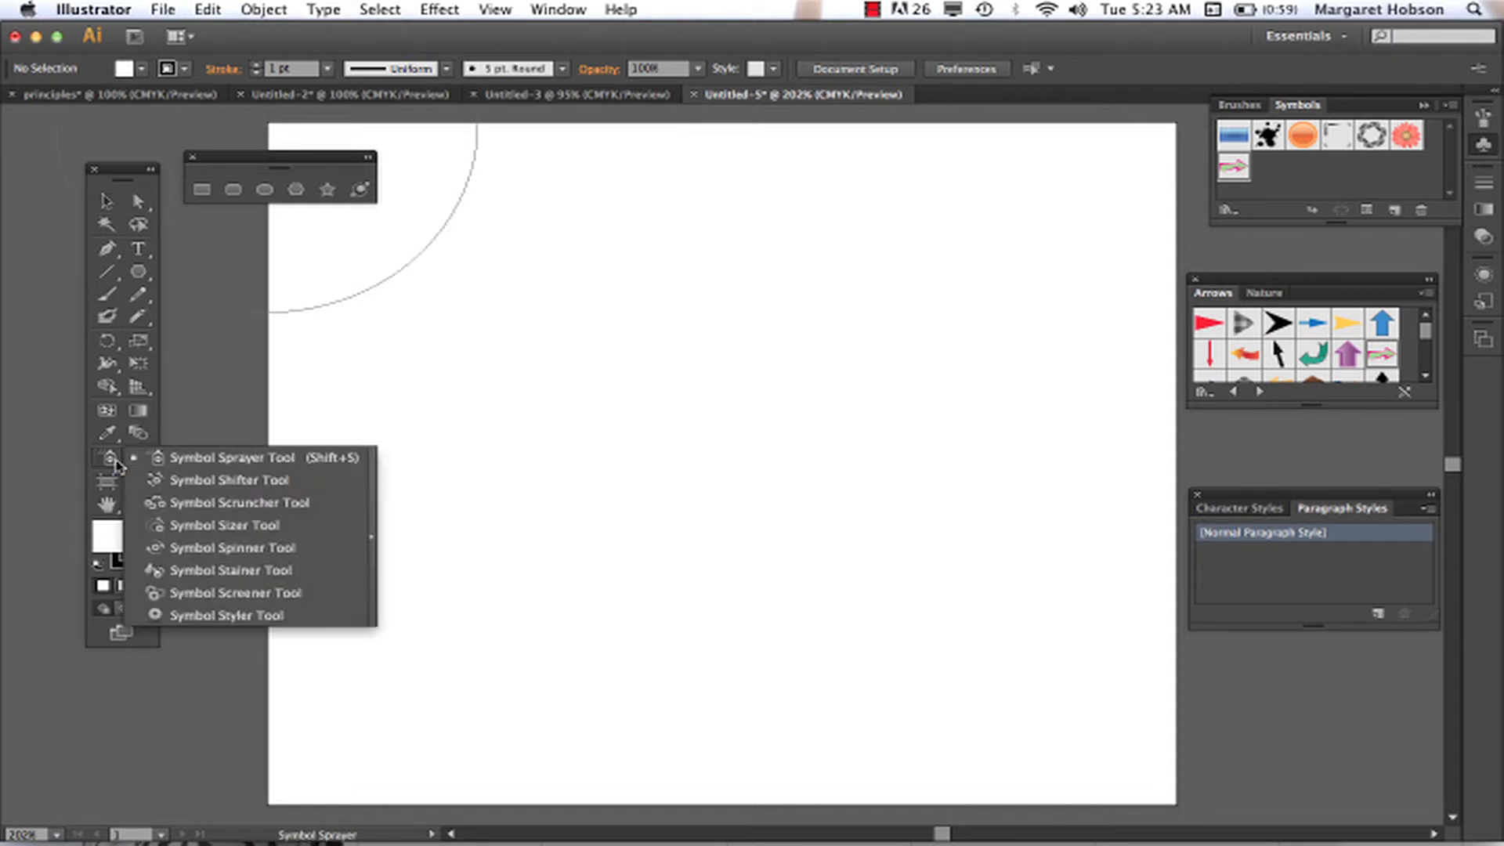
pyautogui.moveTo(197, 458)
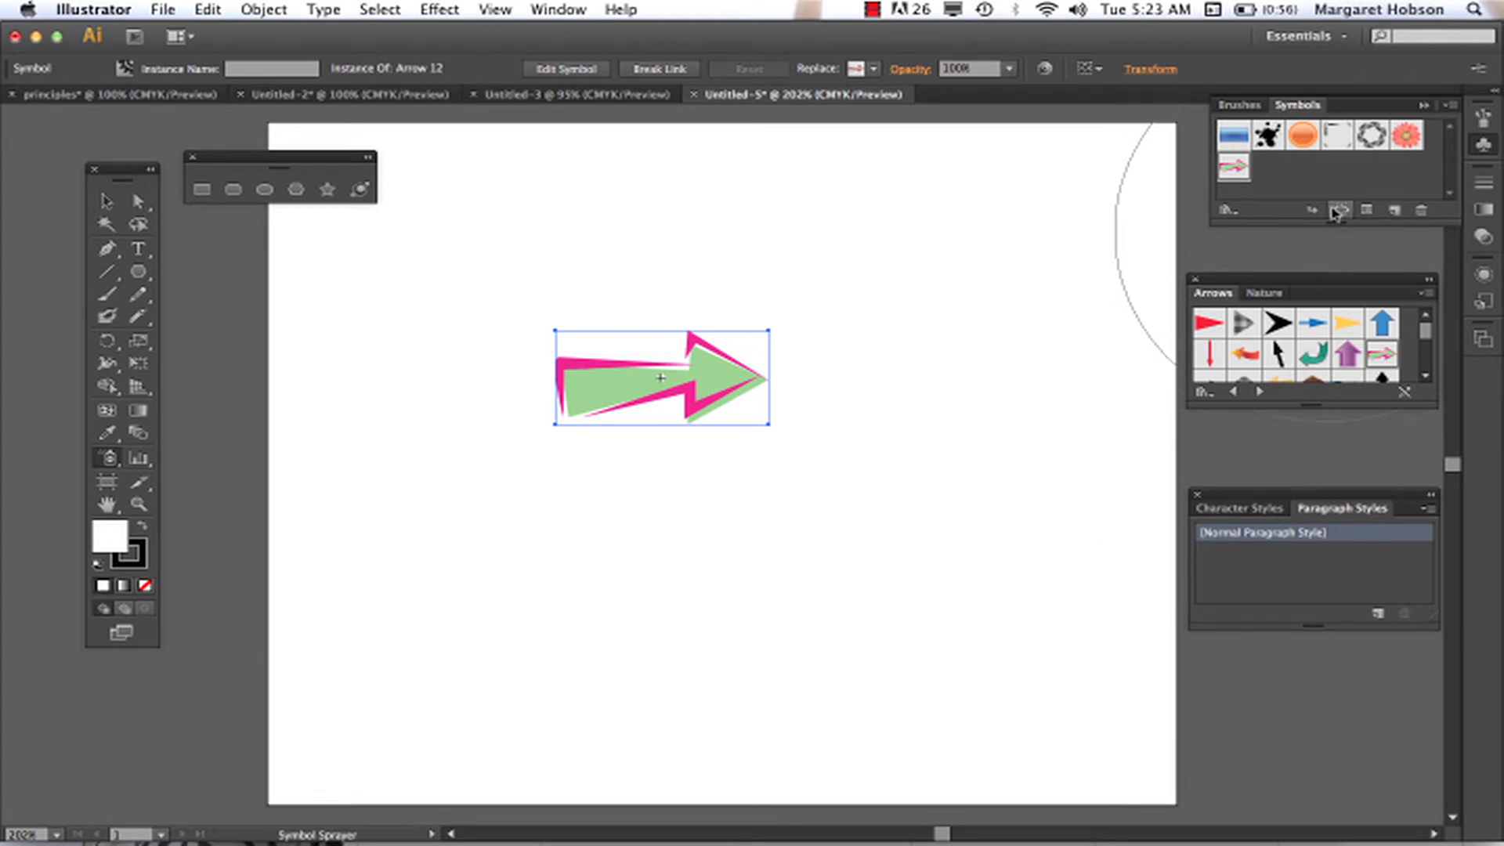
pyautogui.moveTo(1342, 210)
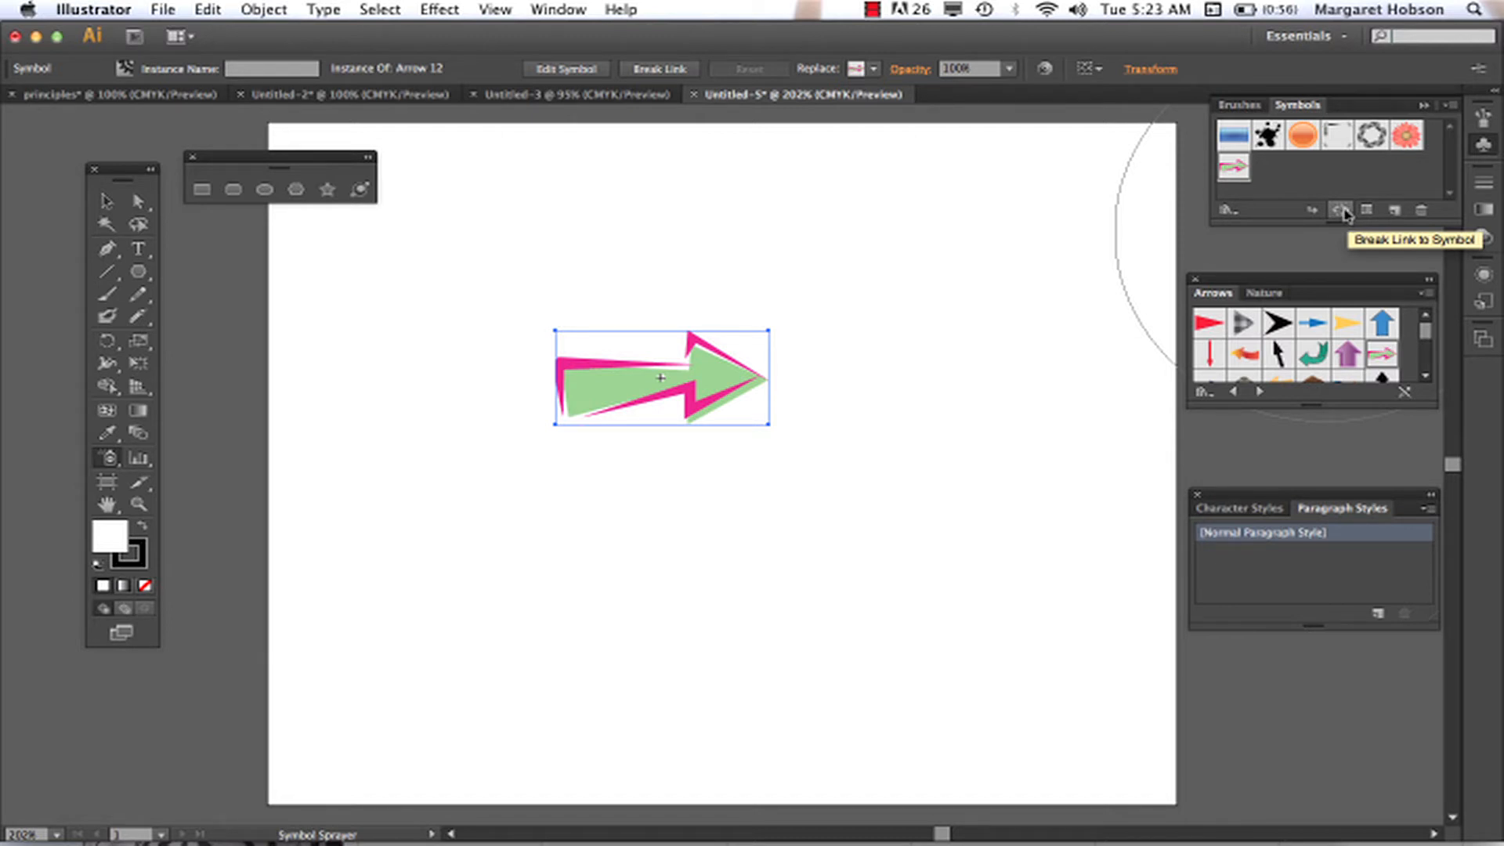
# - Break the arrow's link to its symbol and ungroup it into separate paths
pyautogui.click(1337, 208)
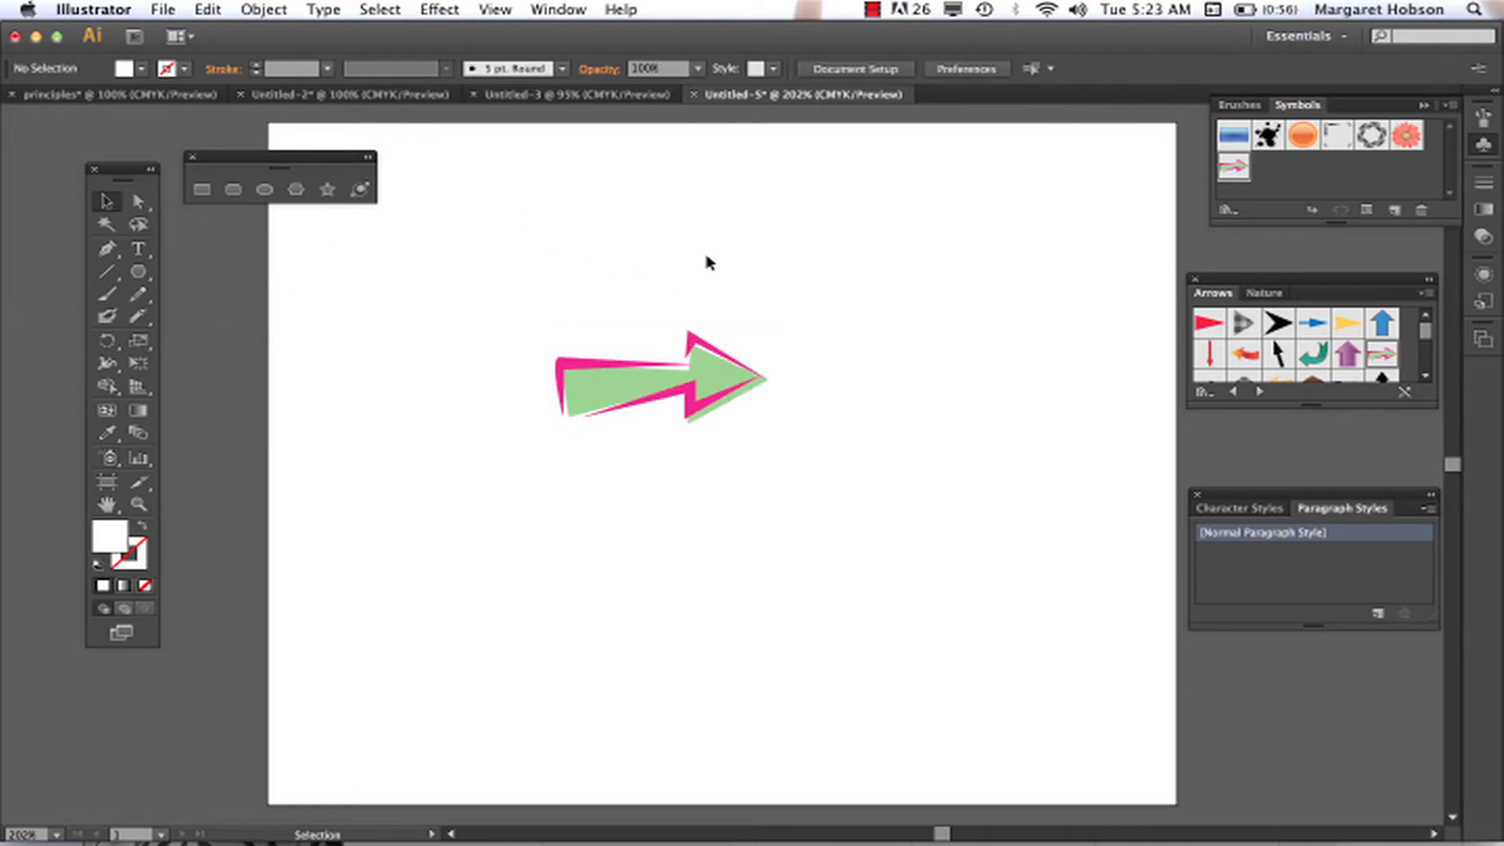
pyautogui.click(672, 379)
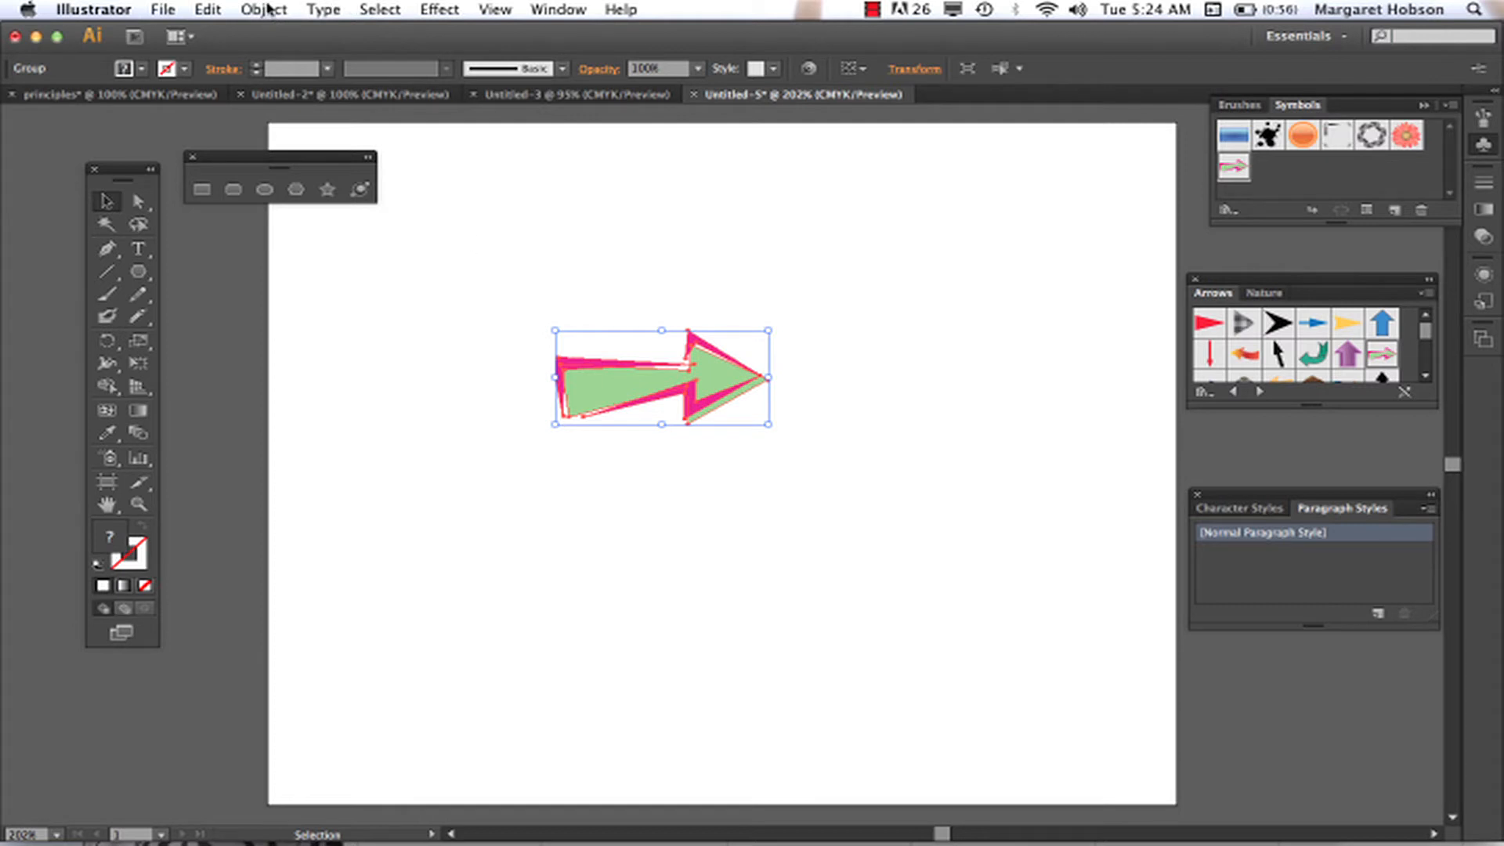
pyautogui.click(263, 9)
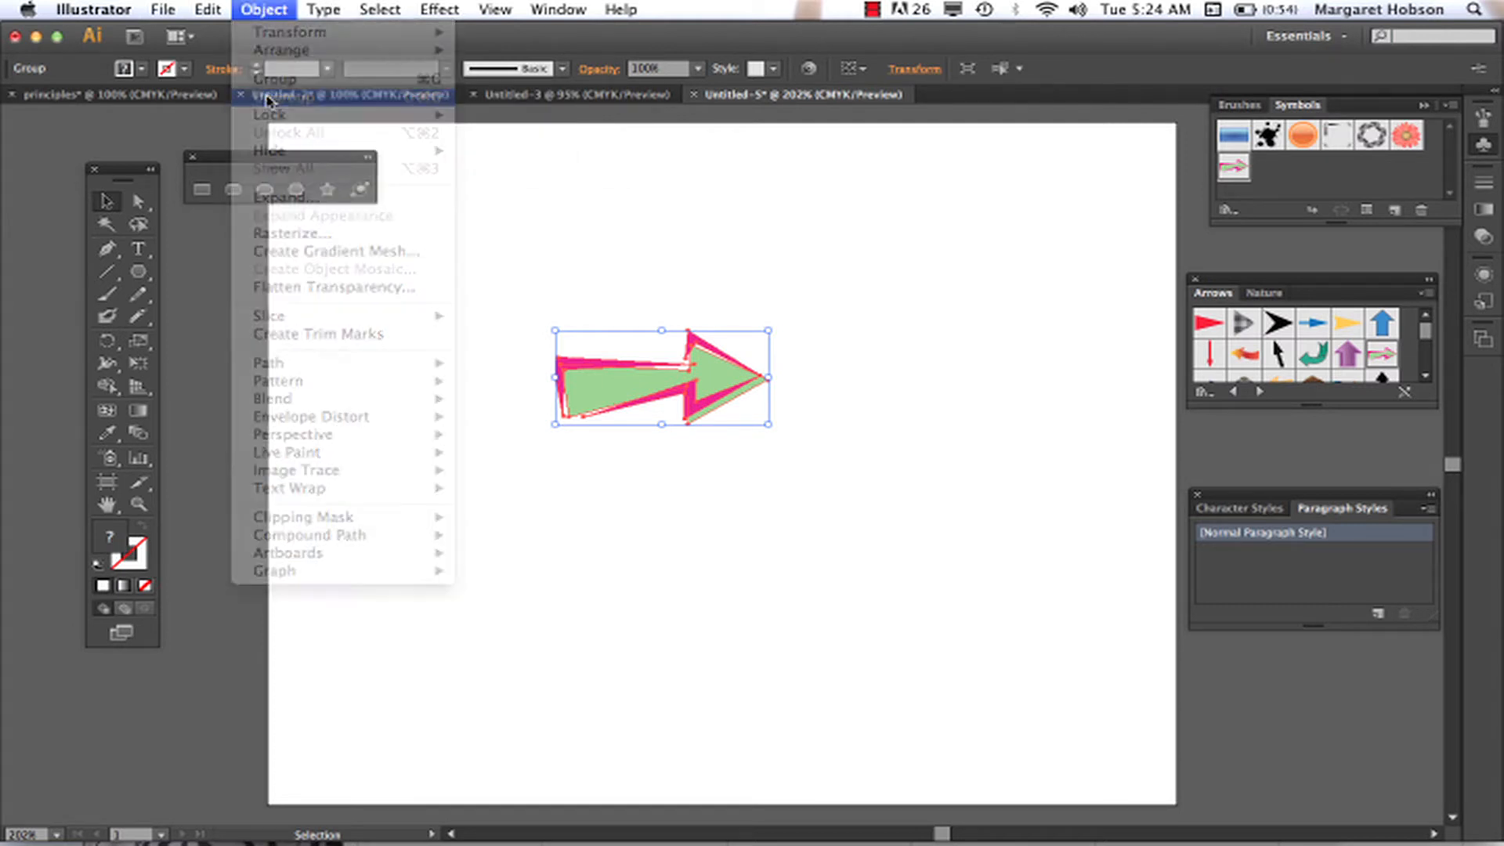
pyautogui.click(584, 342)
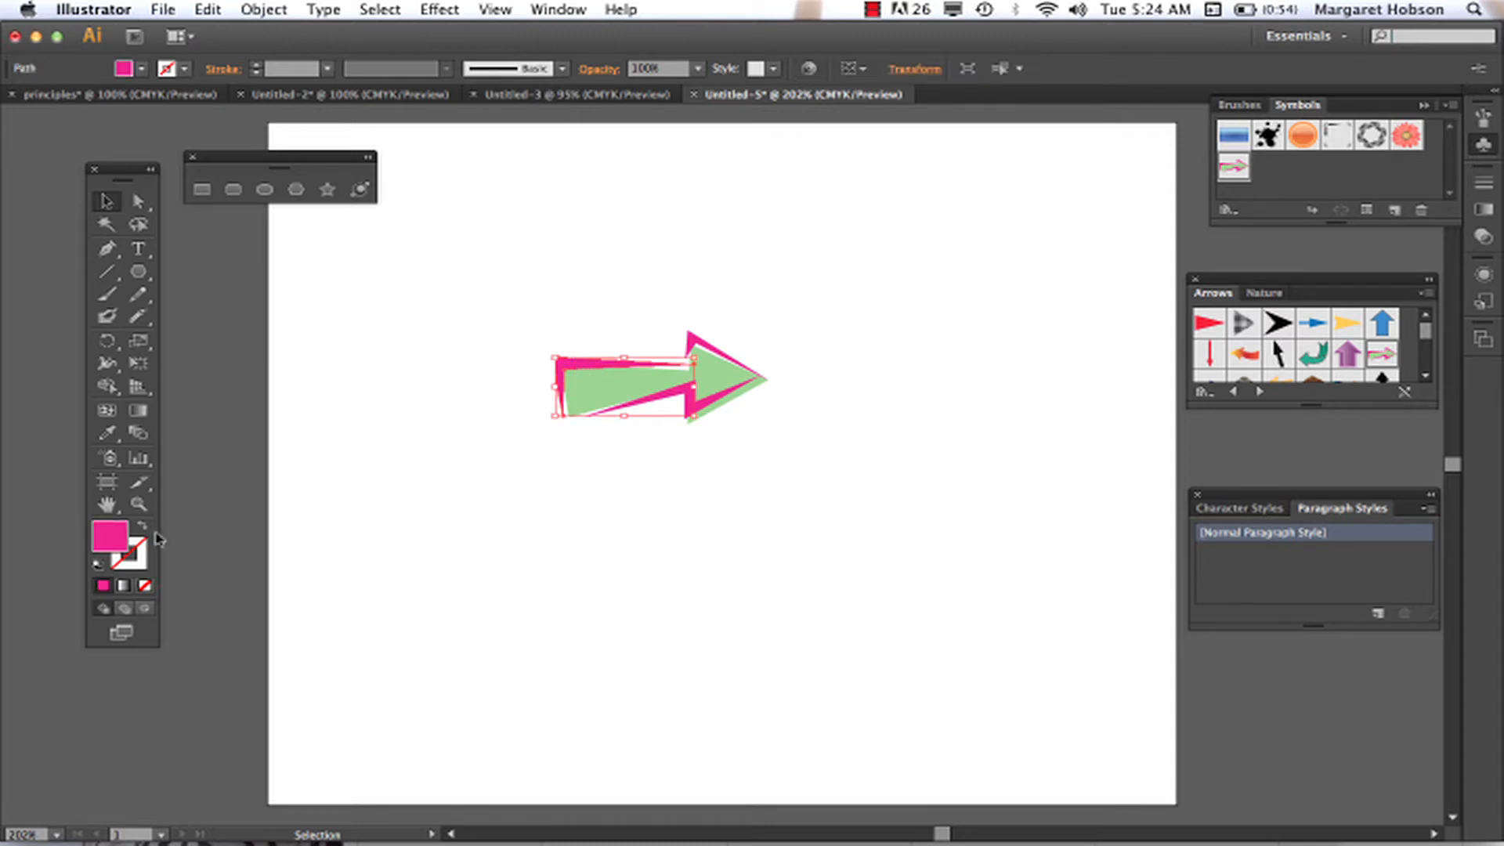
# - Fill the arrow's tail piece with a near-black colour from the Color Picker
pyautogui.doubleClick(109, 534)
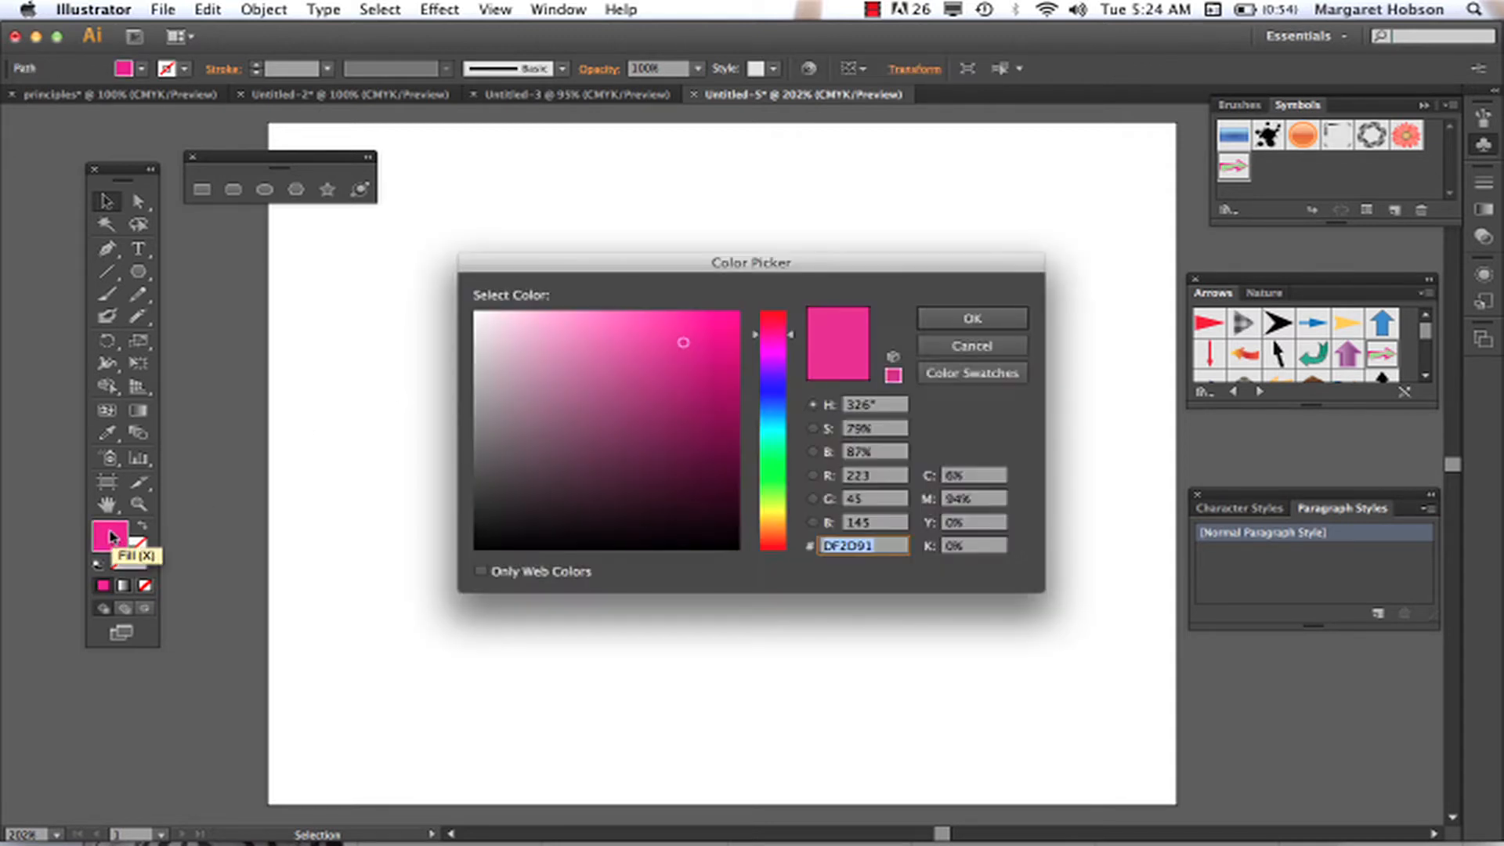
pyautogui.click(564, 526)
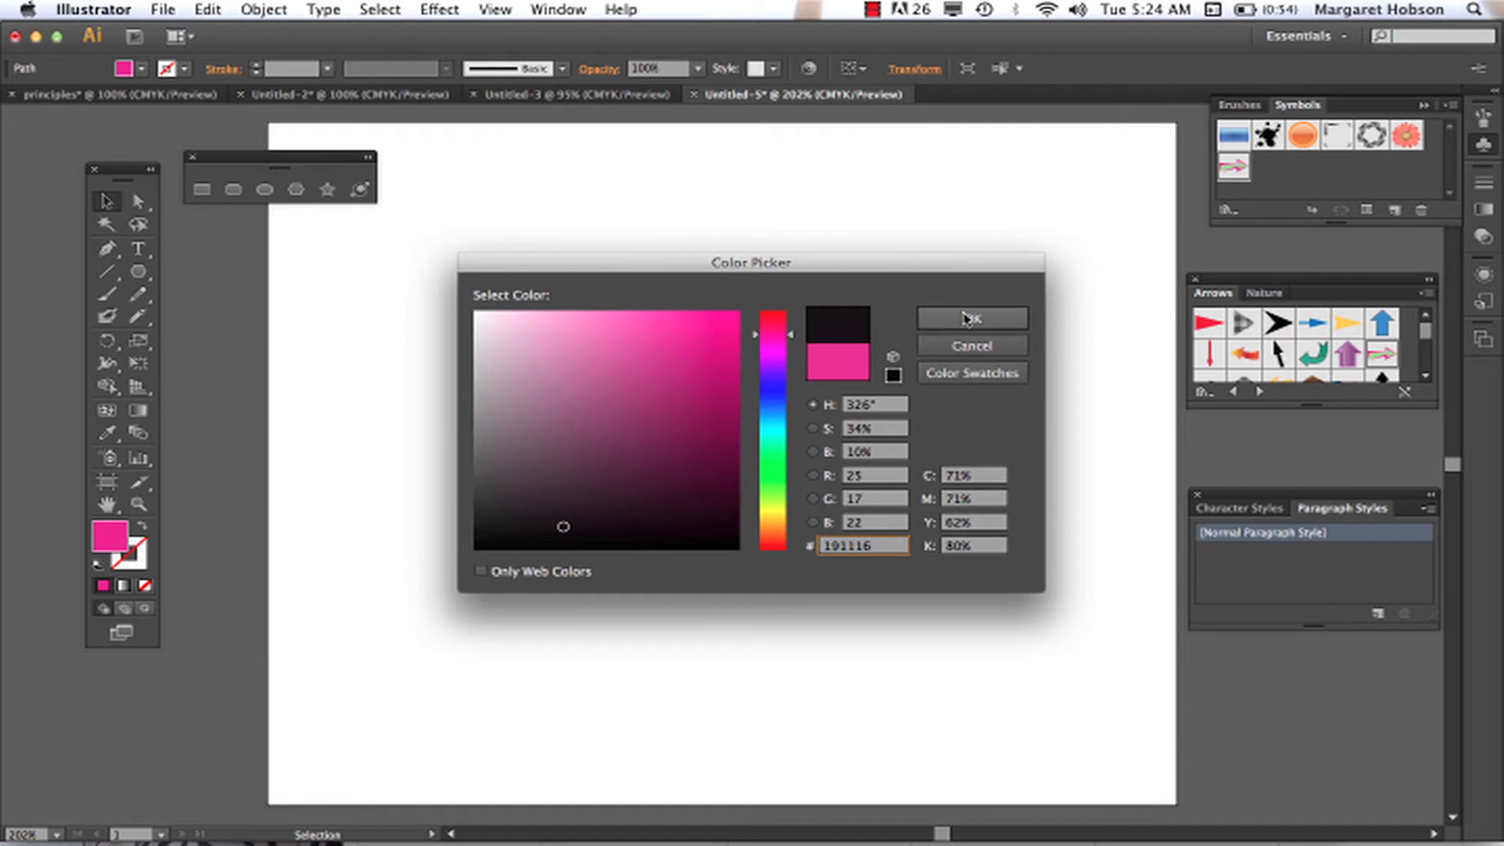
pyautogui.click(969, 318)
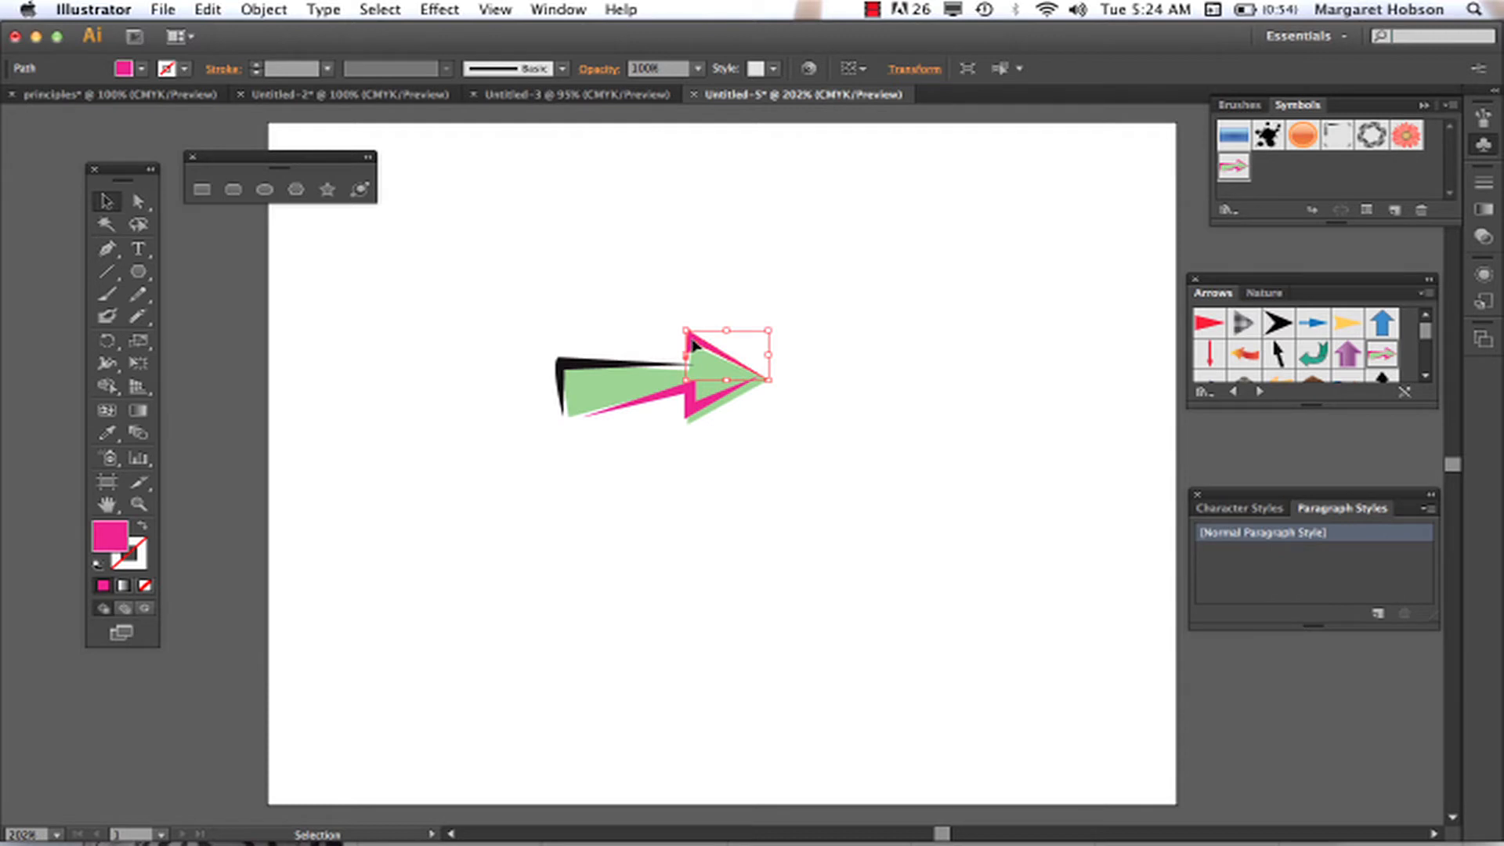
# - Select all same-appearance pink pieces and fill them near-black
pyautogui.click(379, 9)
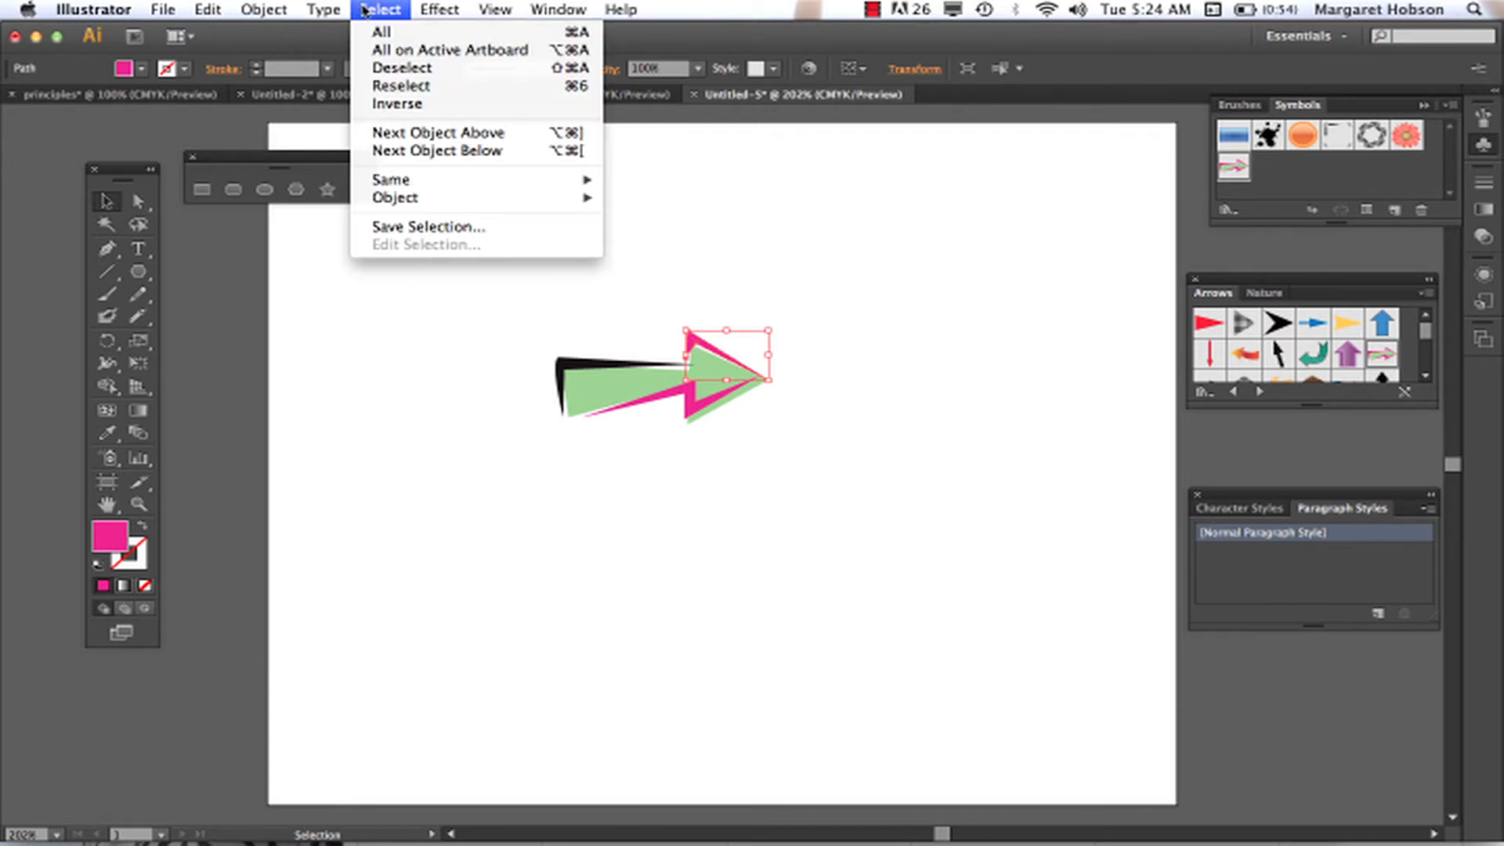
pyautogui.moveTo(392, 178)
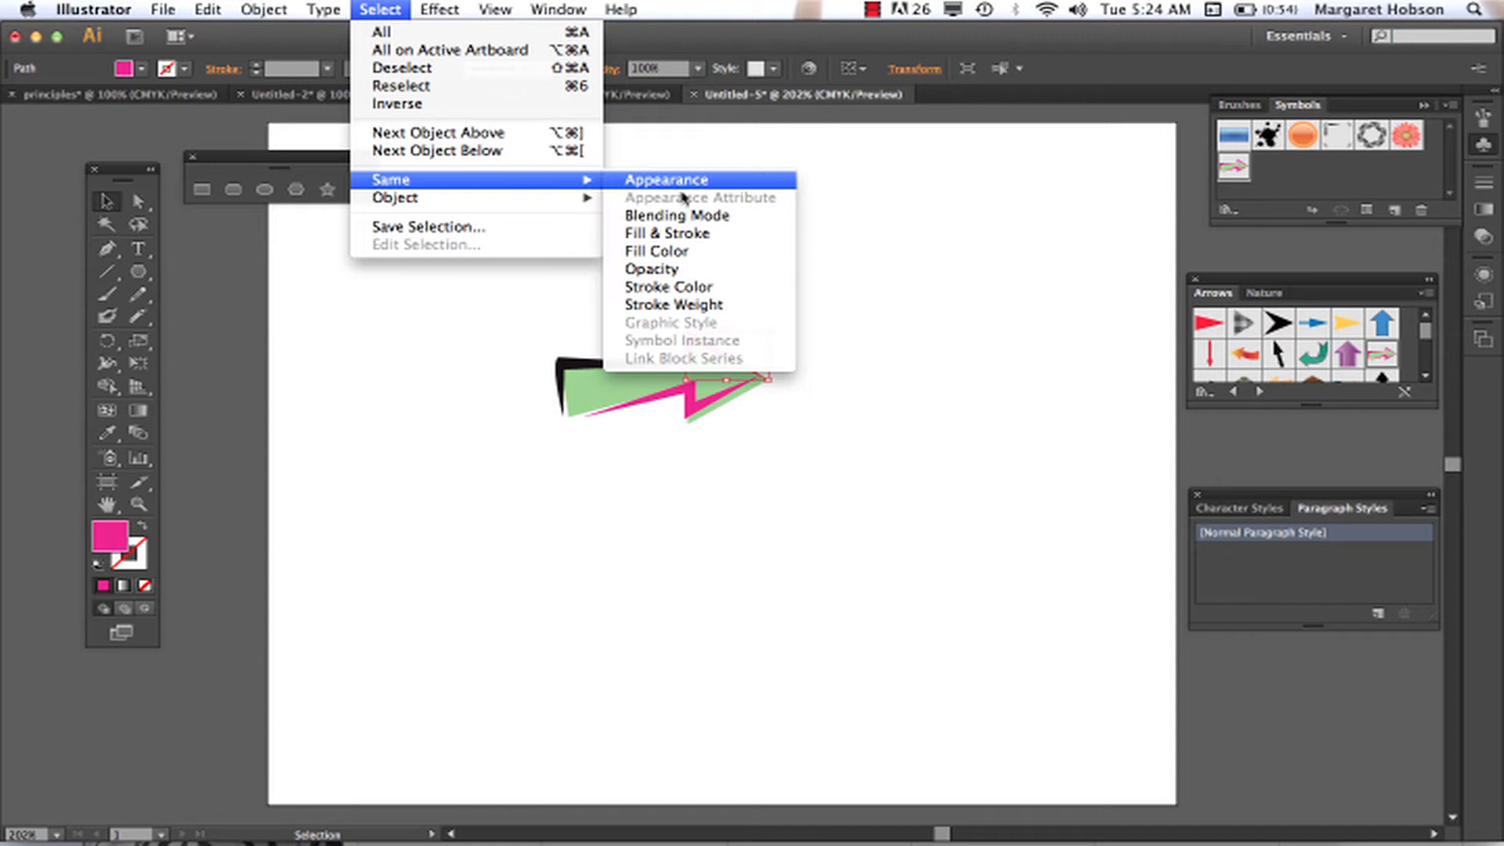
pyautogui.click(664, 179)
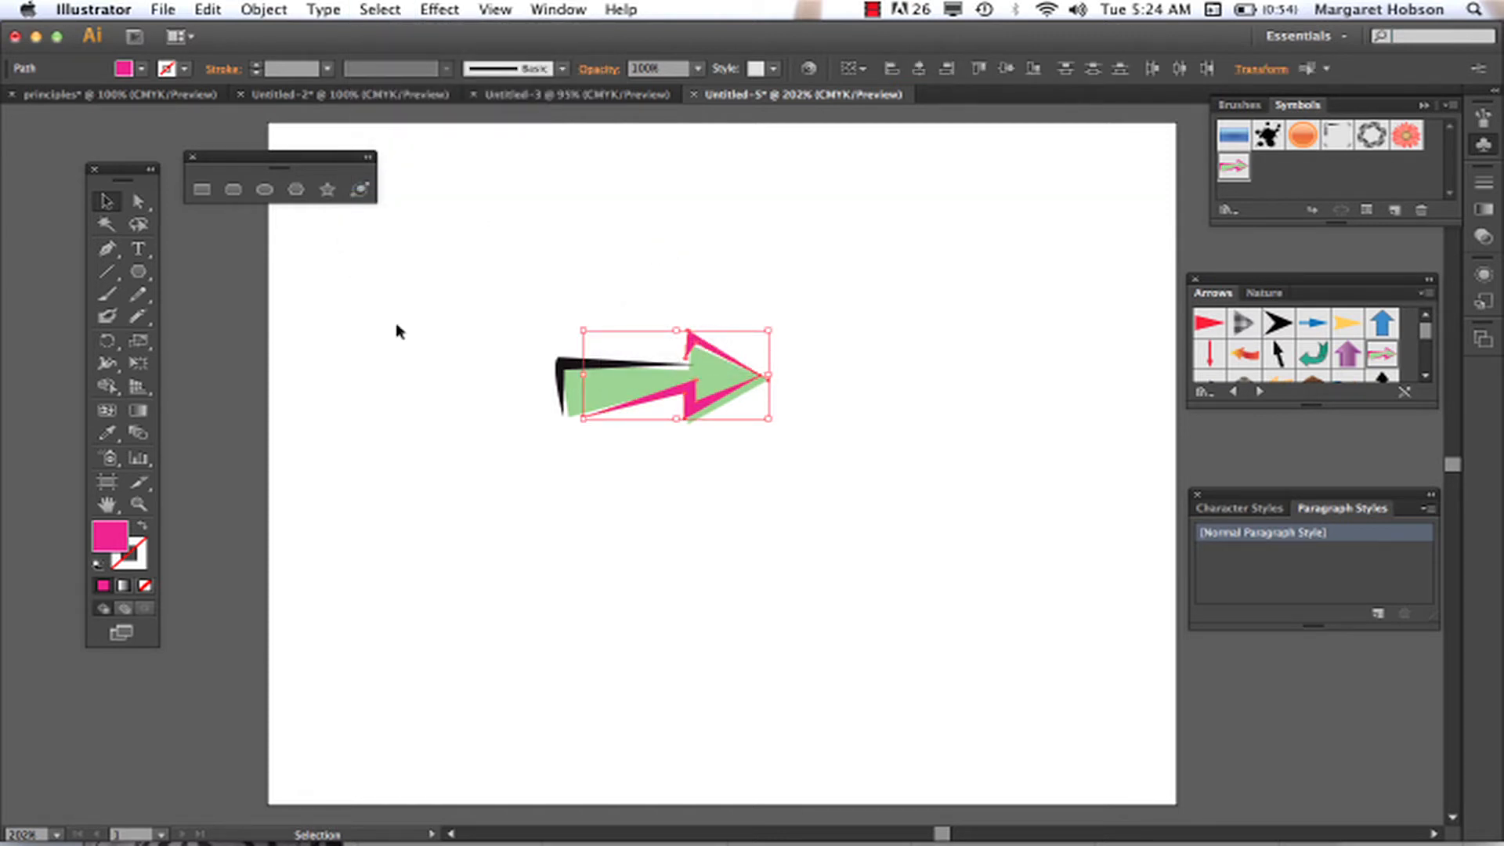
pyautogui.doubleClick(107, 533)
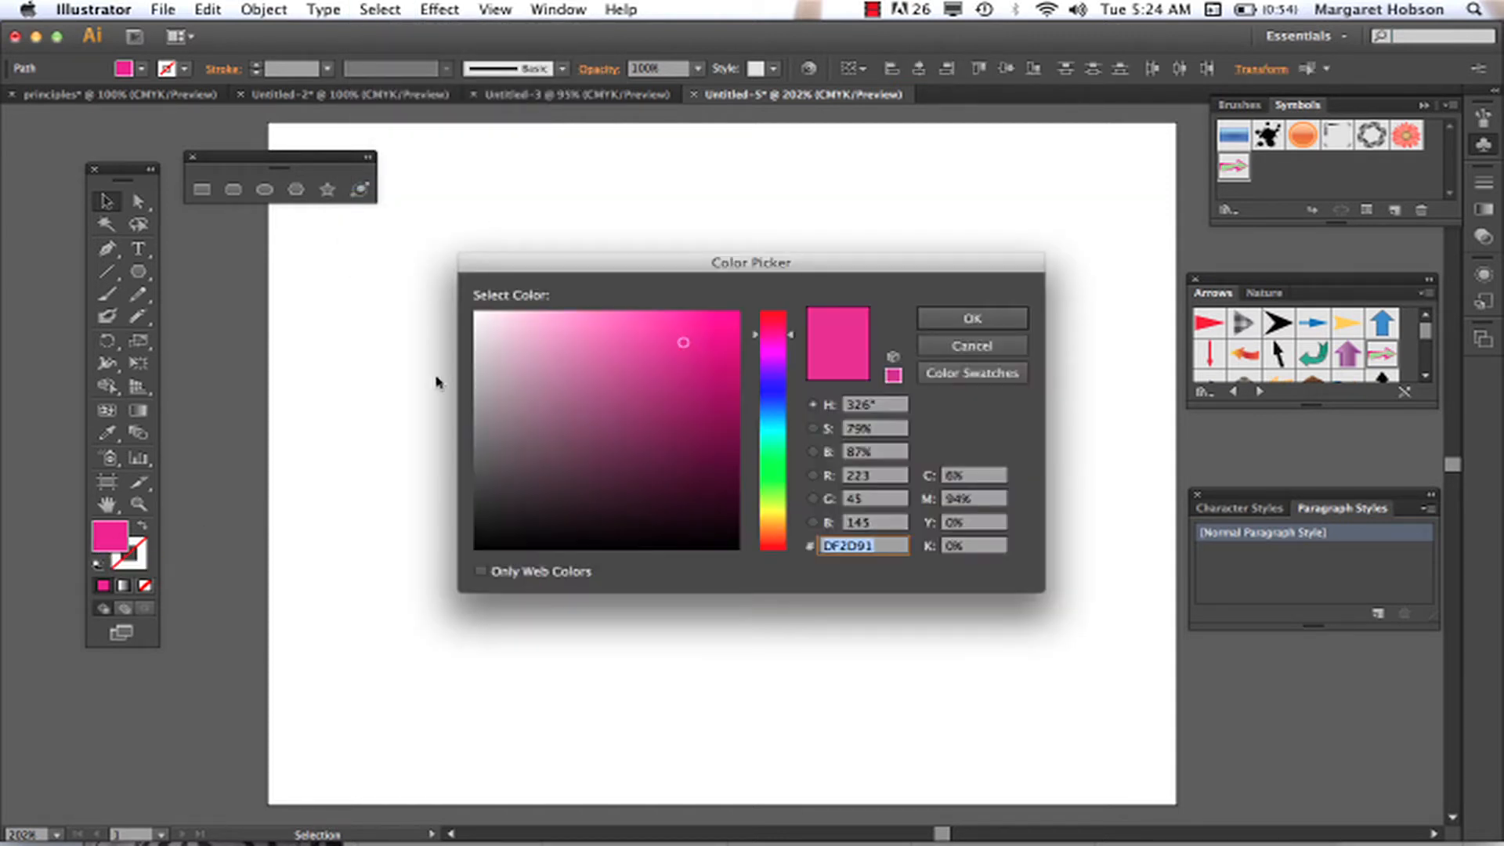
pyautogui.click(480, 537)
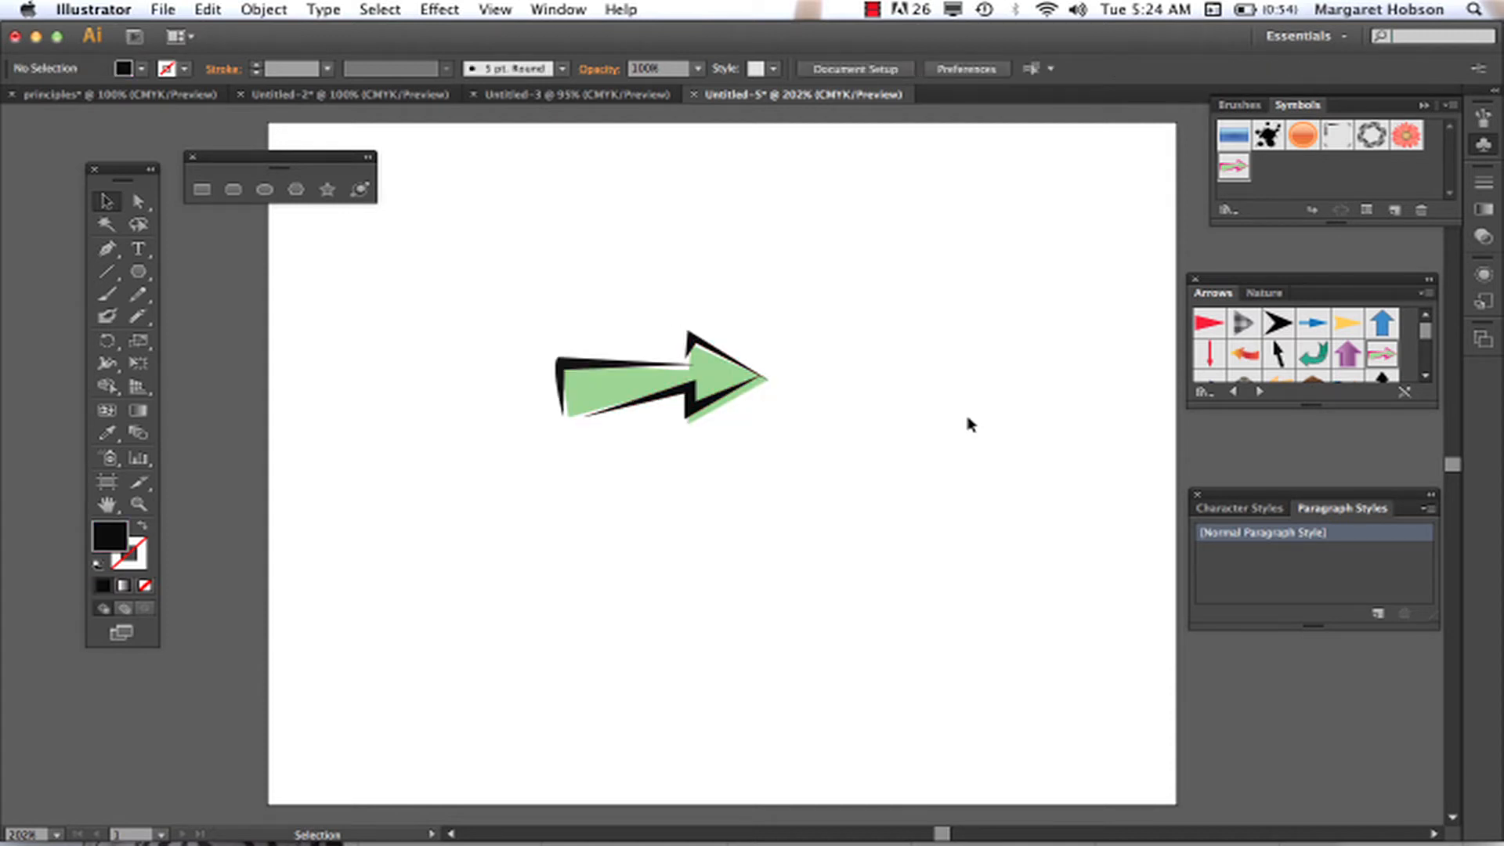
pyautogui.moveTo(1343, 219)
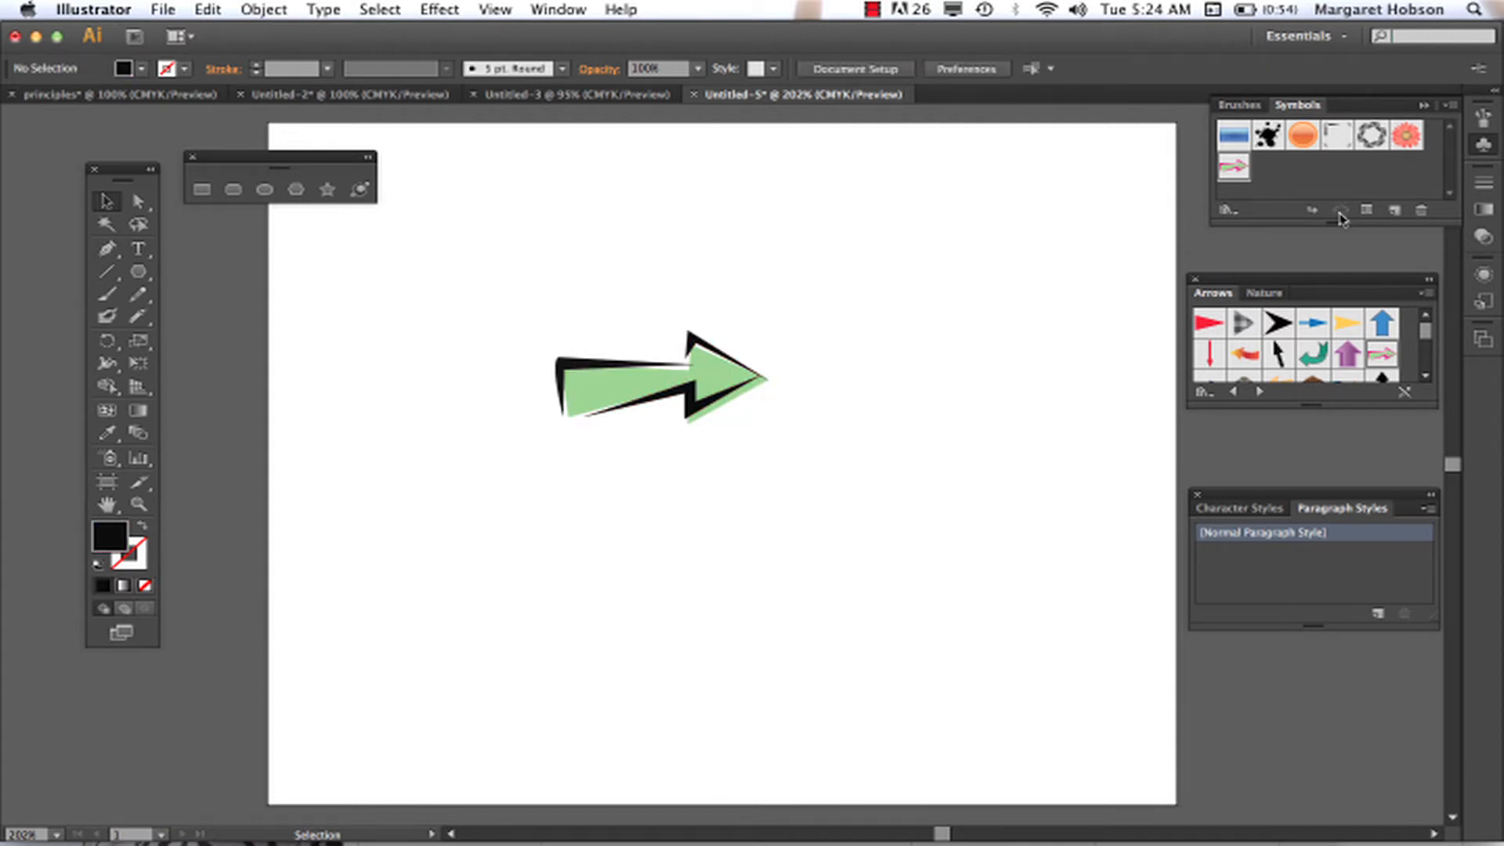
pyautogui.moveTo(1366, 210)
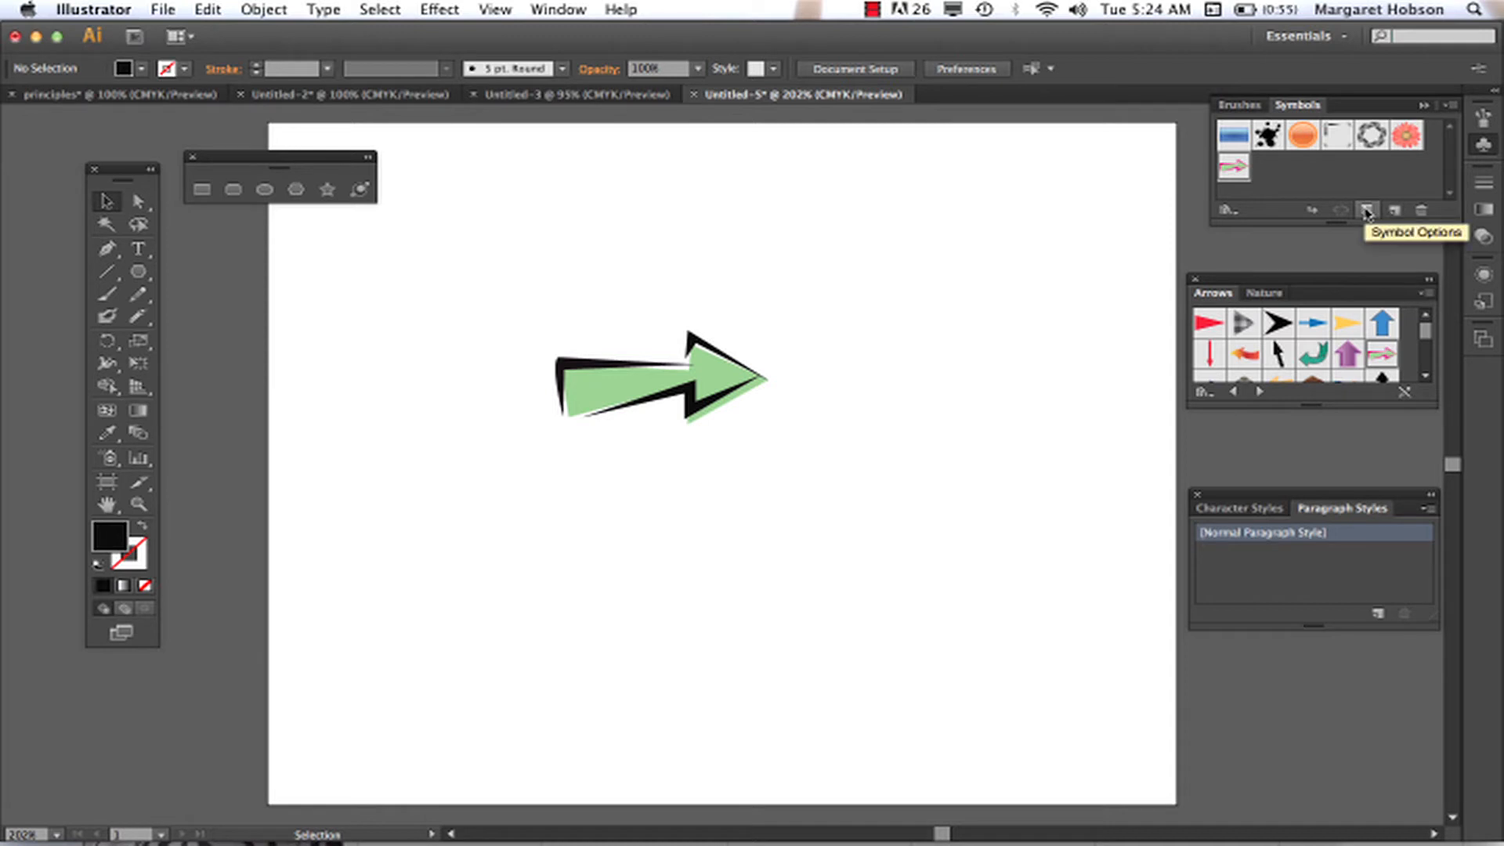
pyautogui.moveTo(988, 295)
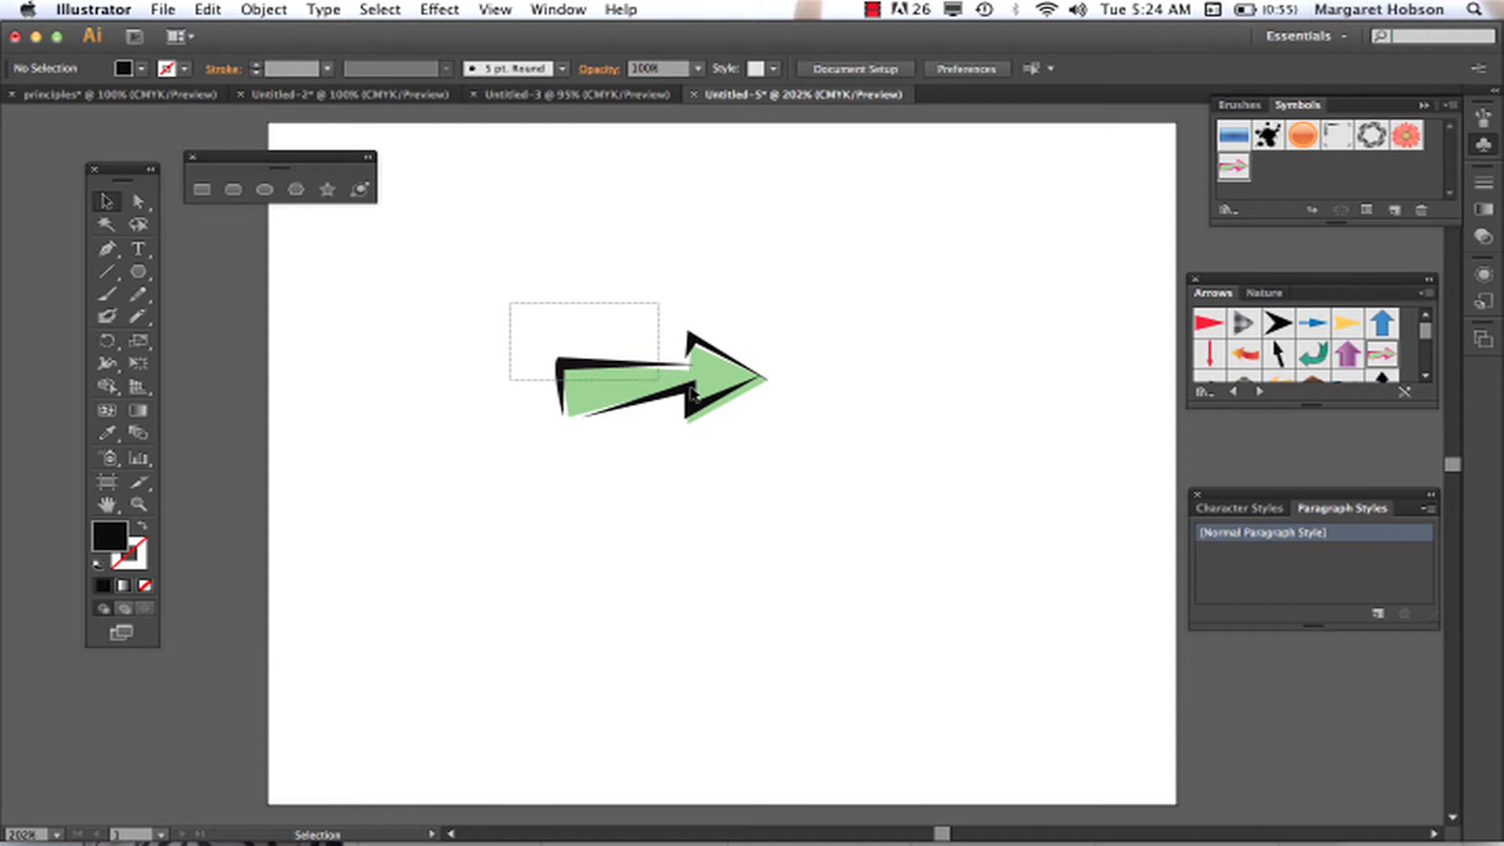
# - Select the whole black-and-green arrow and save it as a new symbol
pyautogui.click(263, 9)
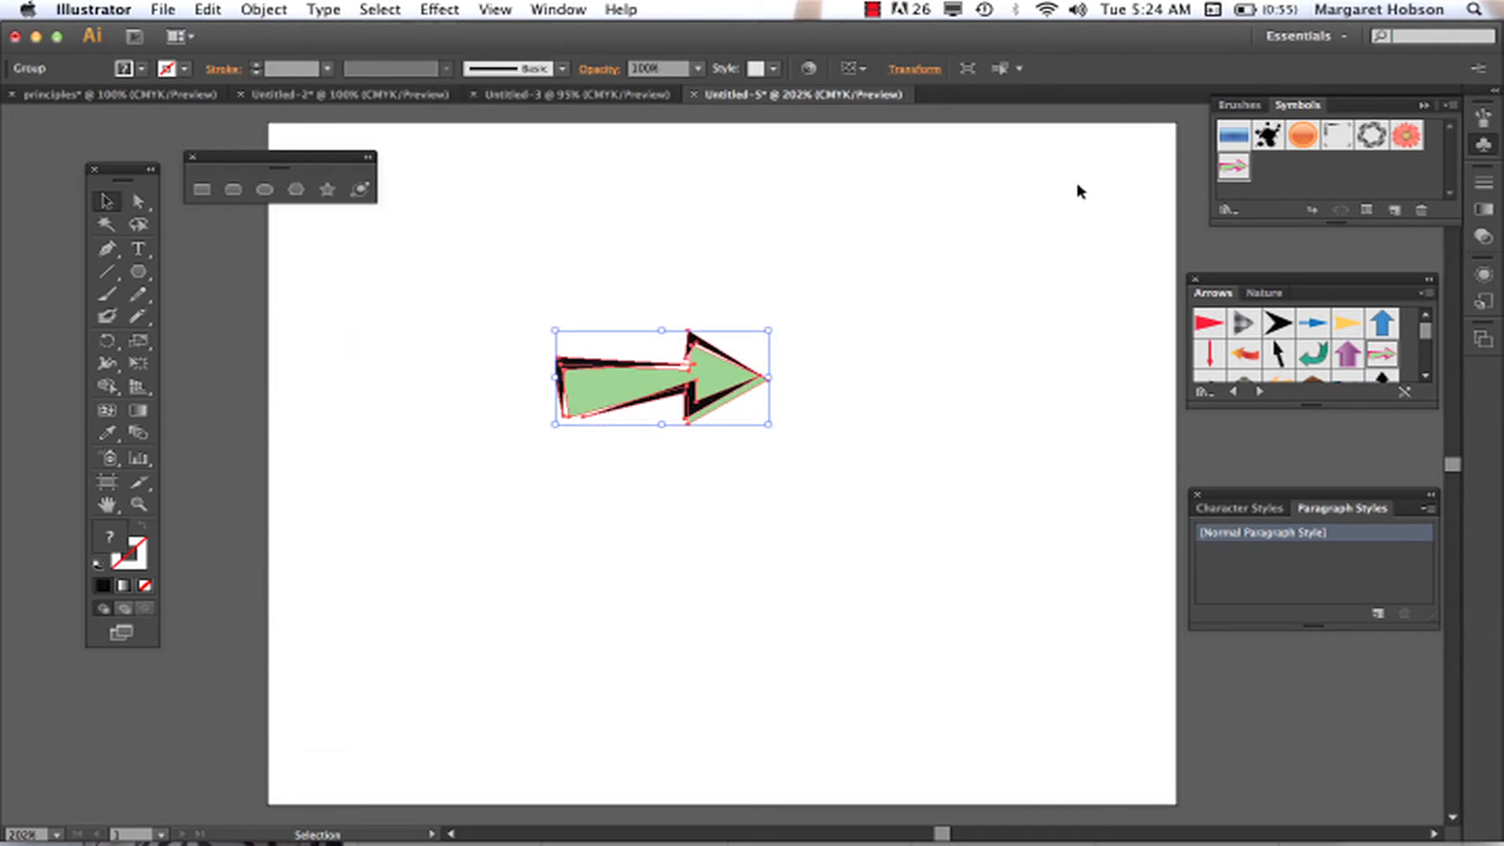
pyautogui.moveTo(1396, 210)
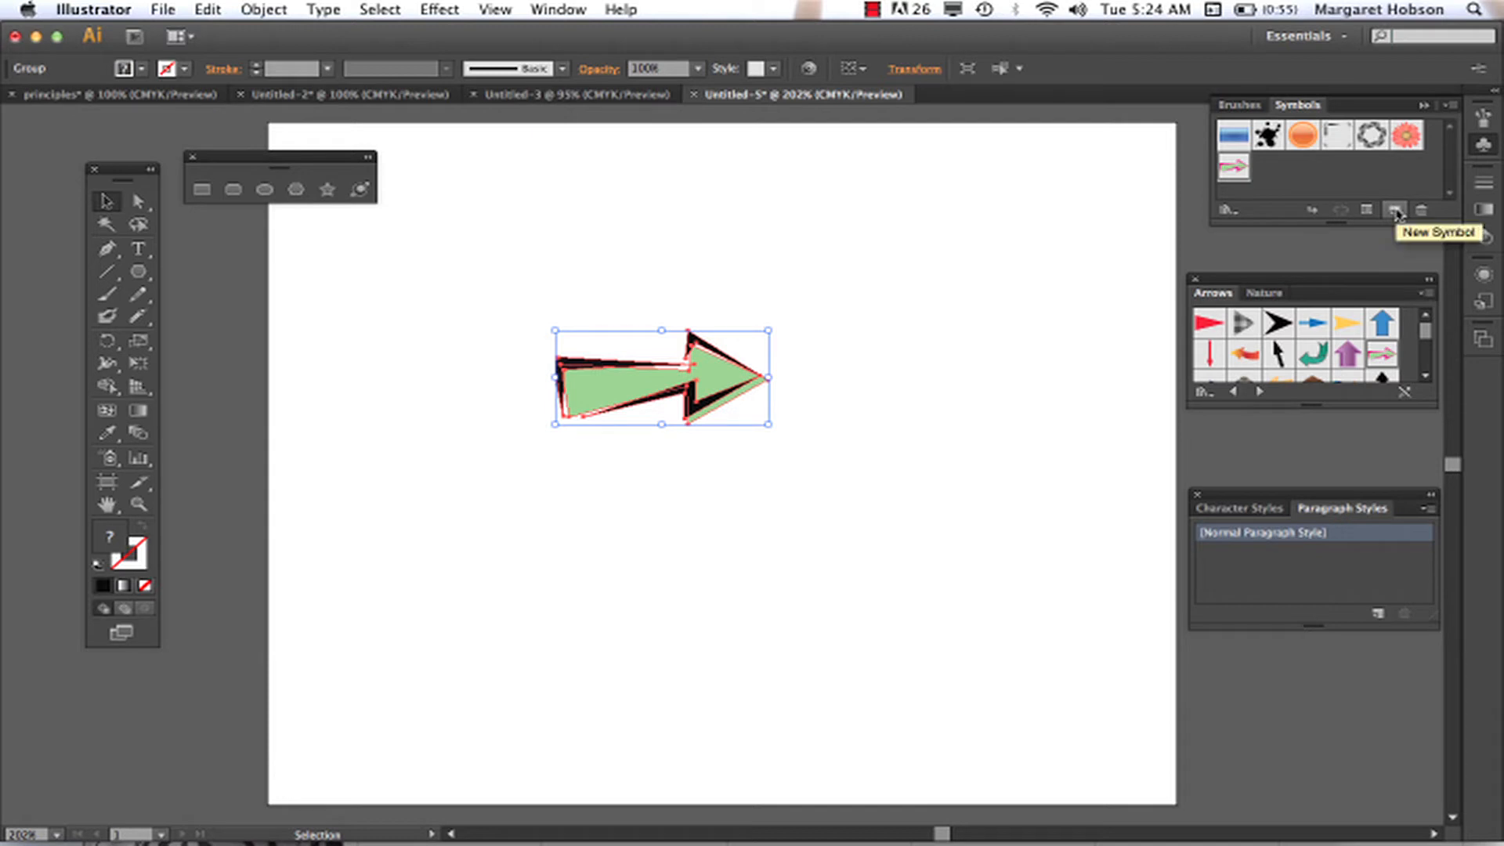
pyautogui.click(1396, 210)
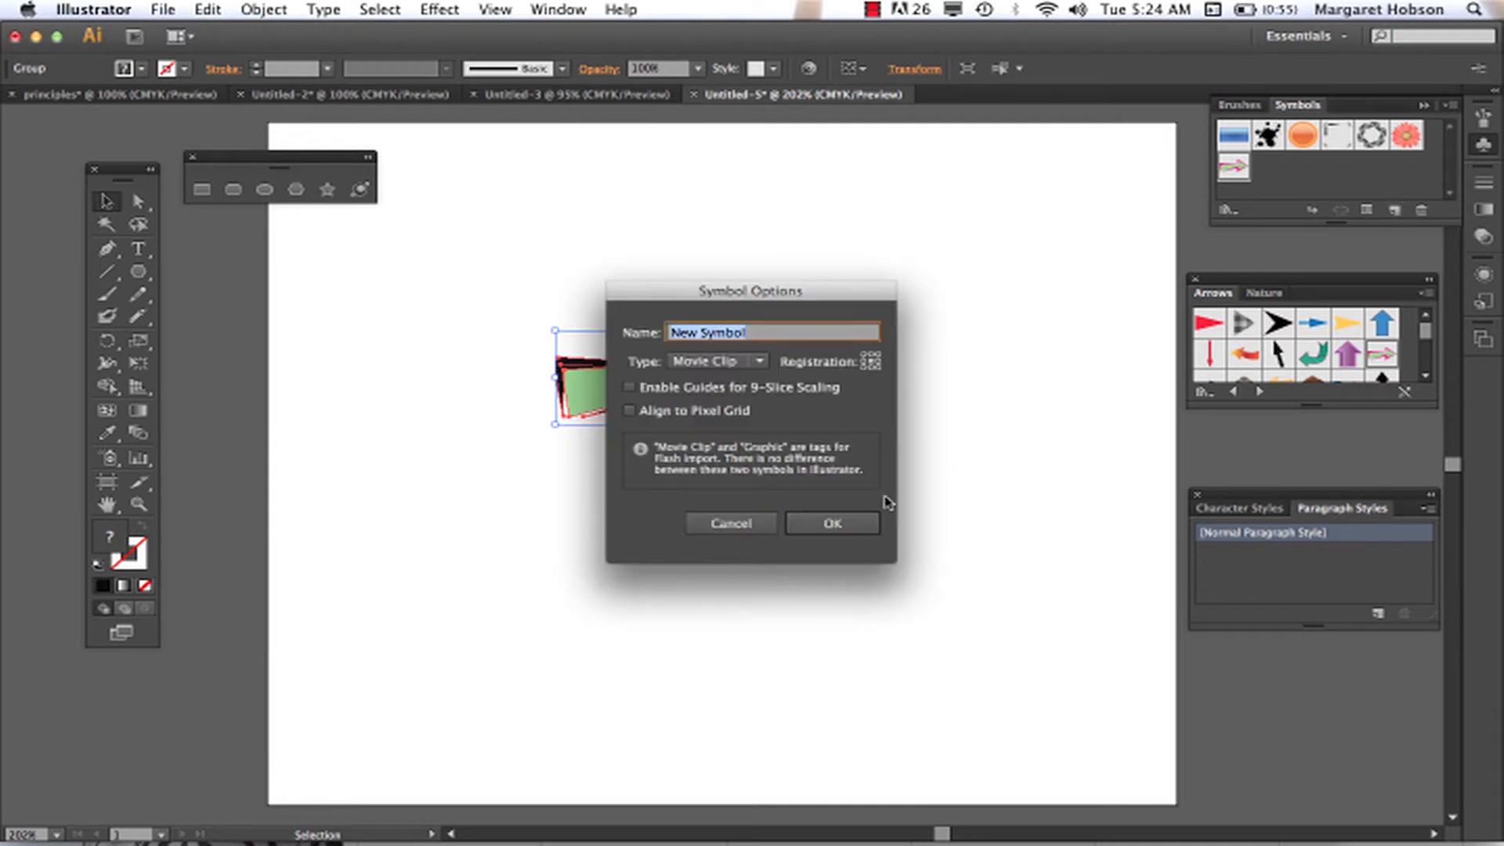
pyautogui.click(830, 523)
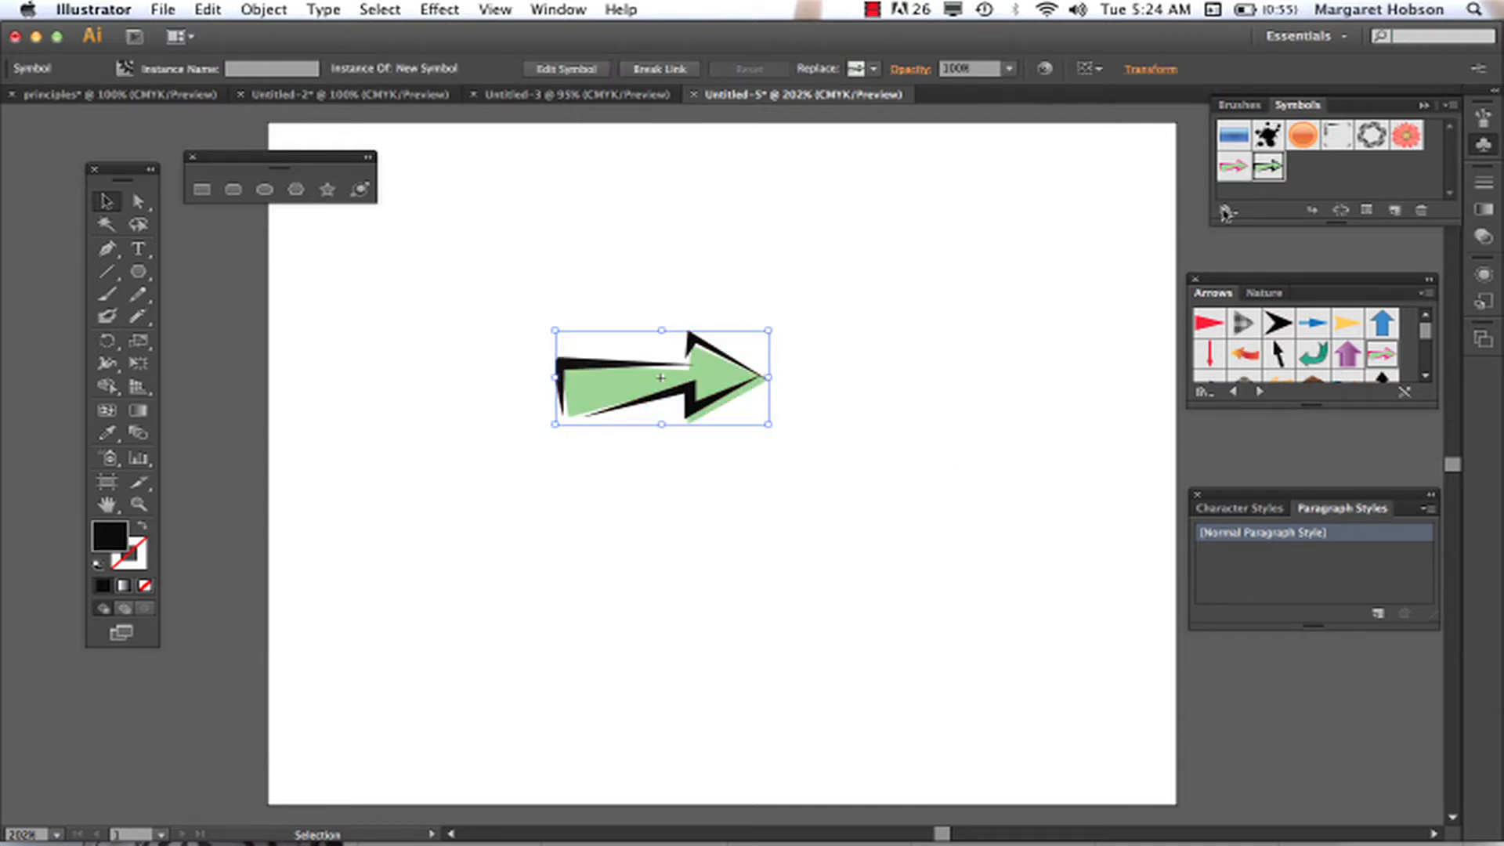
pyautogui.moveTo(1268, 168)
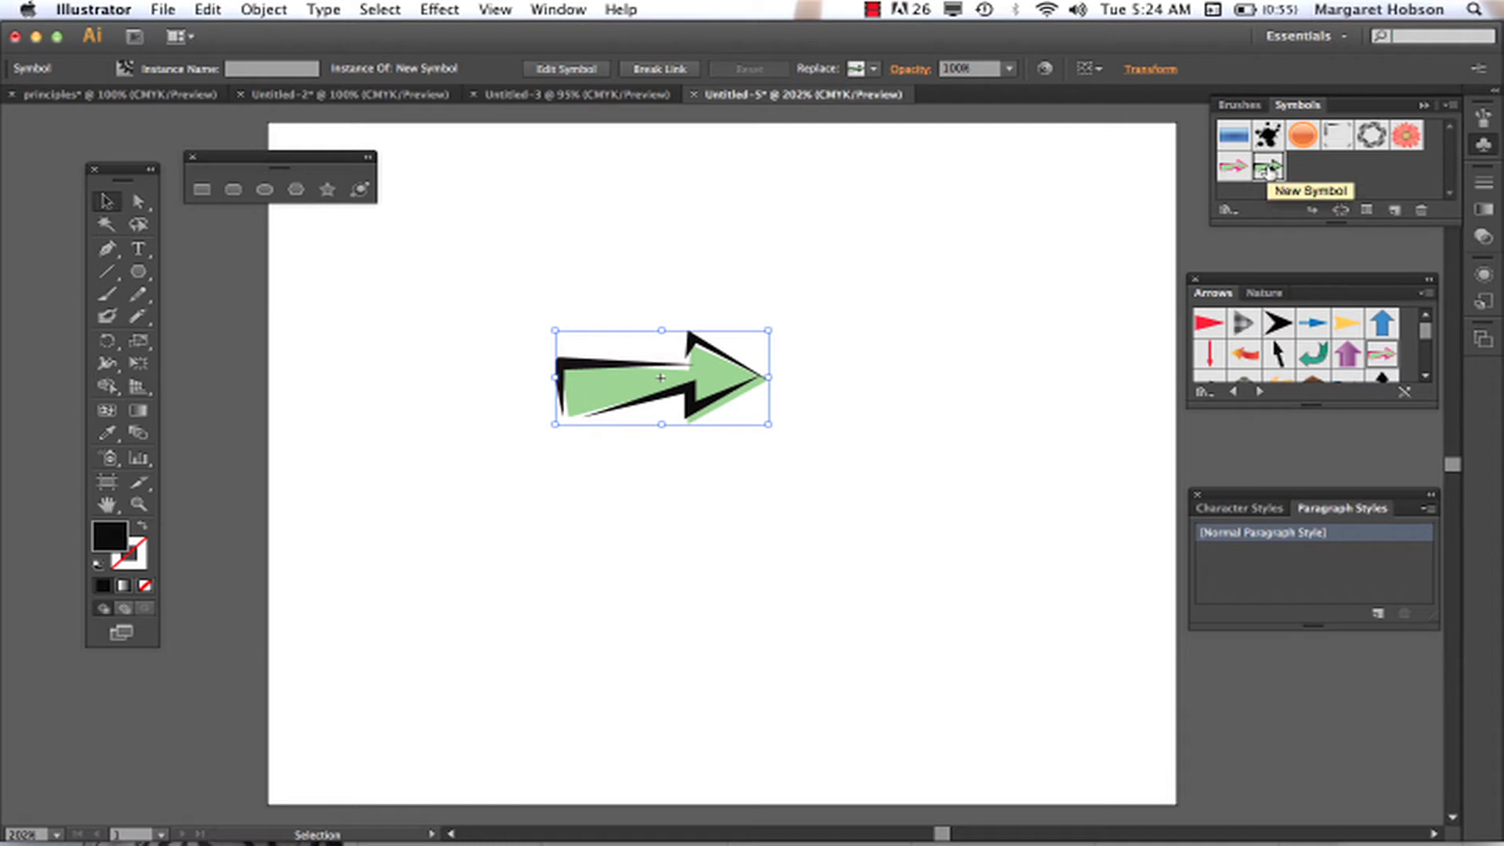
pyautogui.moveTo(773, 329)
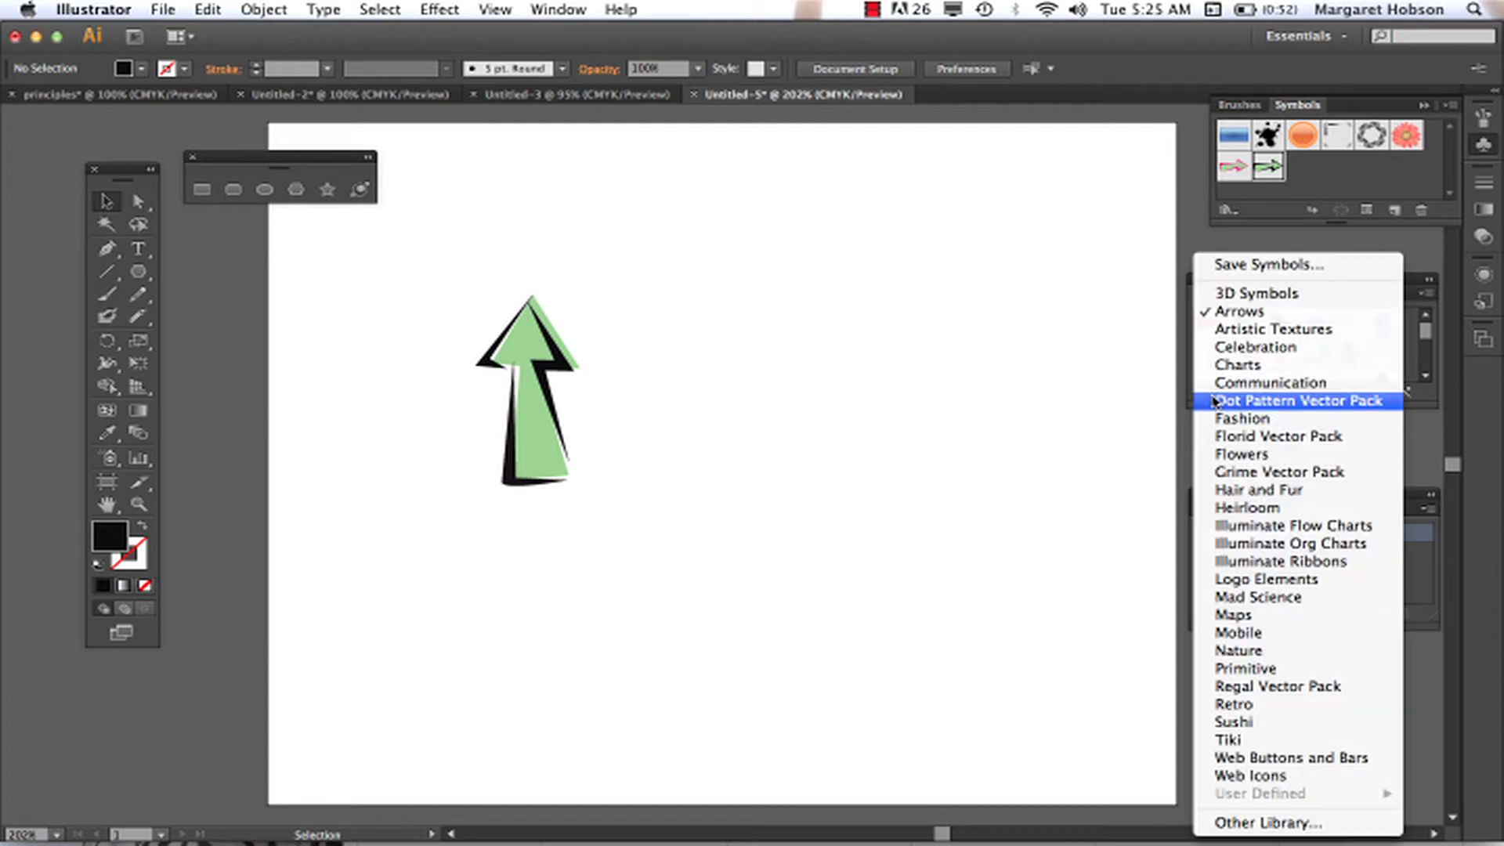
# - Load the Dot Pattern Vector Pack and spray its halftone dot symbol onto the artboard
pyautogui.click(1237, 650)
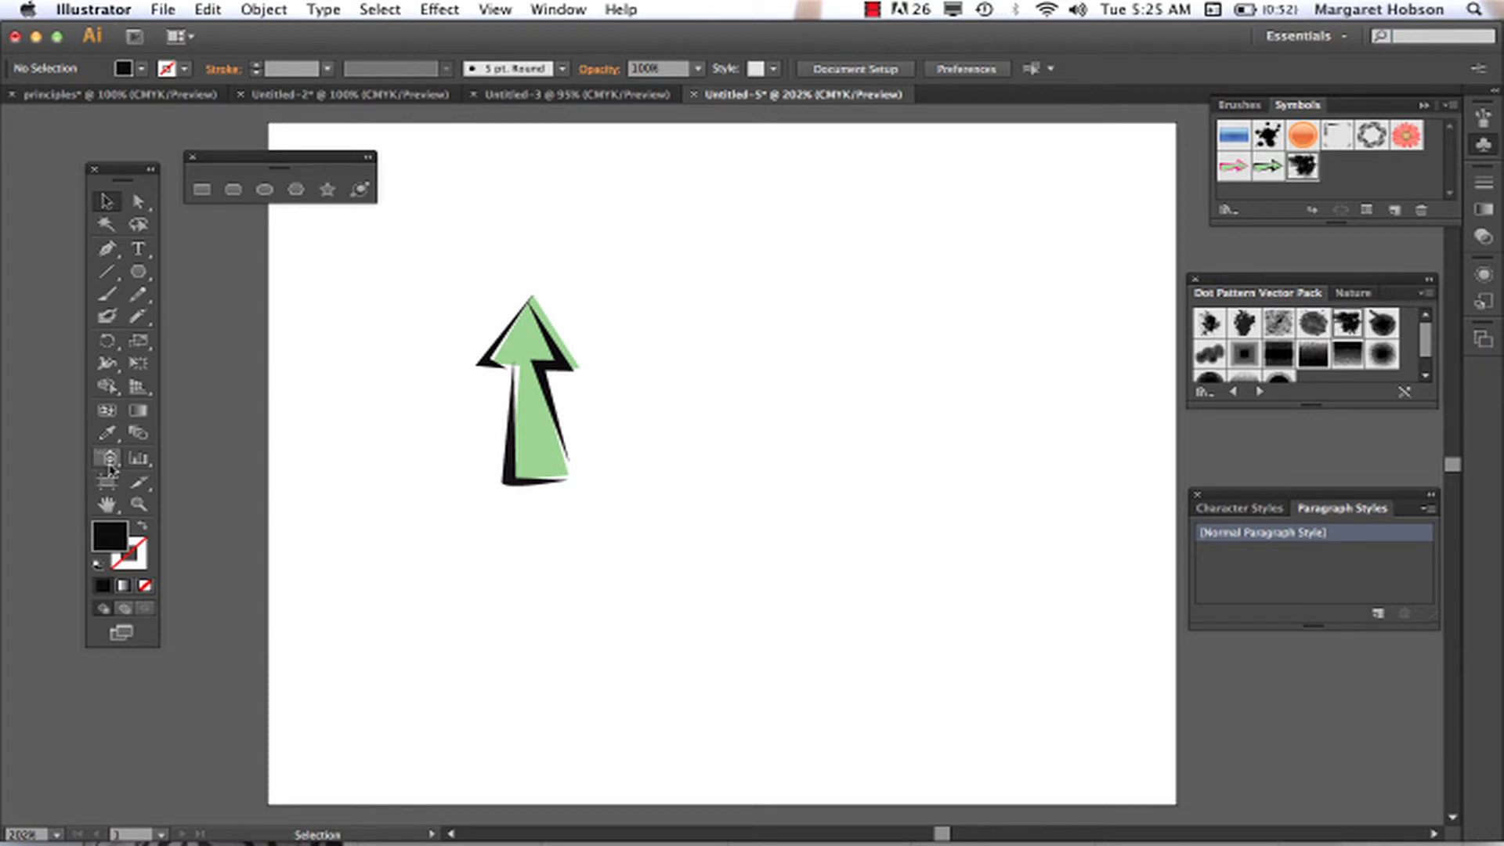
pyautogui.click(105, 459)
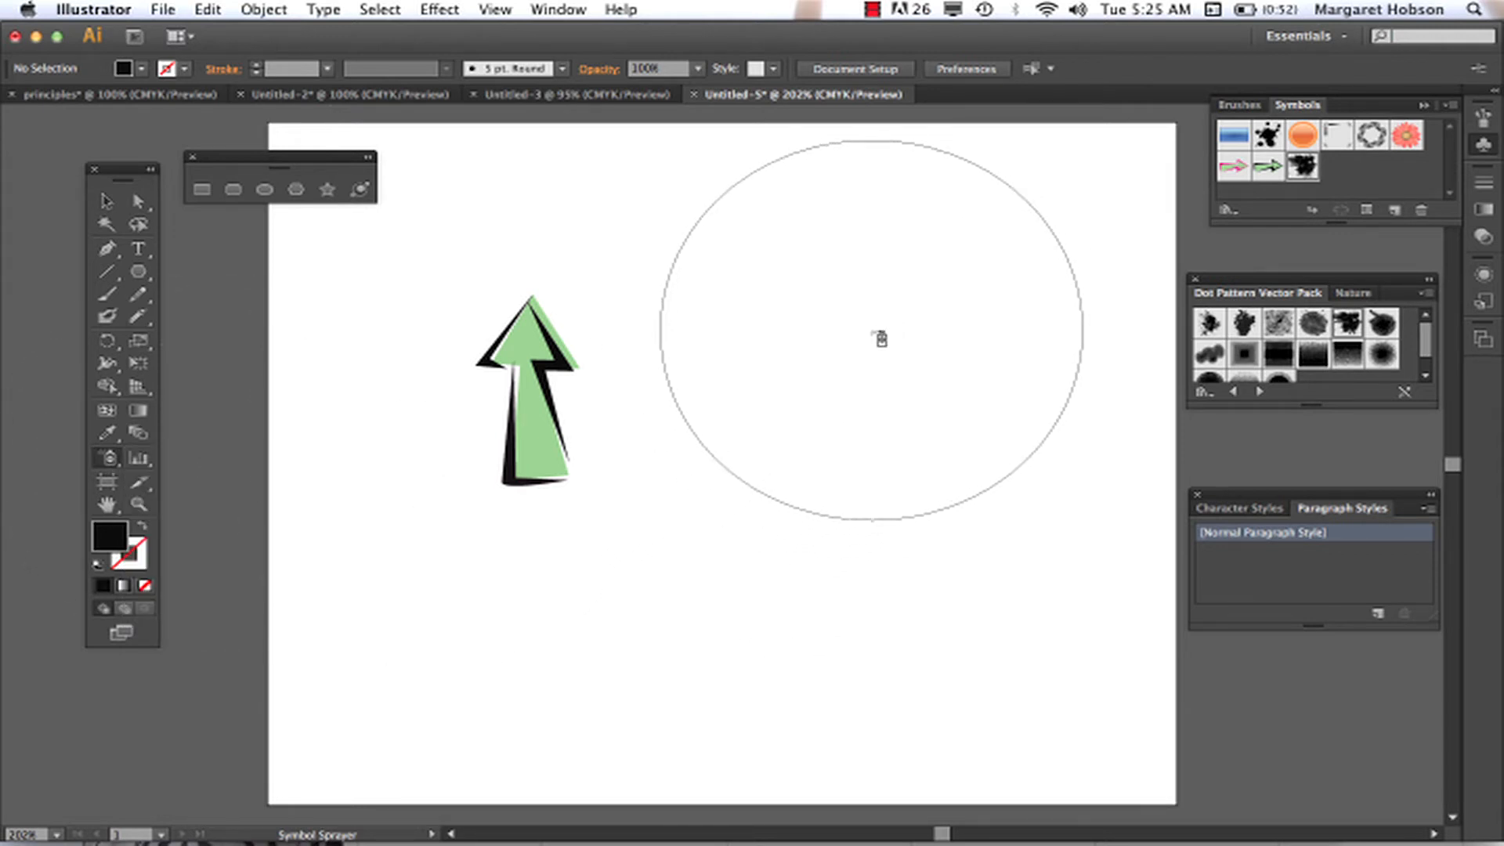
pyautogui.moveTo(920, 414)
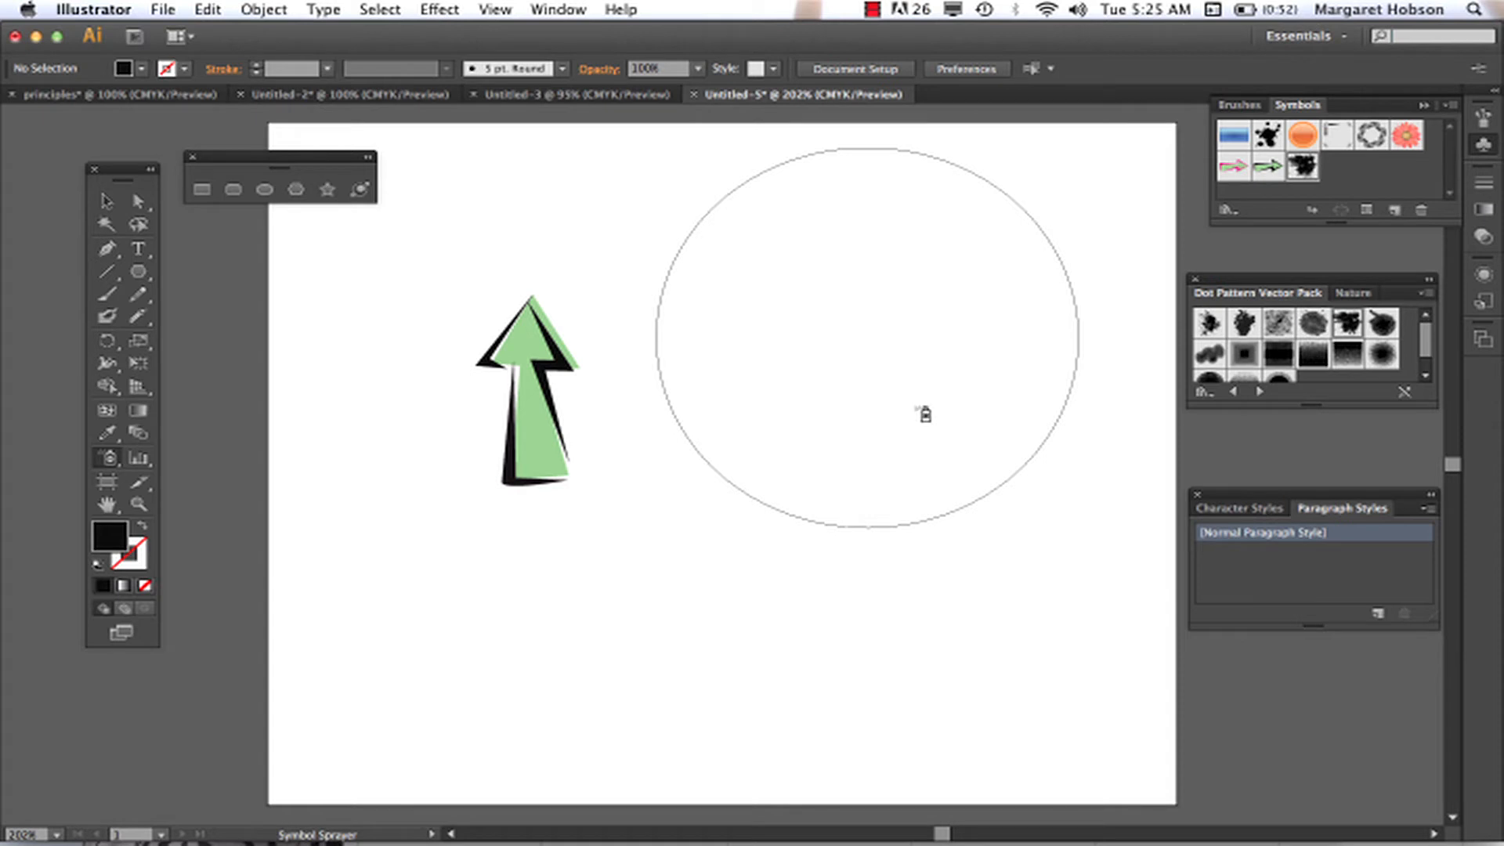
pyautogui.moveTo(964, 632)
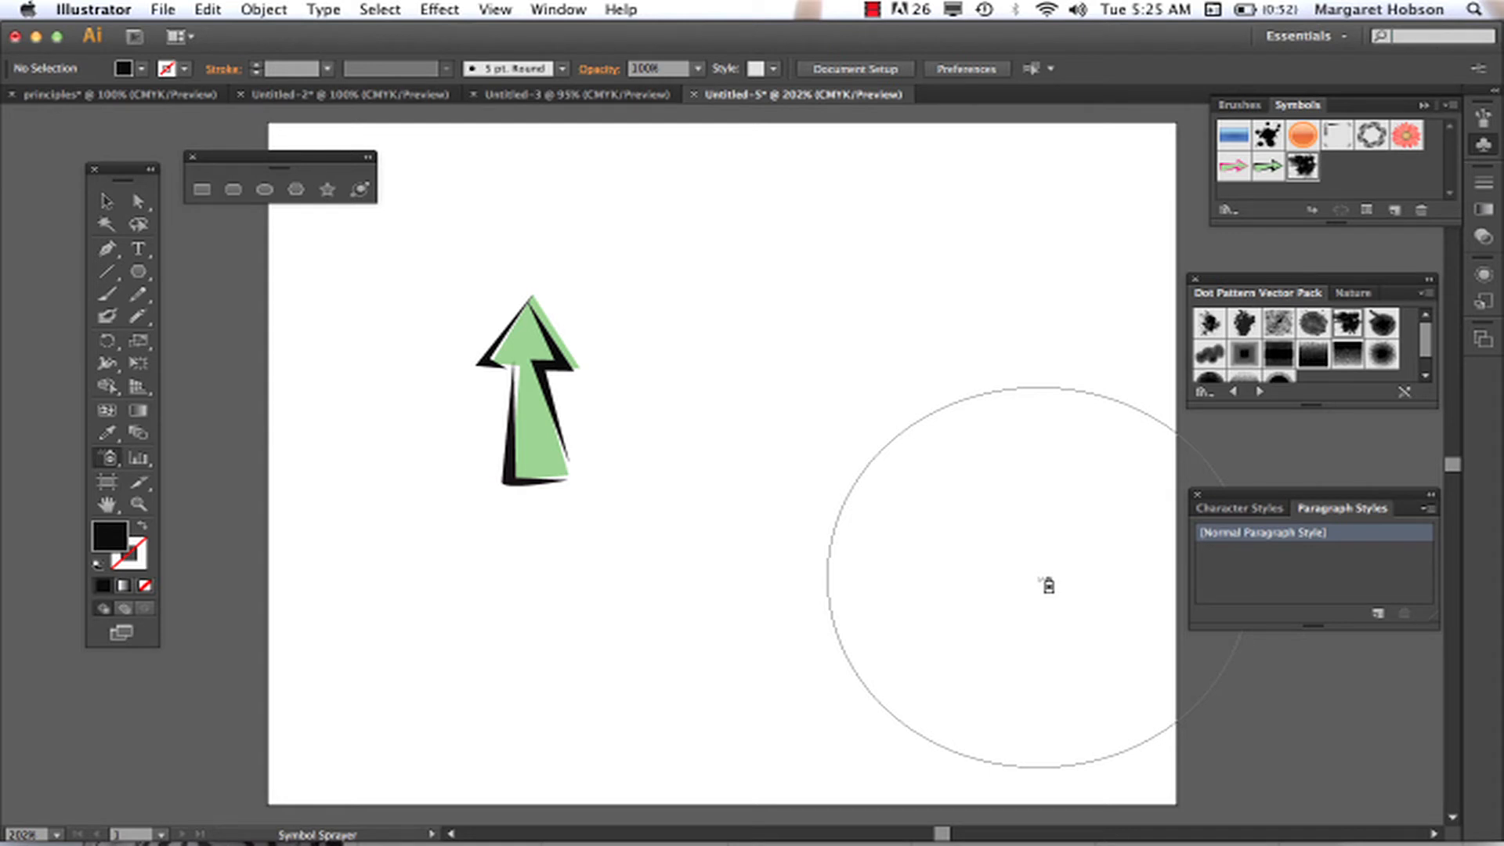
pyautogui.moveTo(924, 506)
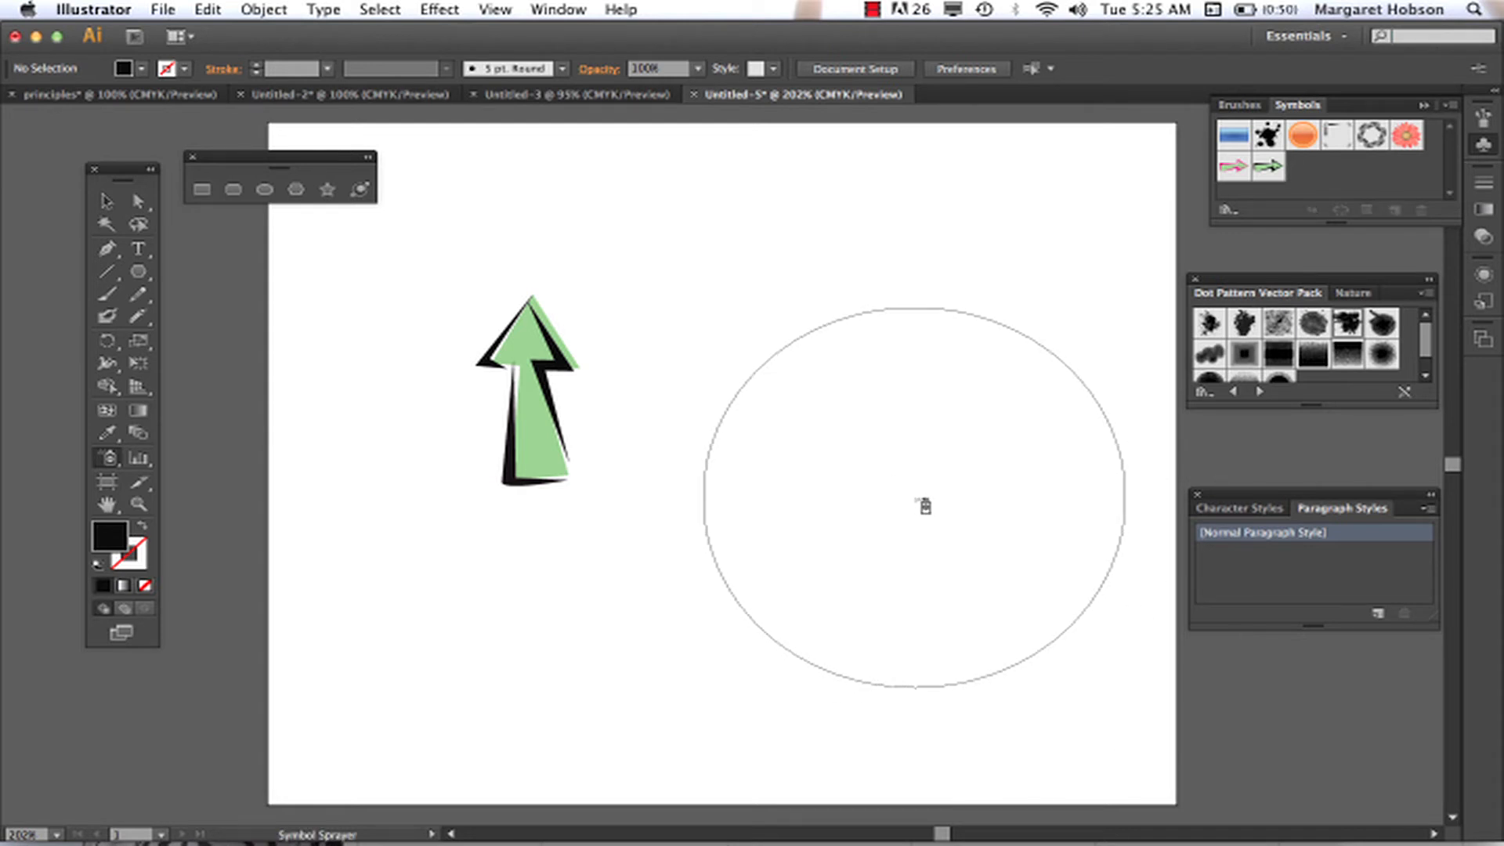
pyautogui.click(925, 506)
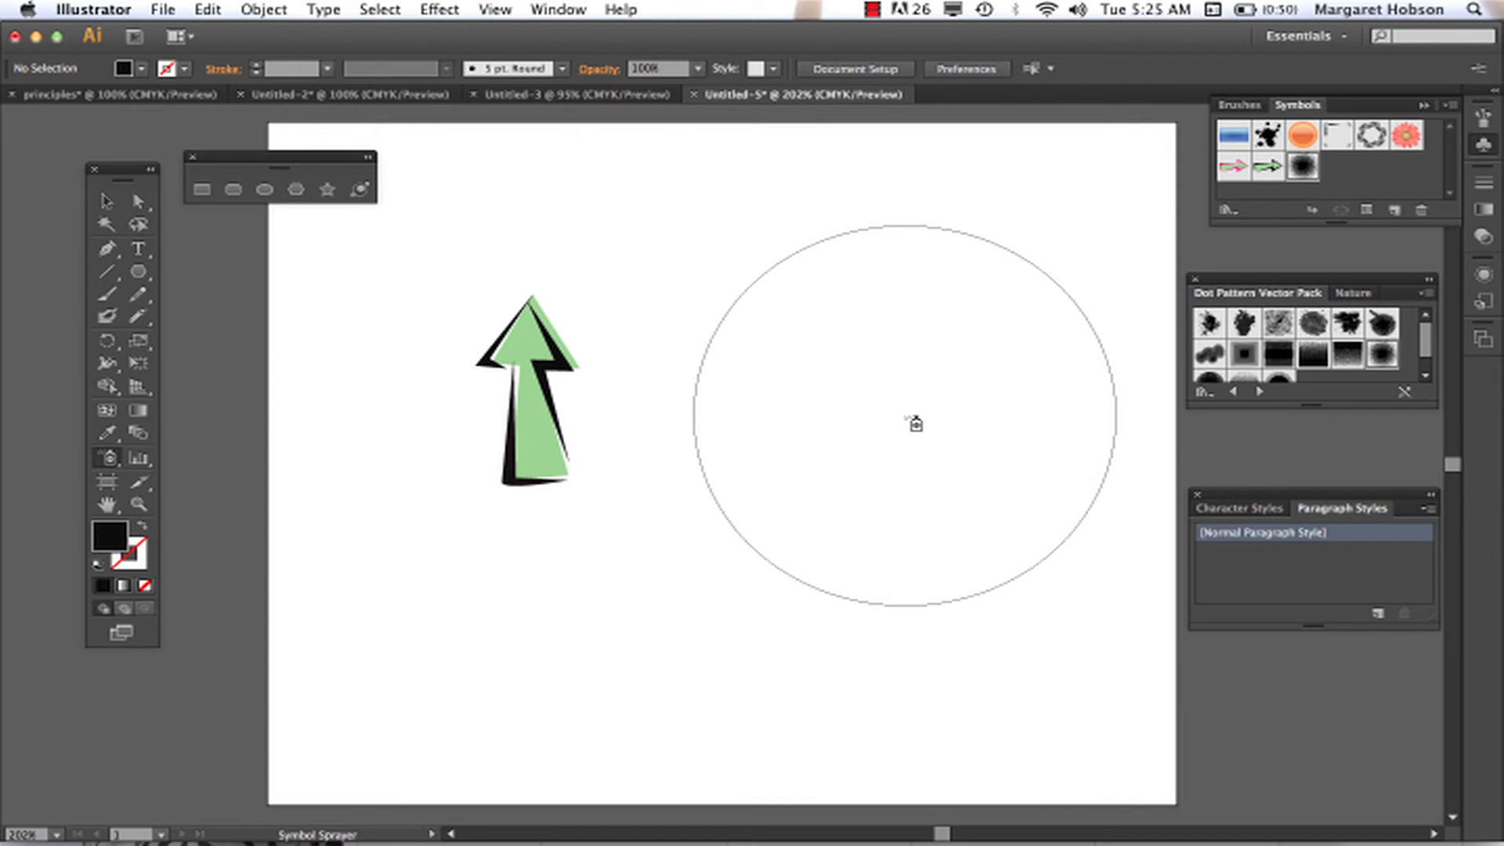
pyautogui.click(911, 423)
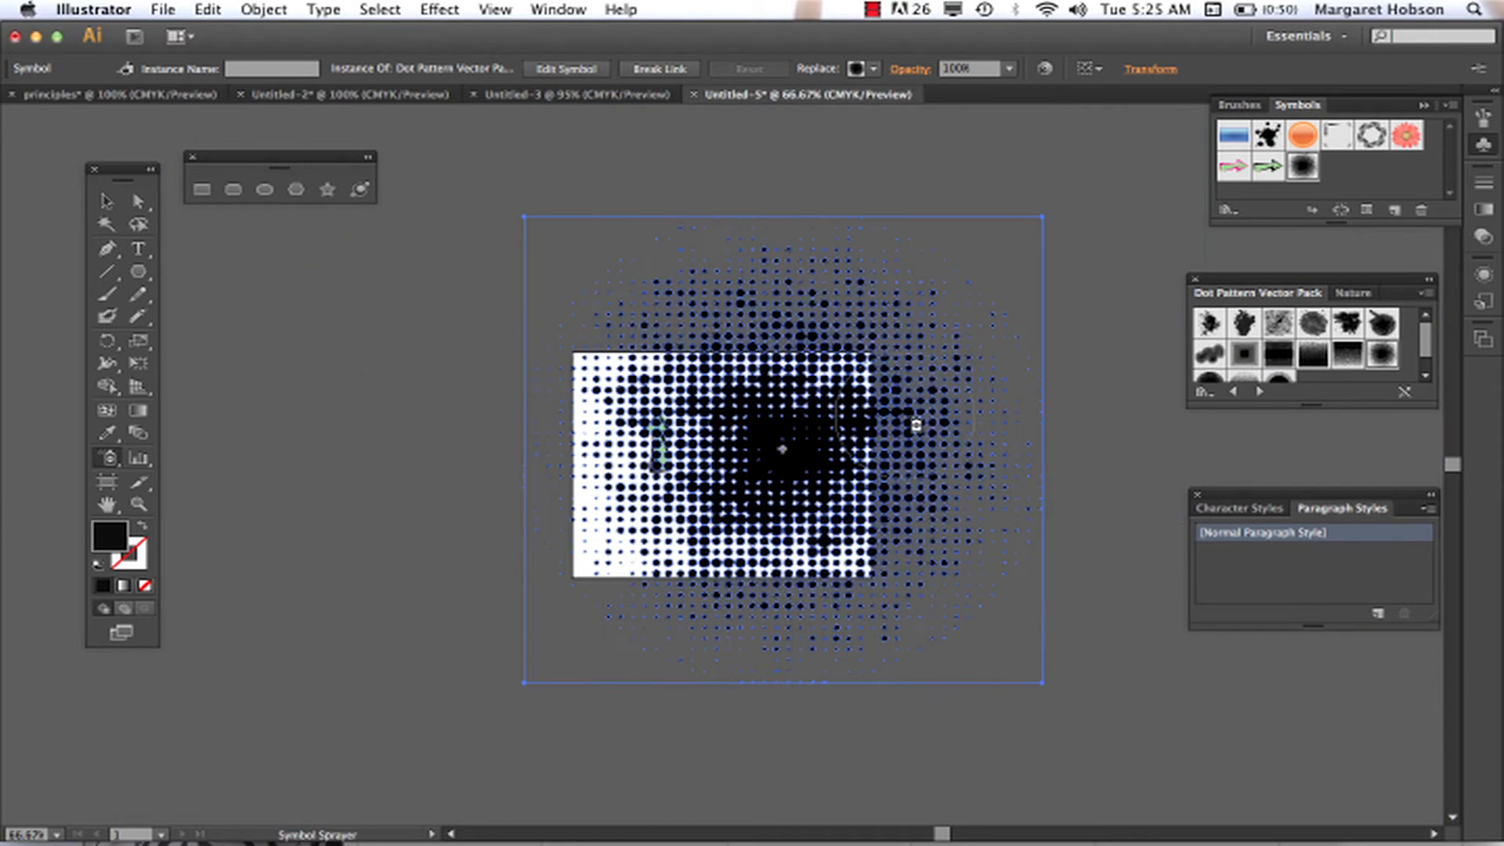
pyautogui.moveTo(542, 233)
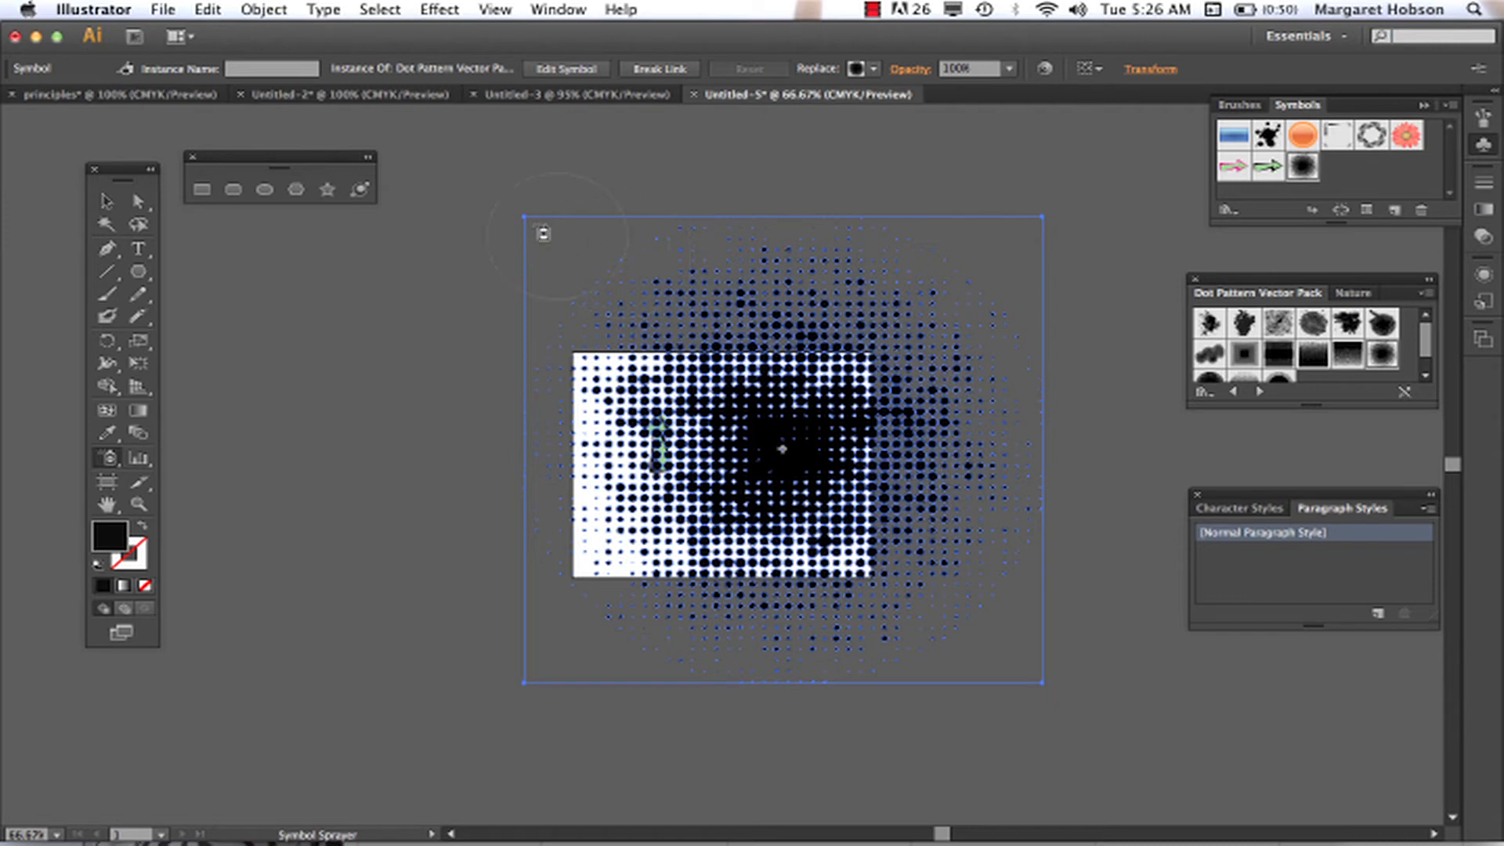
# - Position the halftone dots and arrange them behind the upward arrow, then deselect
pyautogui.click(105, 202)
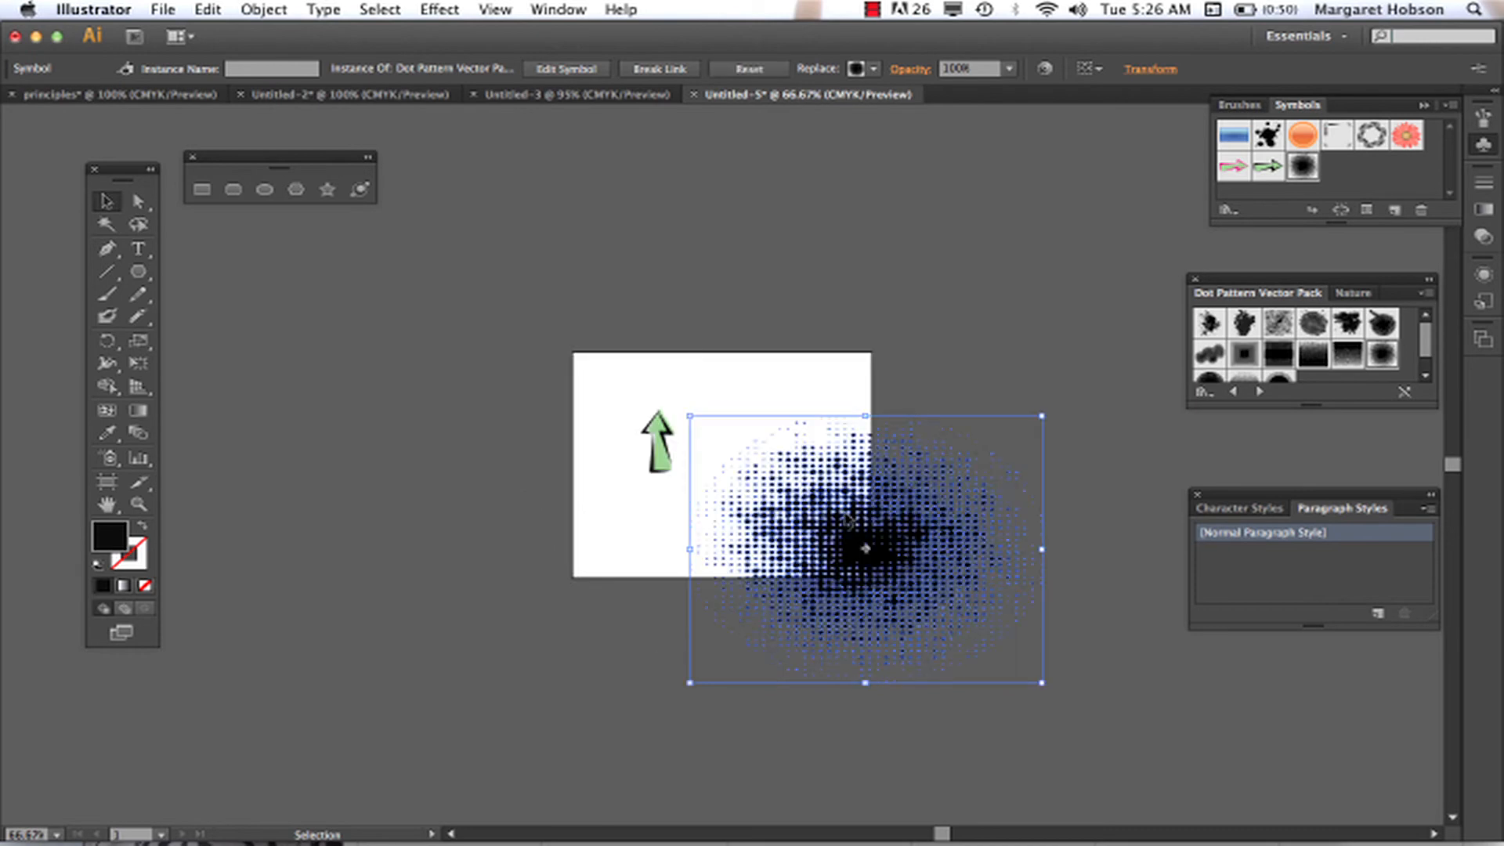
pyautogui.click(1106, 301)
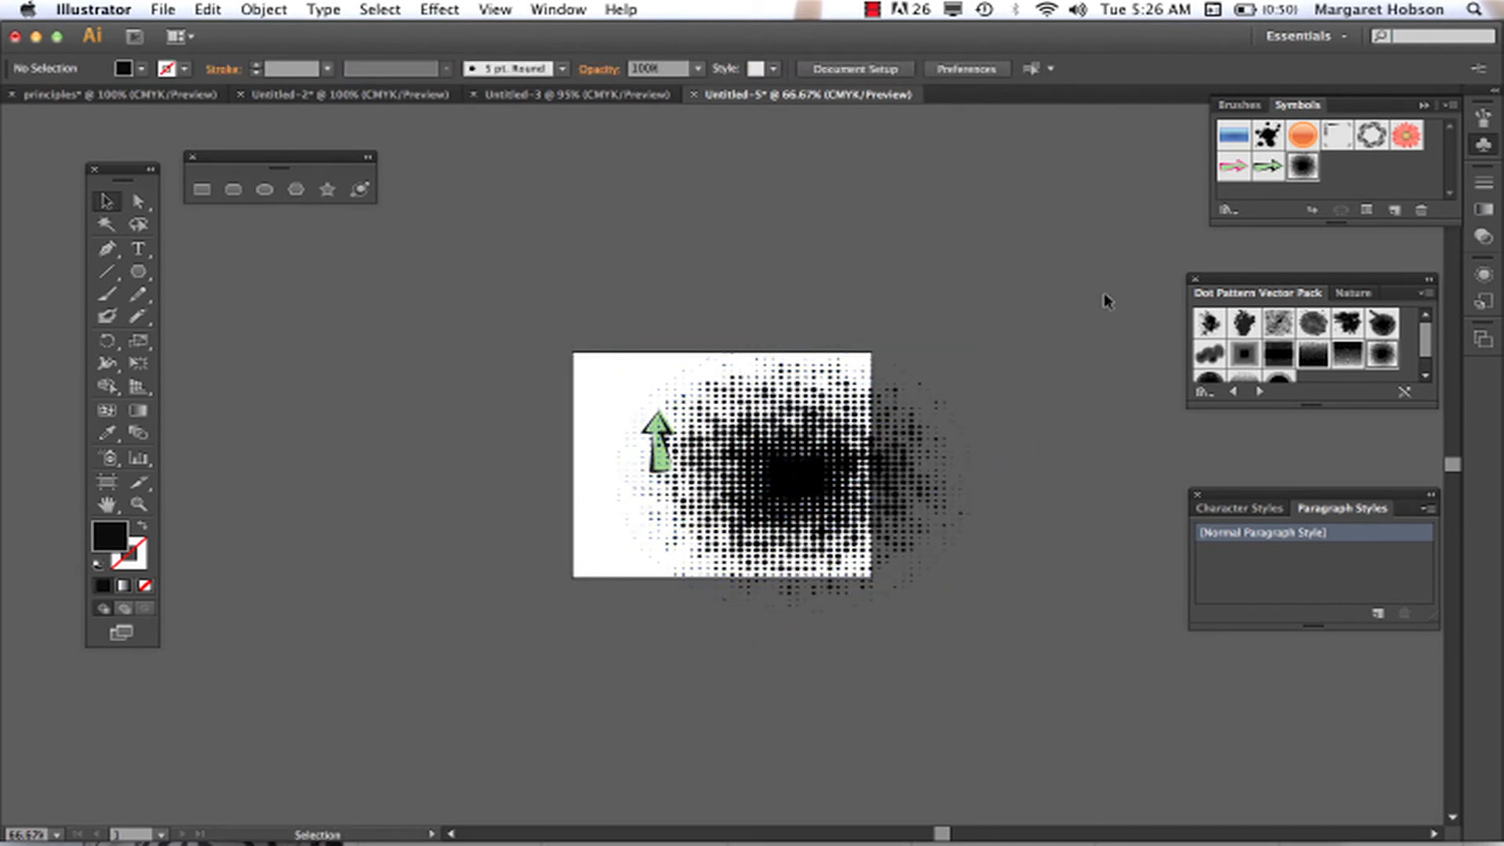
pyautogui.click(782, 478)
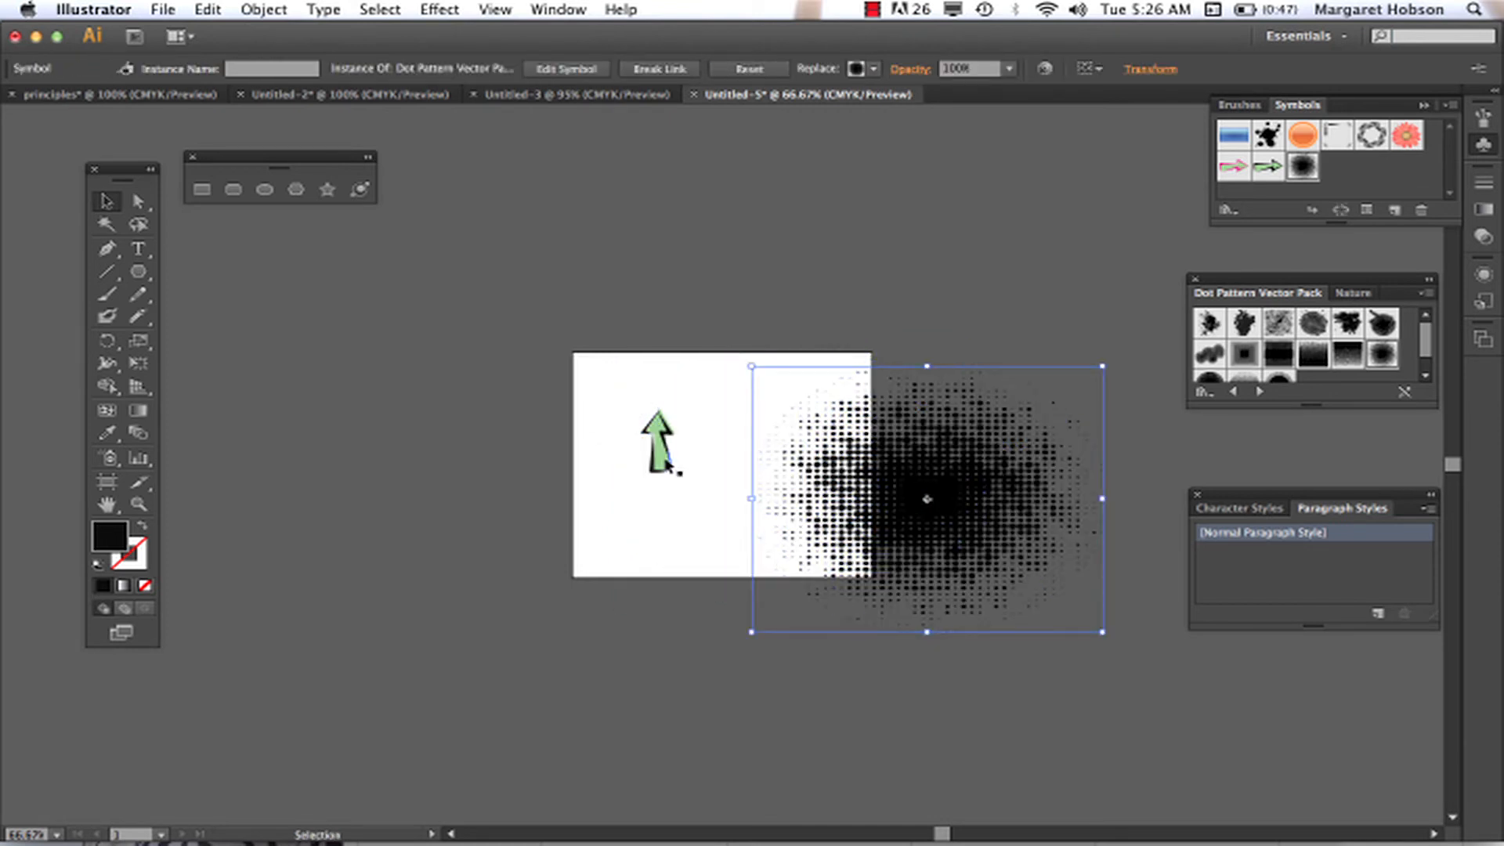
pyautogui.click(658, 446)
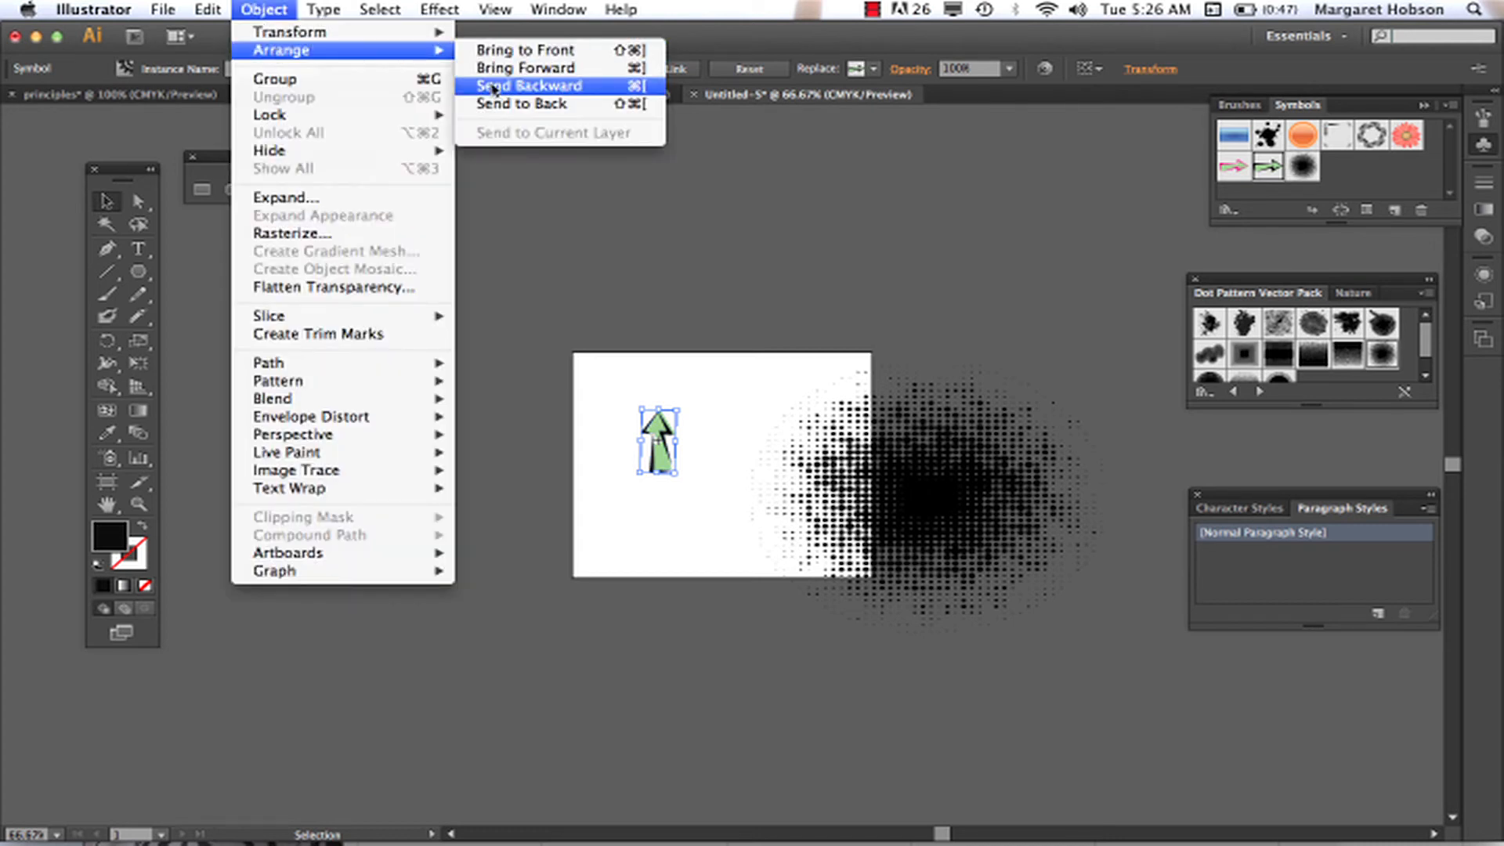
pyautogui.click(523, 85)
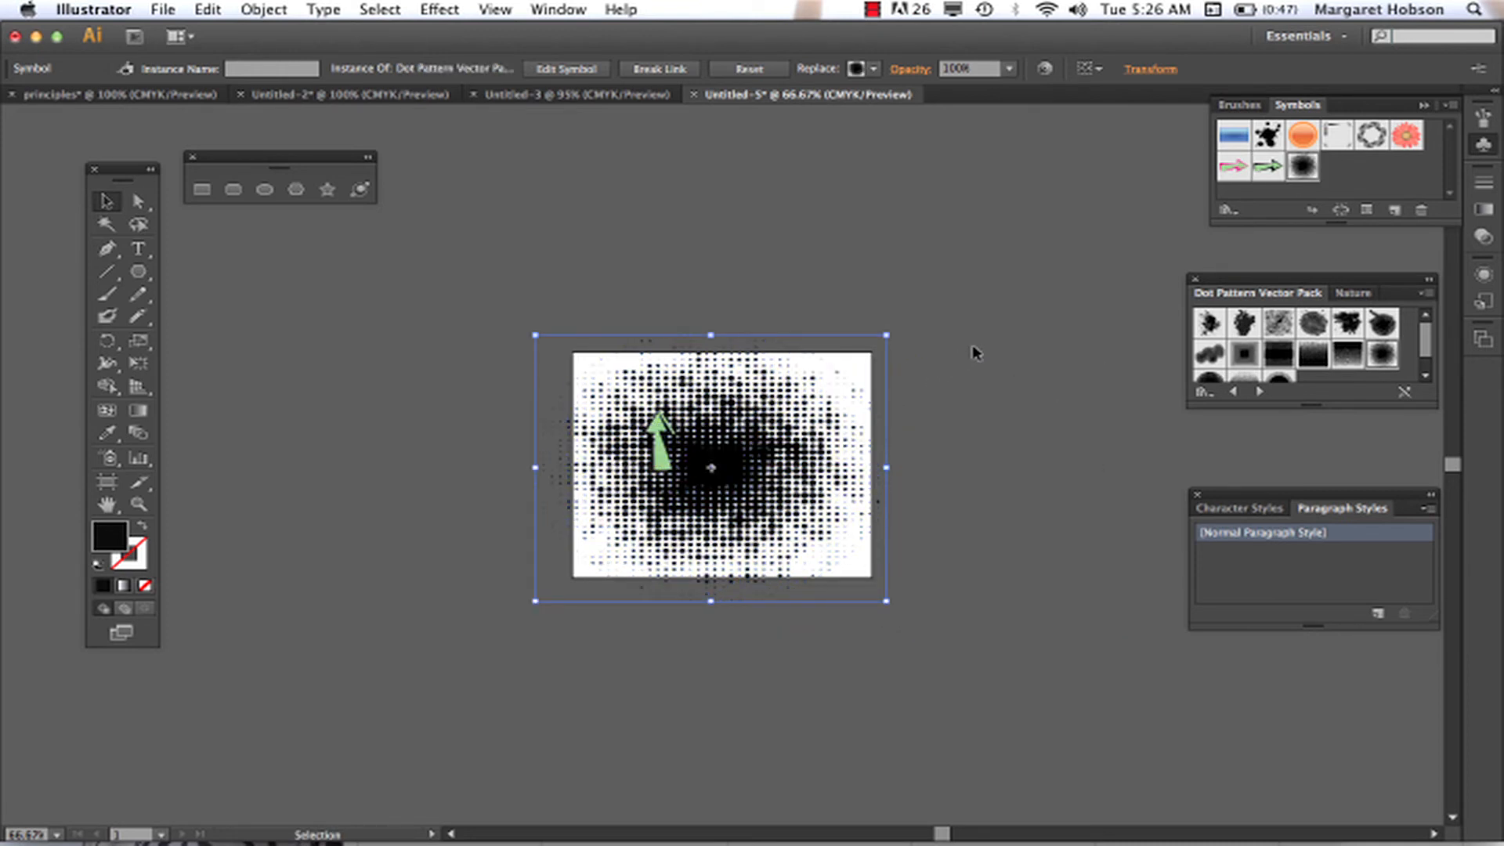
pyautogui.click(1008, 349)
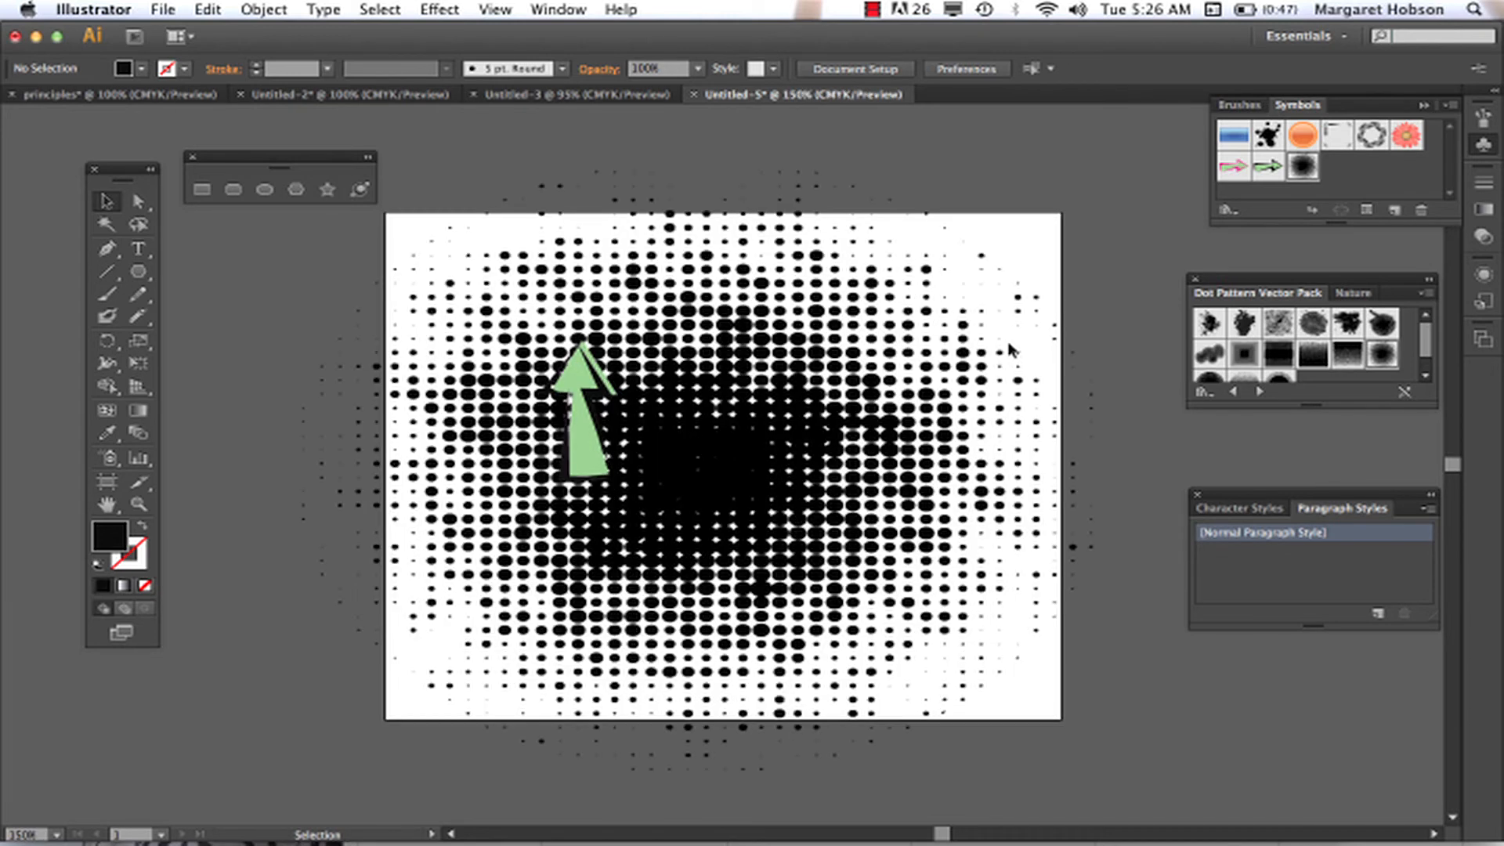
pyautogui.moveTo(1095, 354)
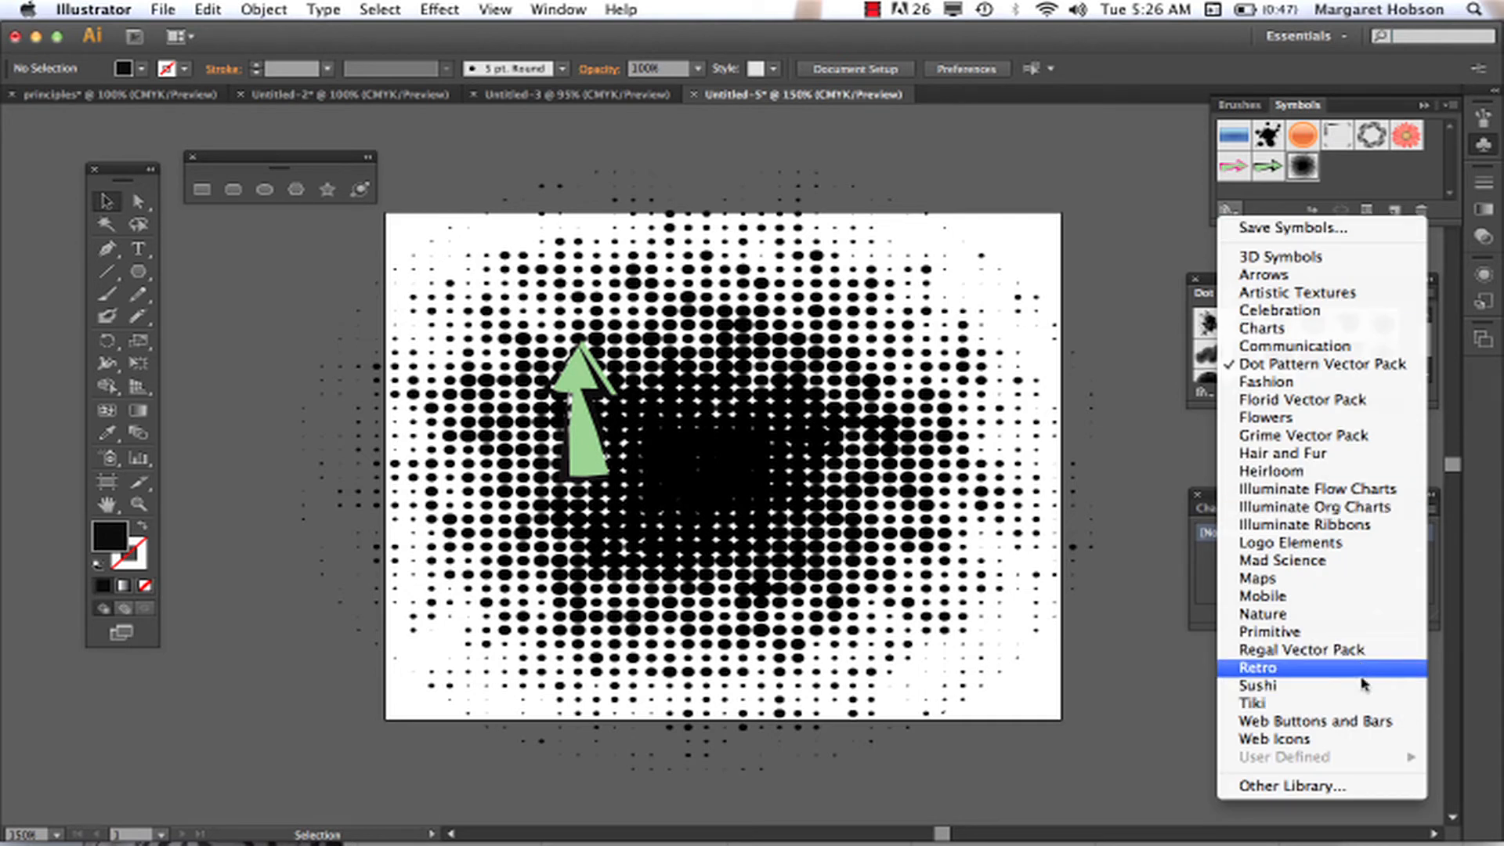
pyautogui.moveTo(1322, 720)
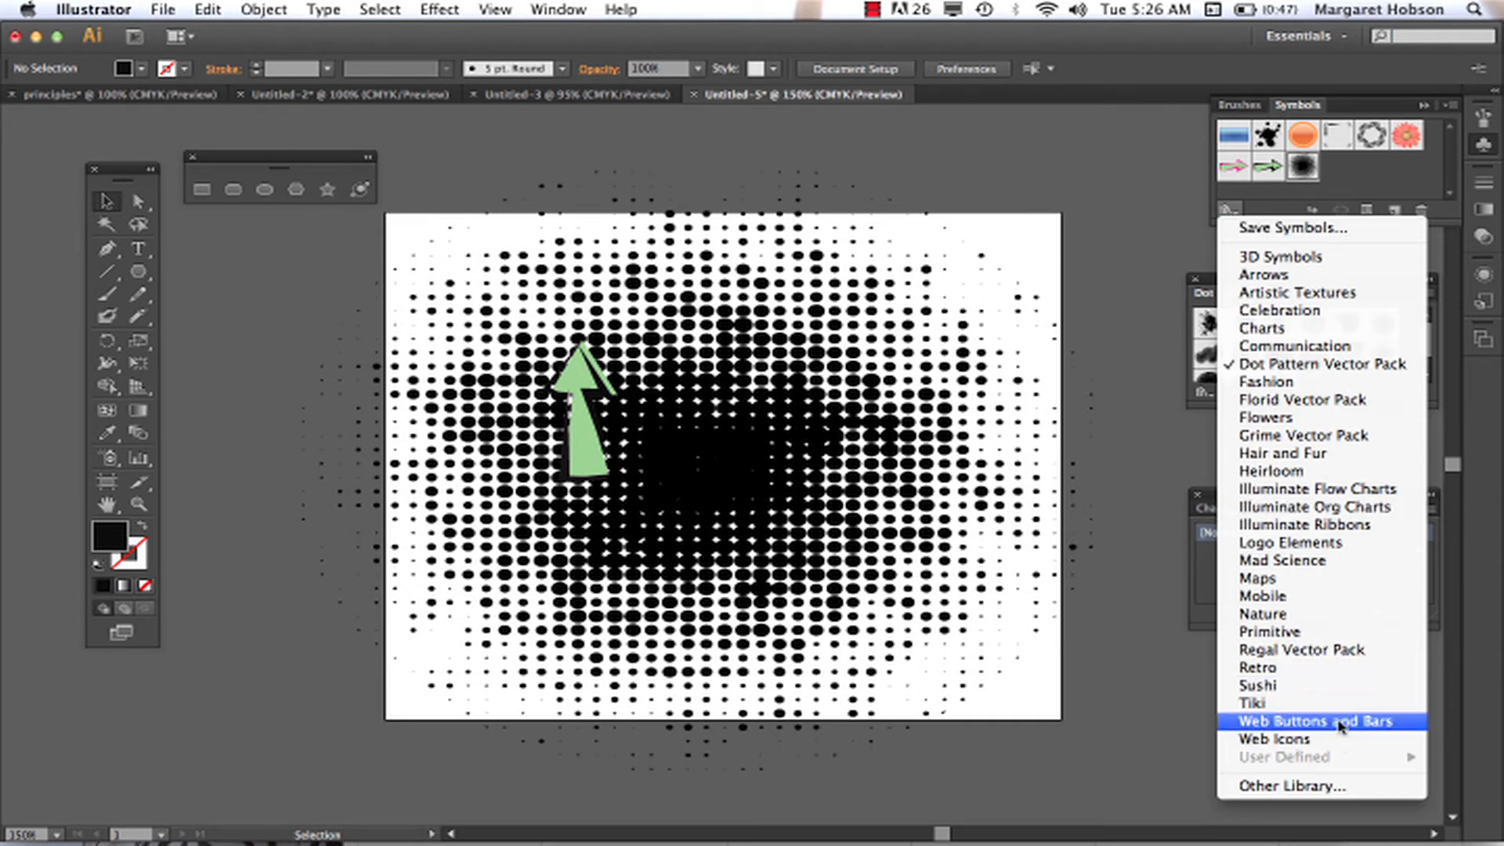
pyautogui.moveTo(1325, 733)
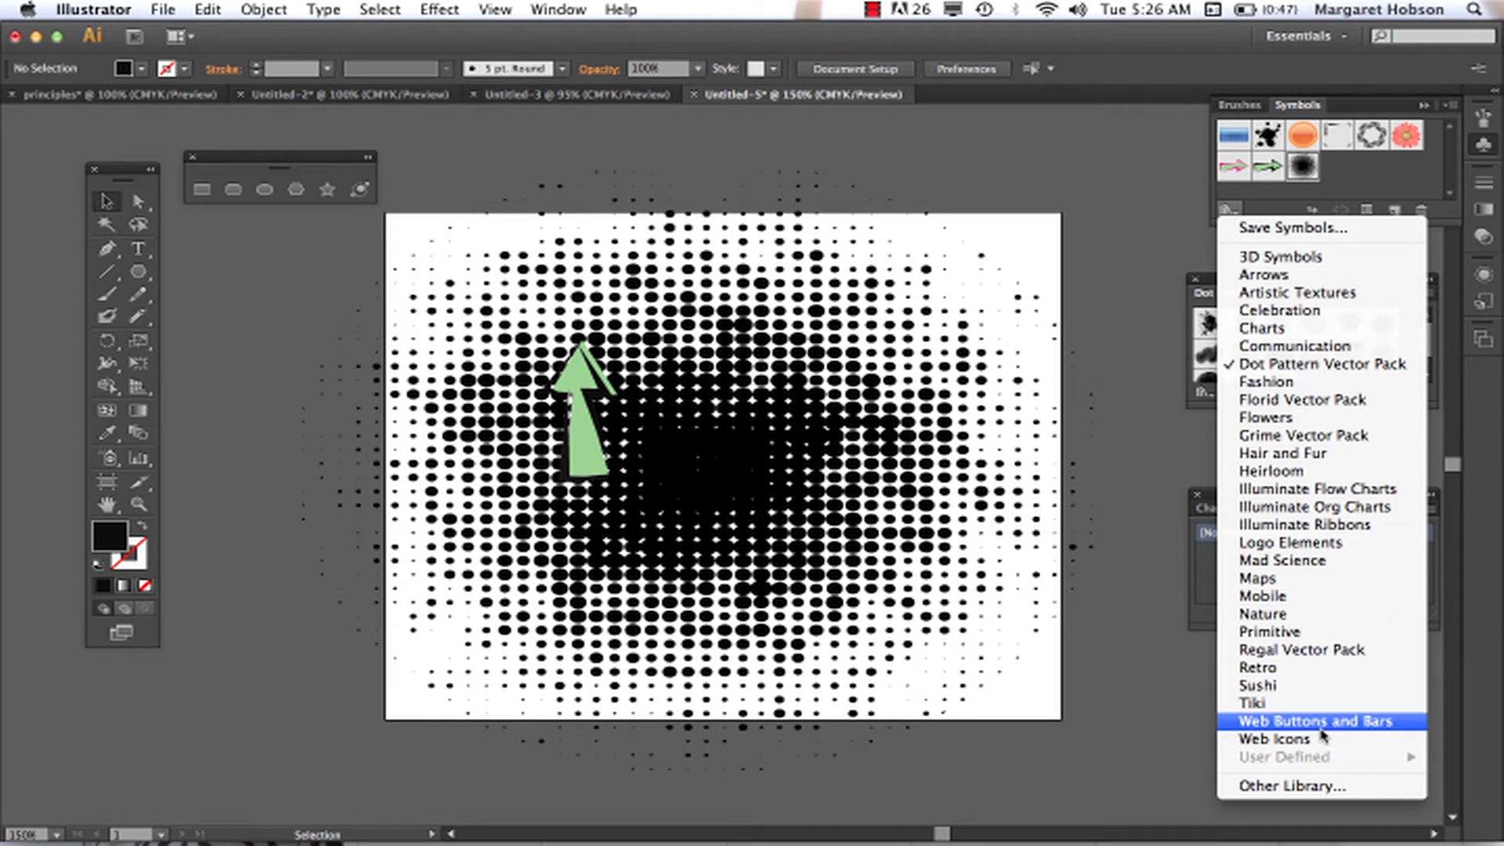
pyautogui.moveTo(1320, 737)
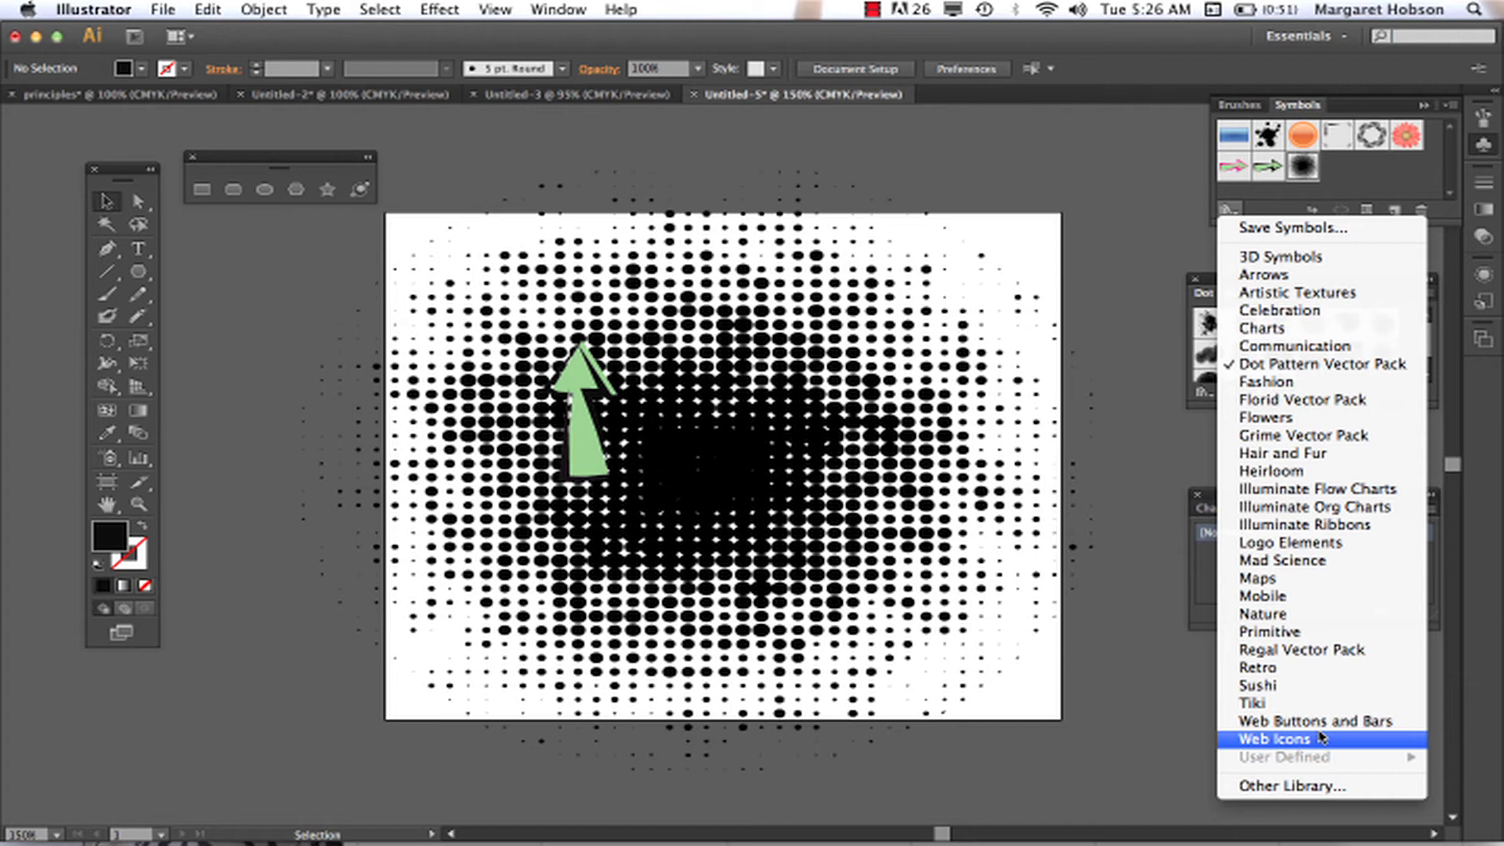
pyautogui.moveTo(1322, 720)
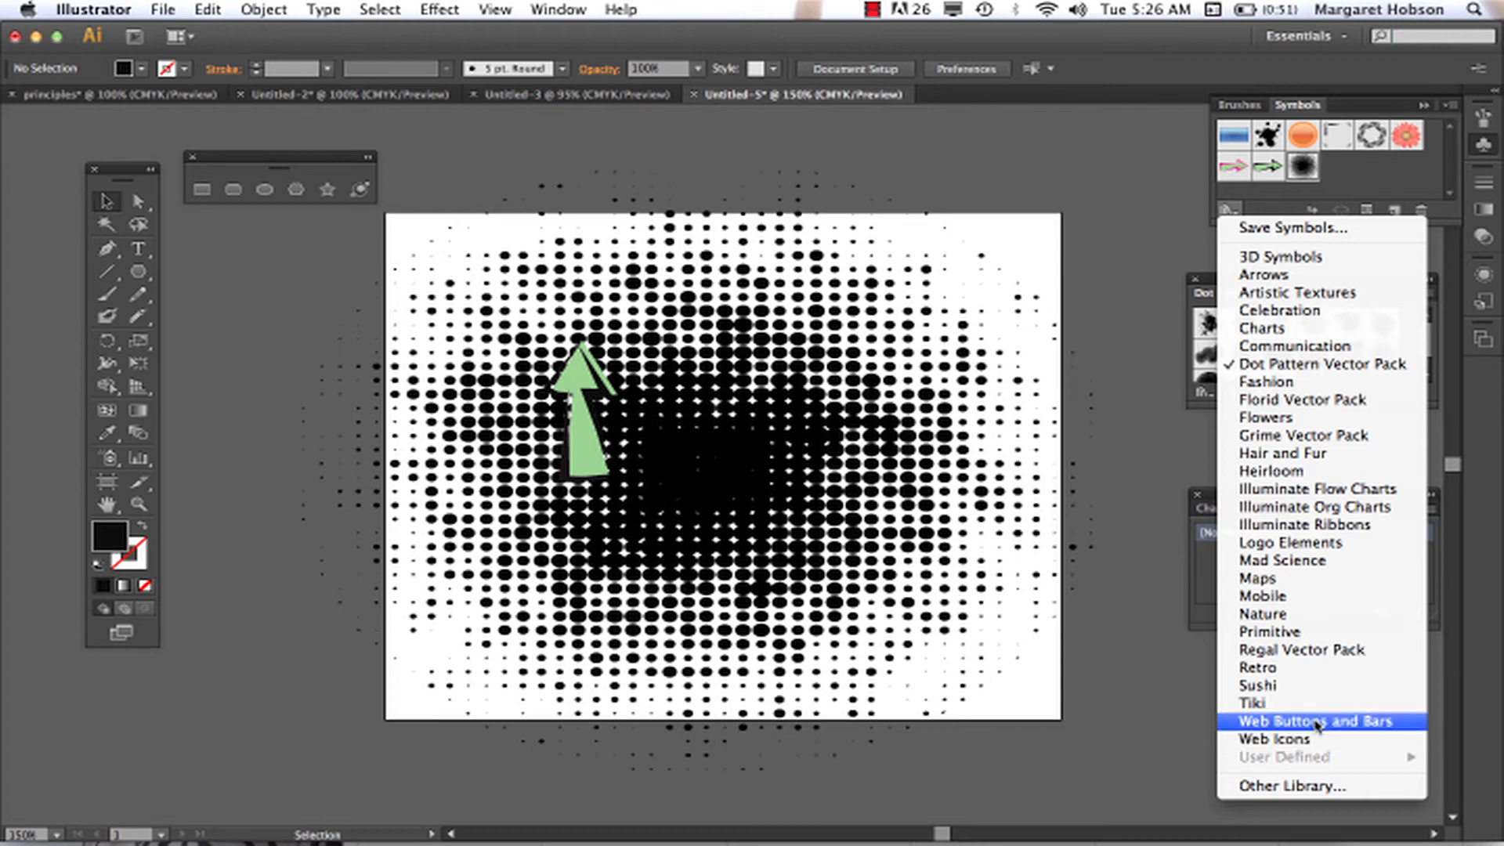
pyautogui.moveTo(1275, 738)
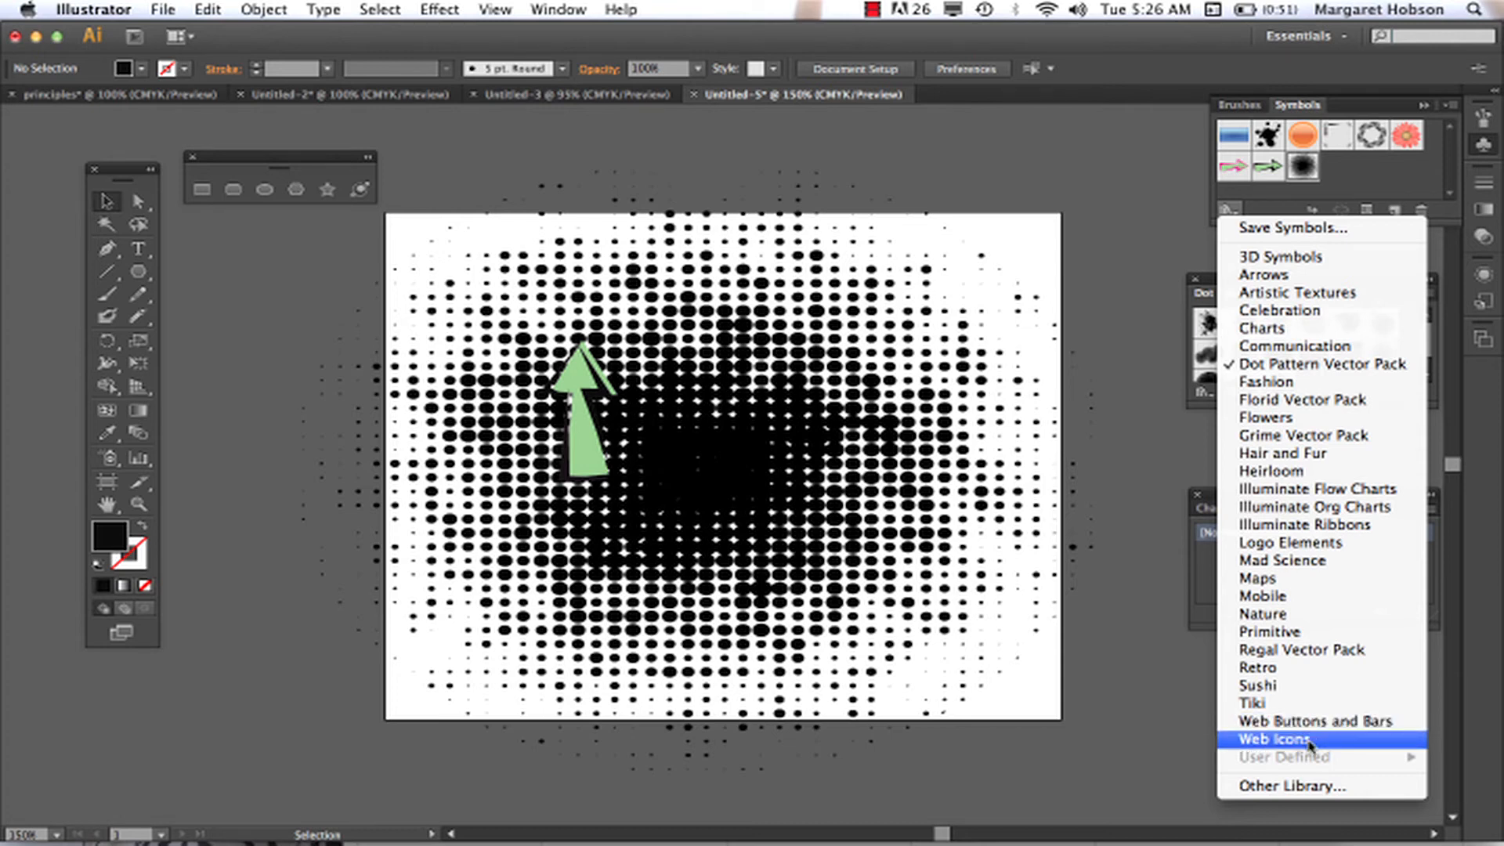
# - Load the Web Icons library from the Symbol Libraries menu, browse it, then dismiss the menu
pyautogui.click(1277, 738)
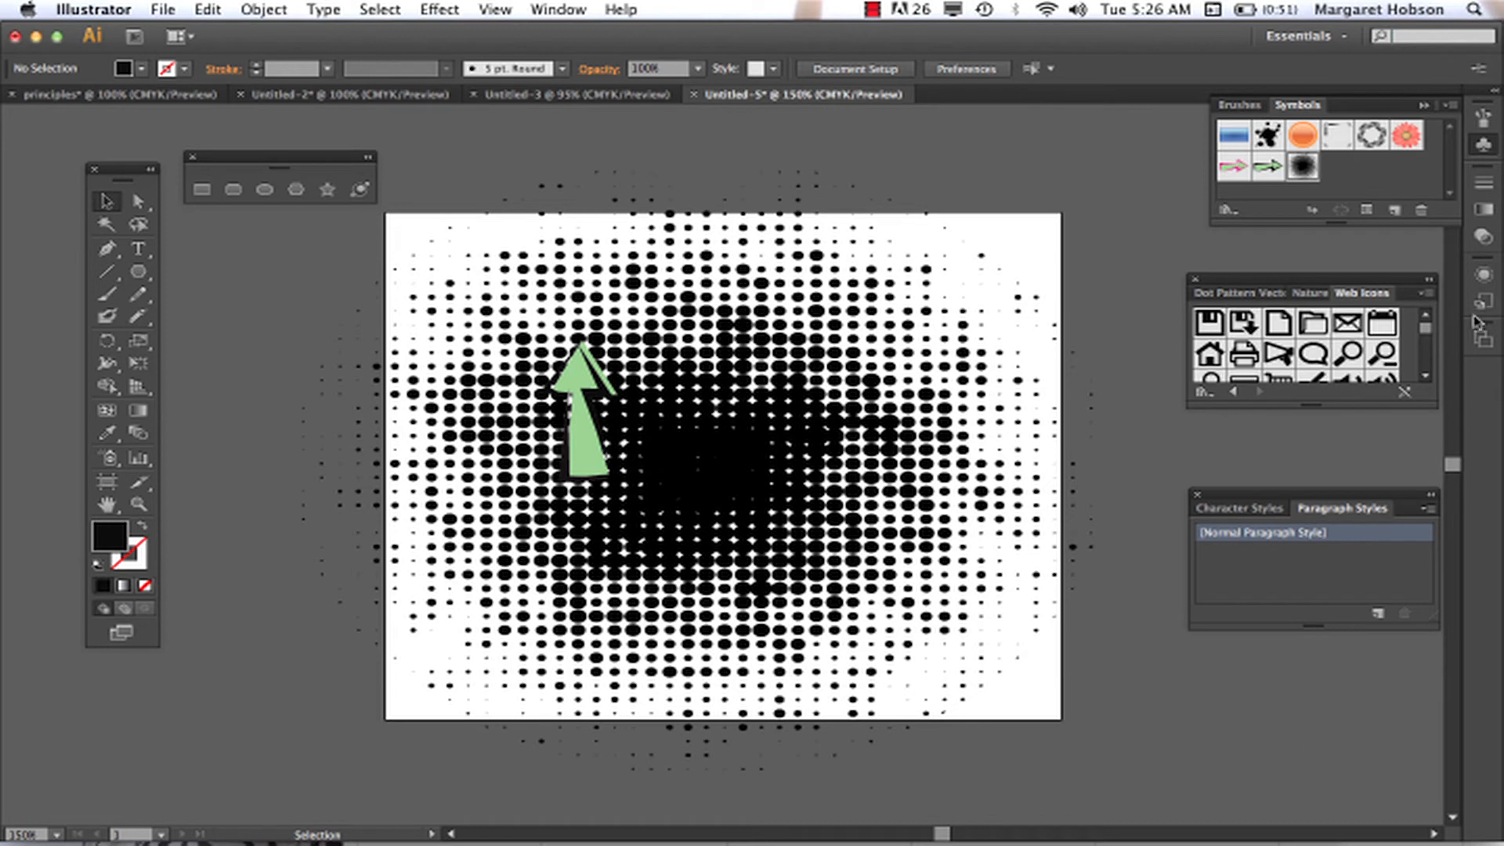
pyautogui.click(1429, 344)
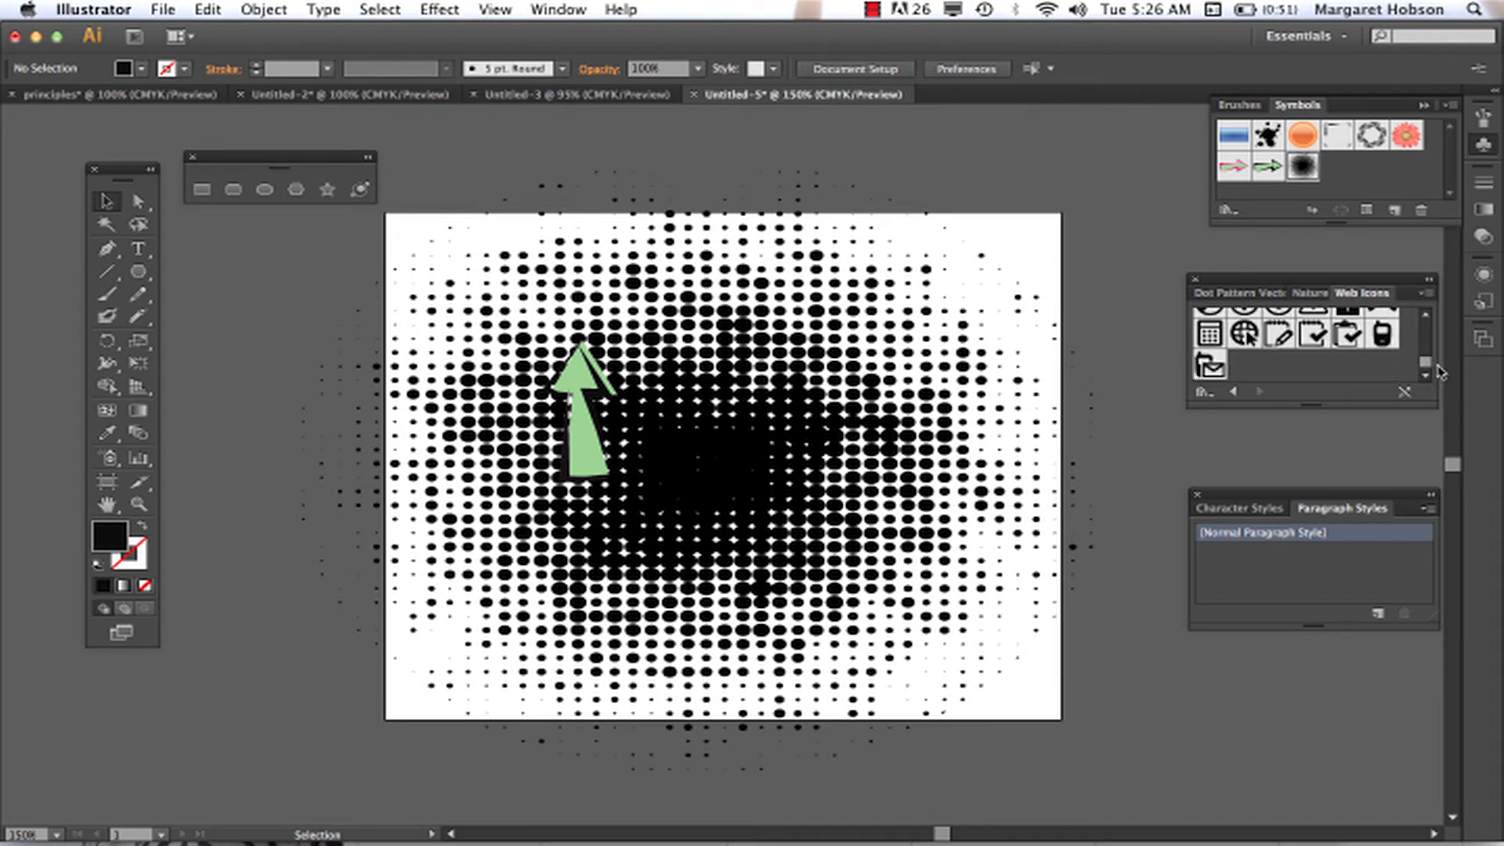
pyautogui.click(1428, 323)
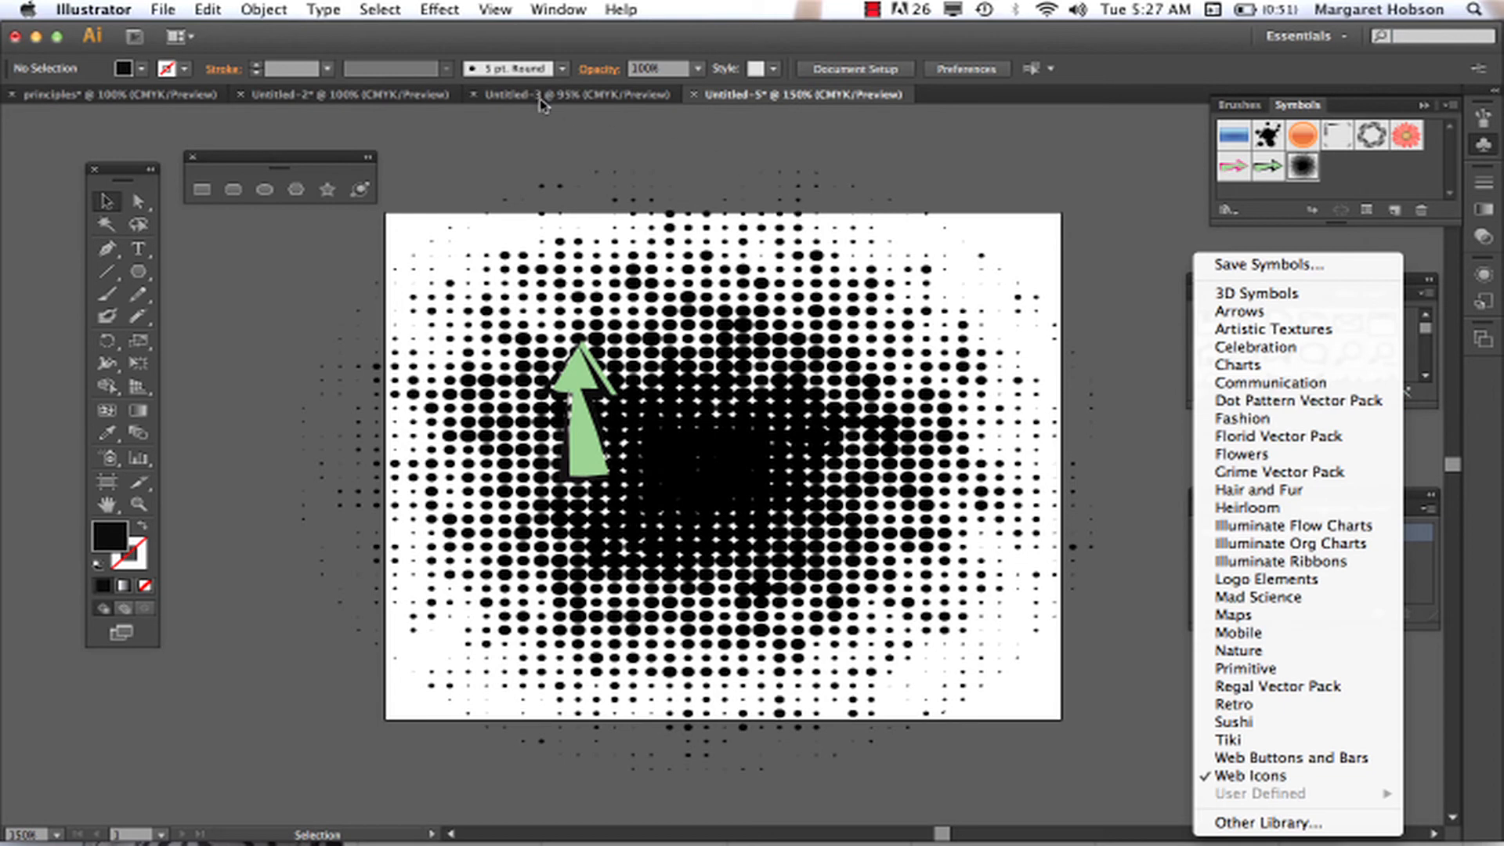
pyautogui.click(1250, 775)
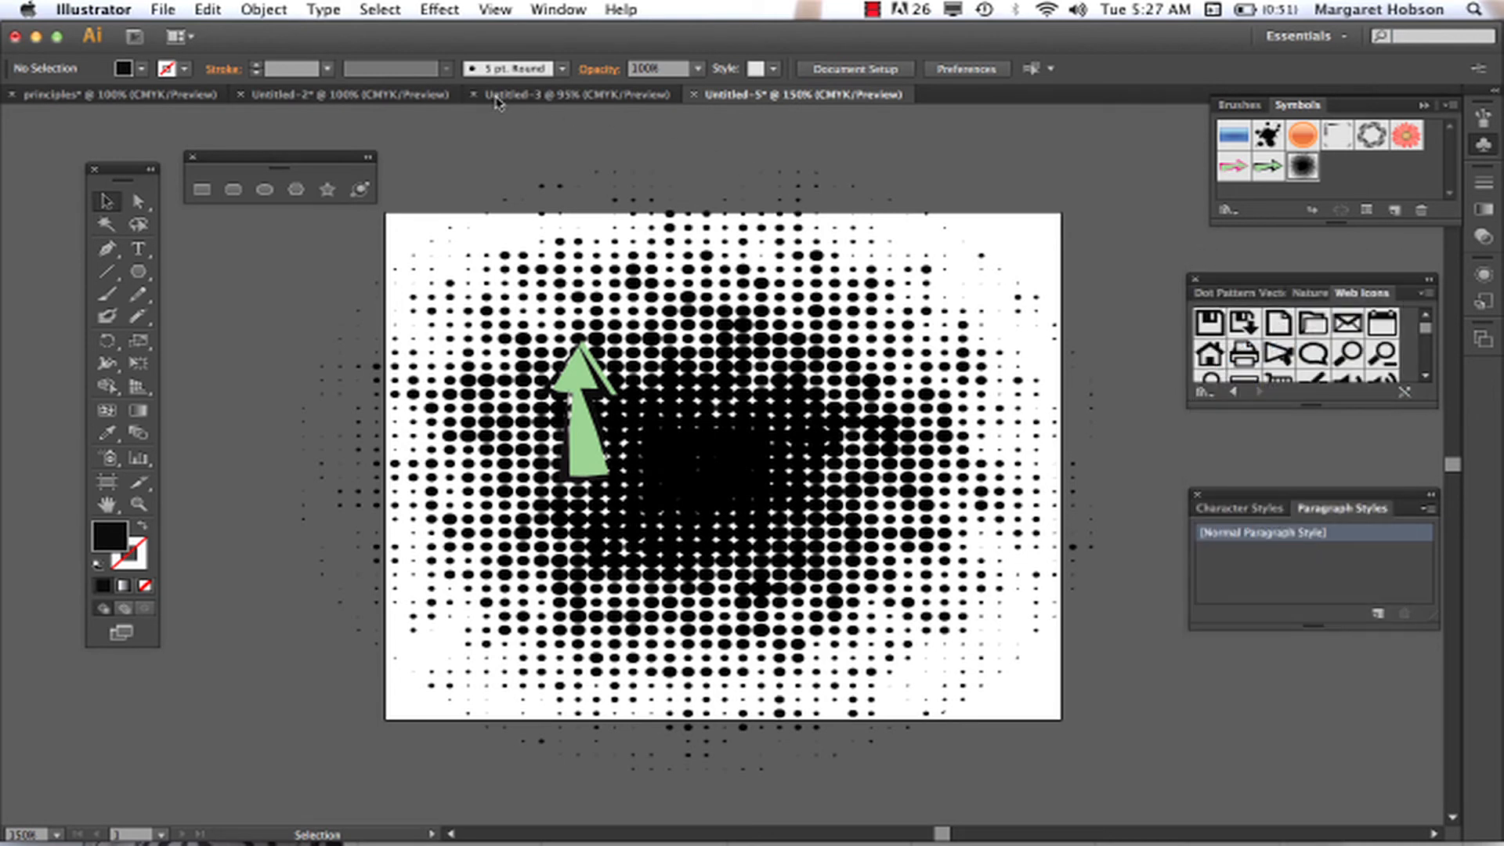
# - Add the Nature library's beetle to the Untitled-3 document's Symbols and choose the Symbol Sprayer
pyautogui.click(570, 92)
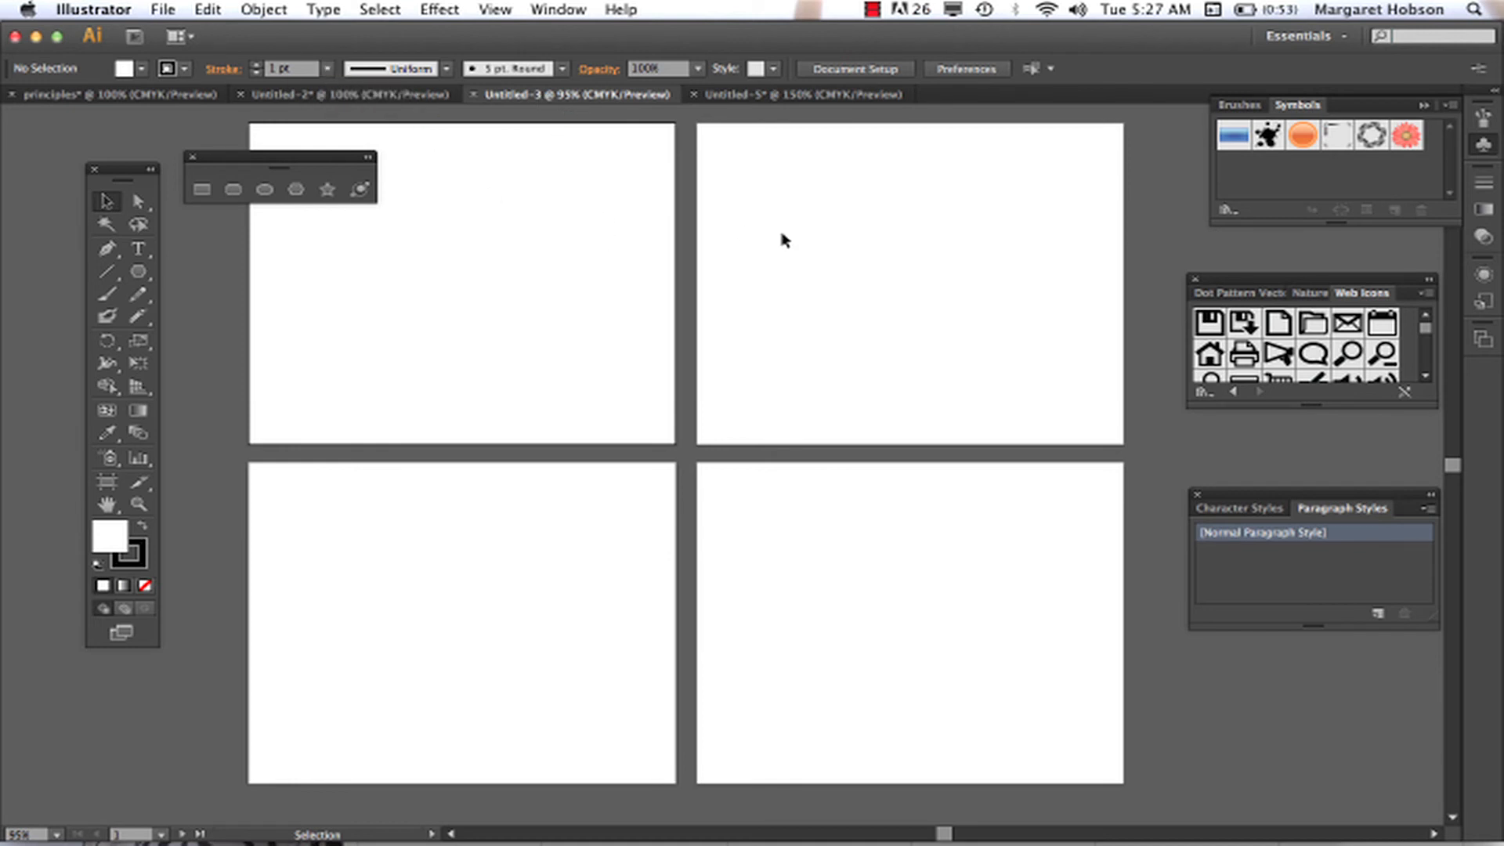
pyautogui.moveTo(1267, 160)
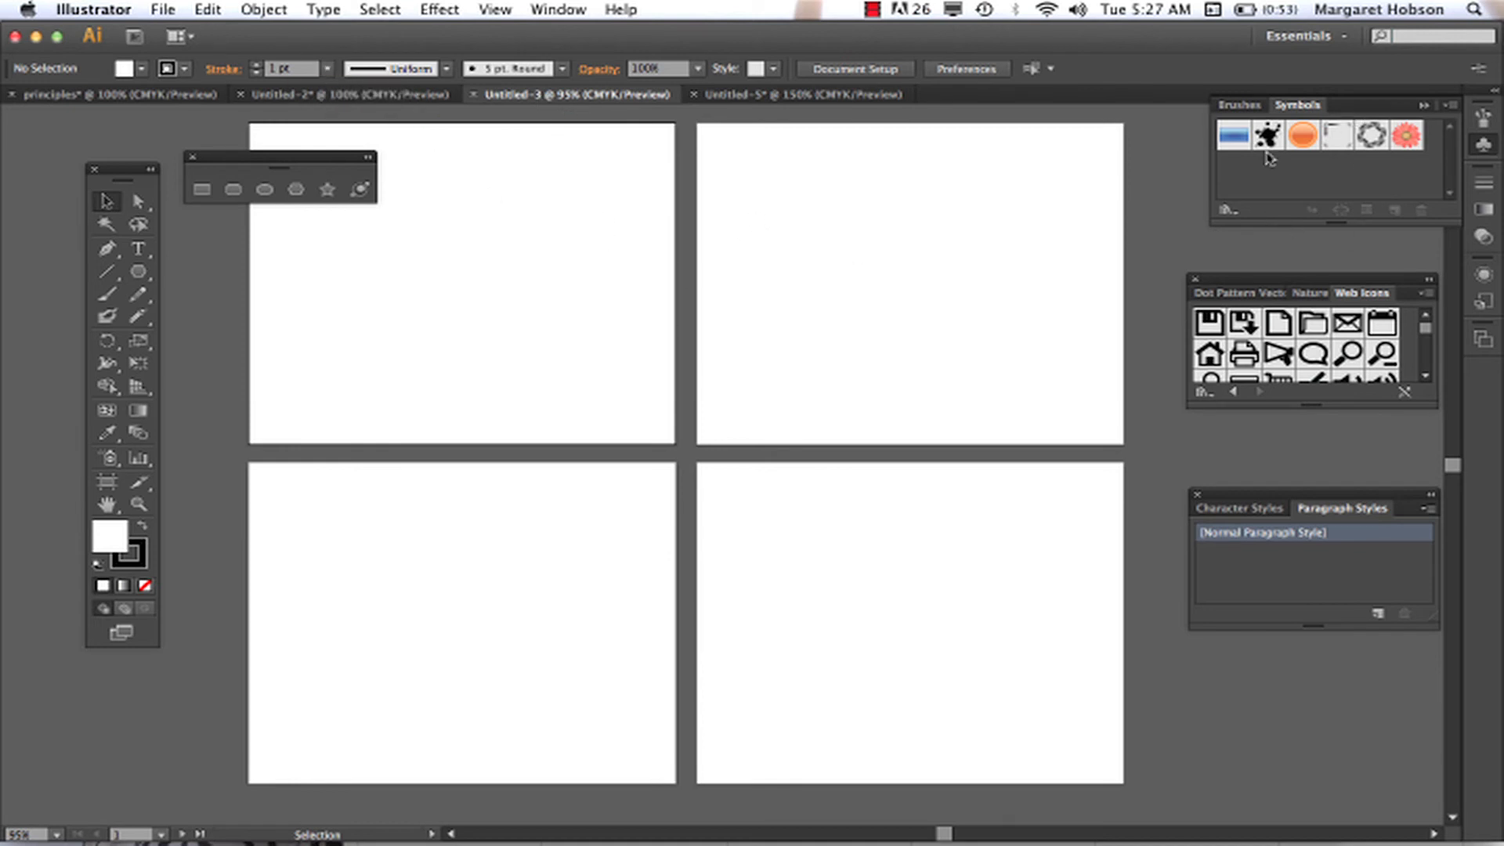
pyautogui.click(1307, 293)
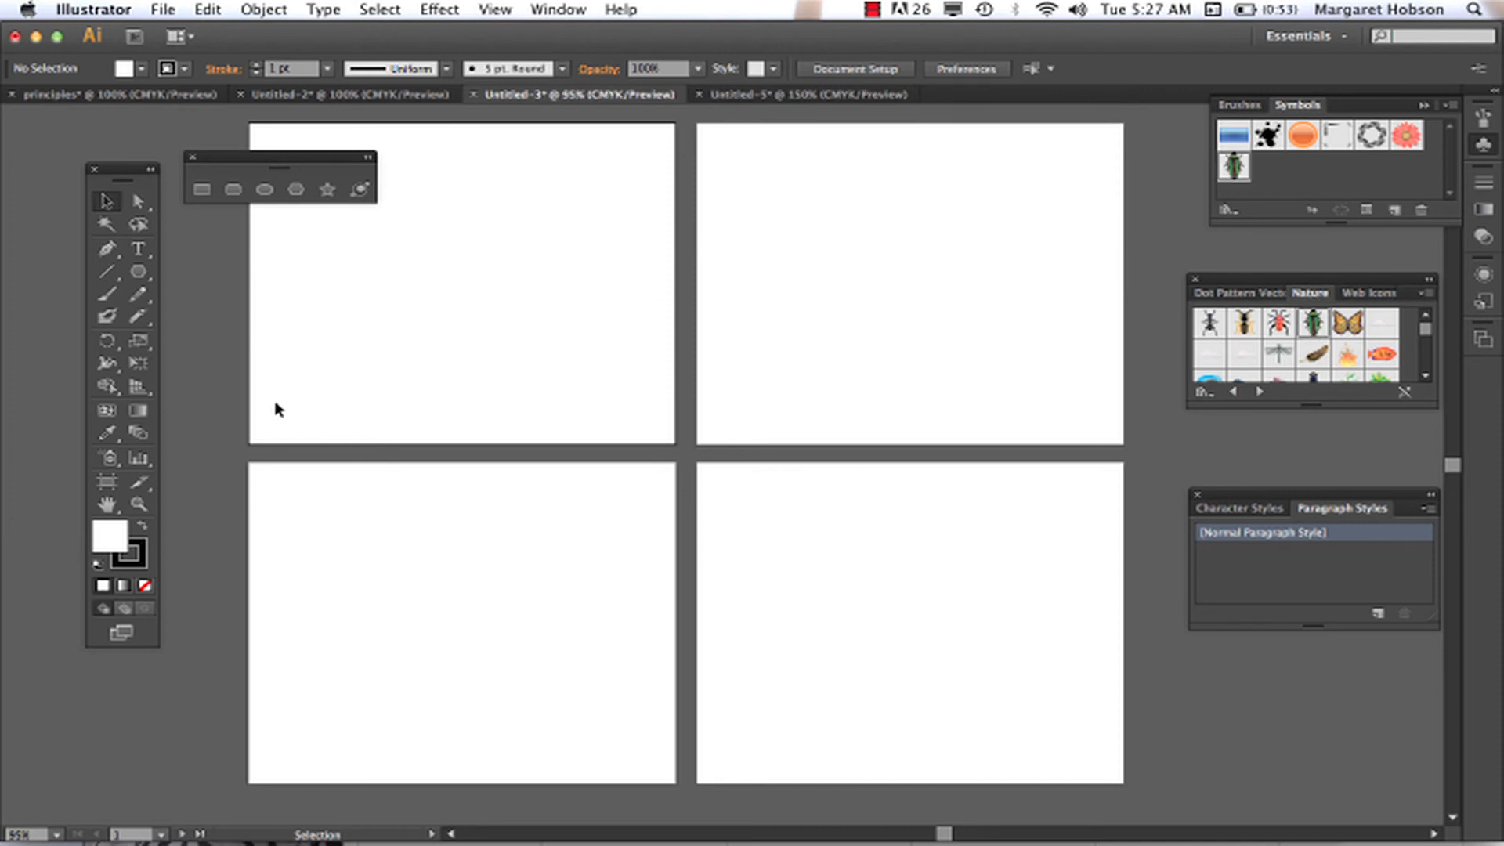
pyautogui.click(108, 456)
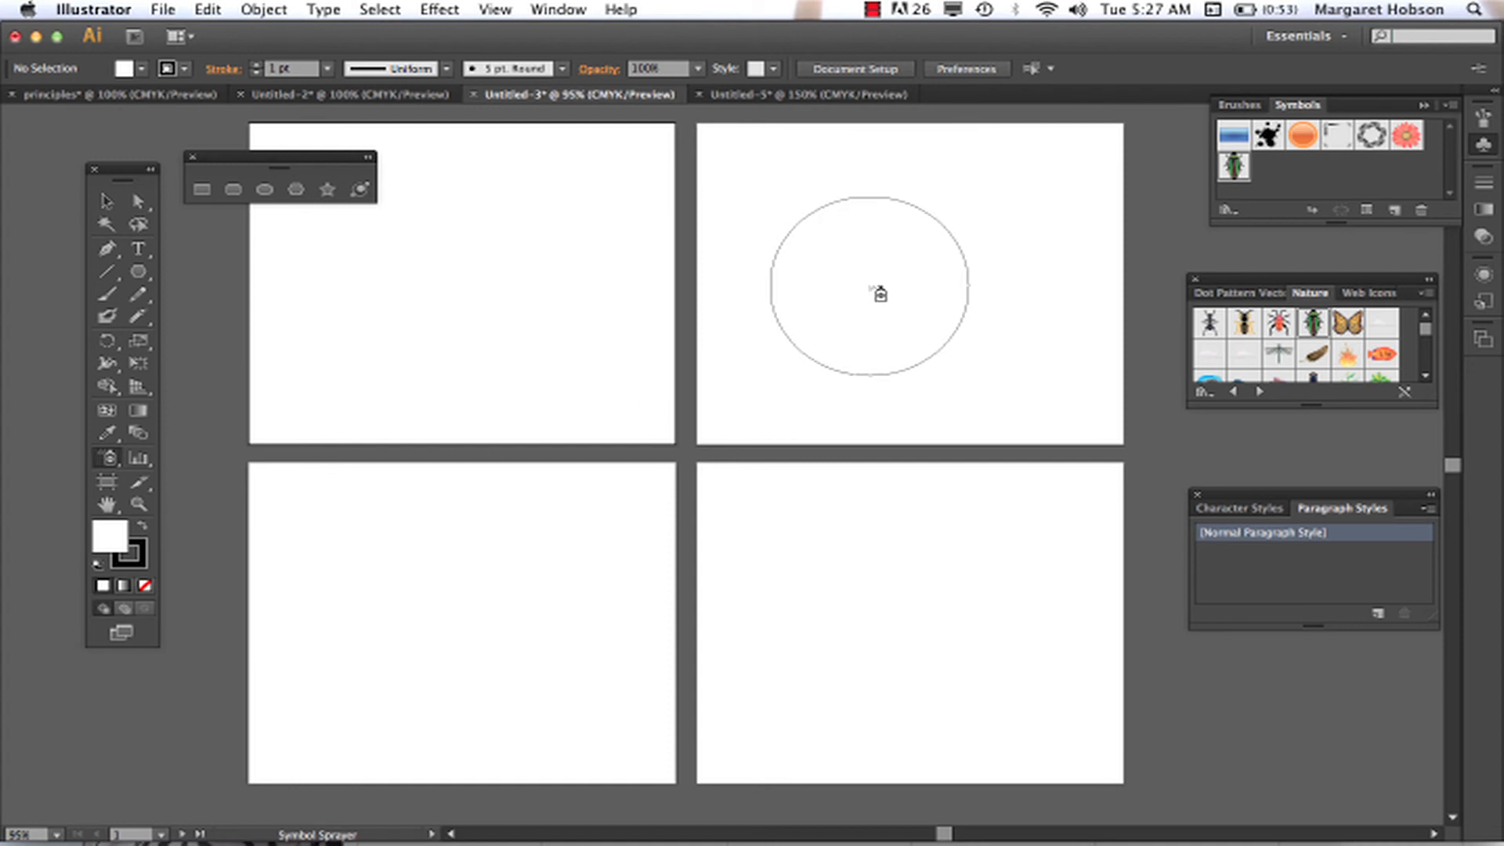
# - Spray a cluster of beetles on the top-right artboard and a single beetle on the bottom-right one
pyautogui.click(871, 284)
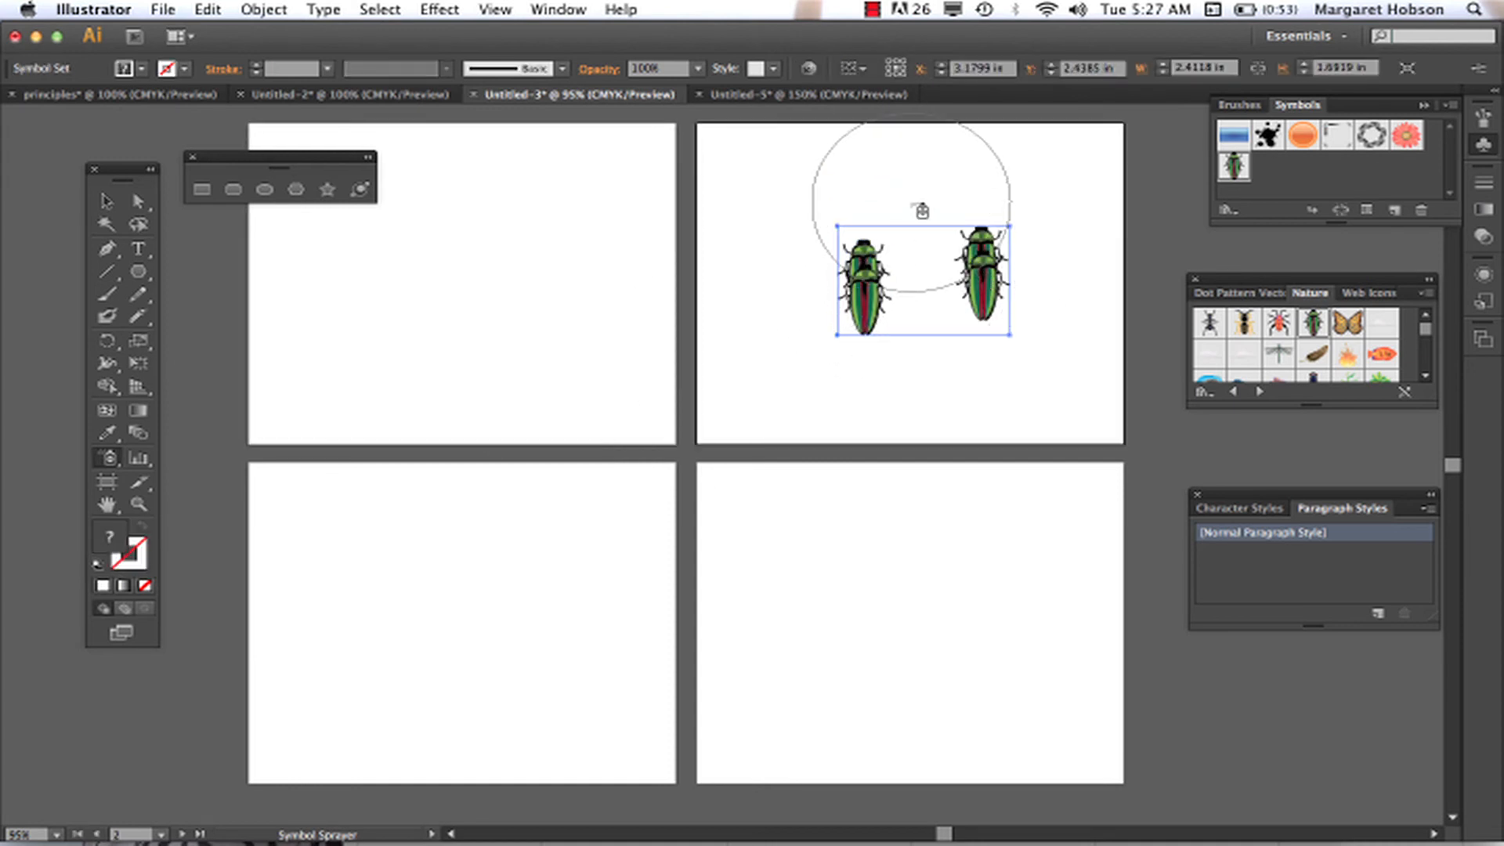
pyautogui.click(916, 278)
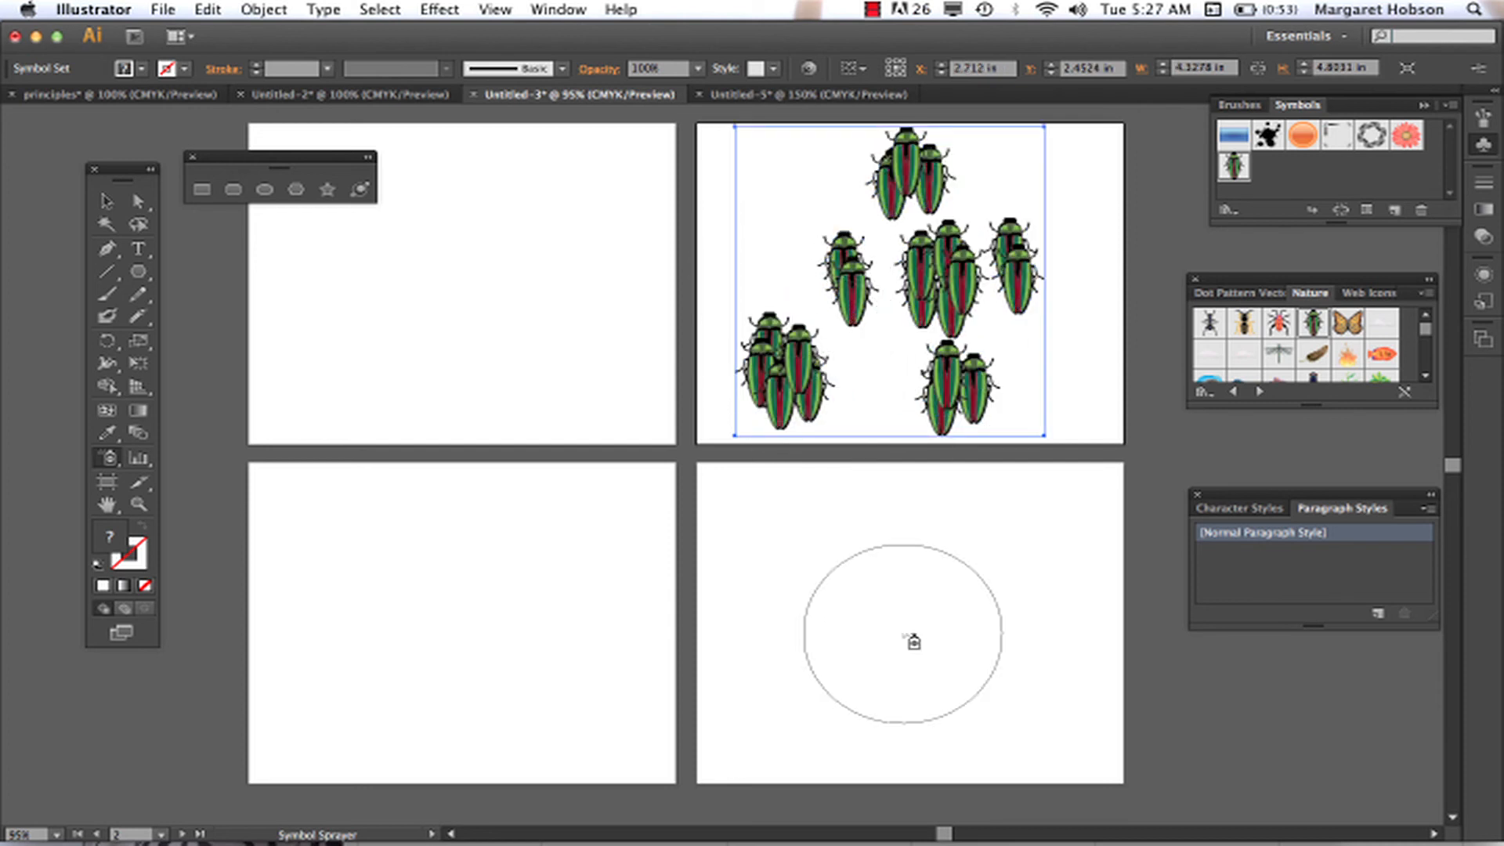
pyautogui.click(909, 641)
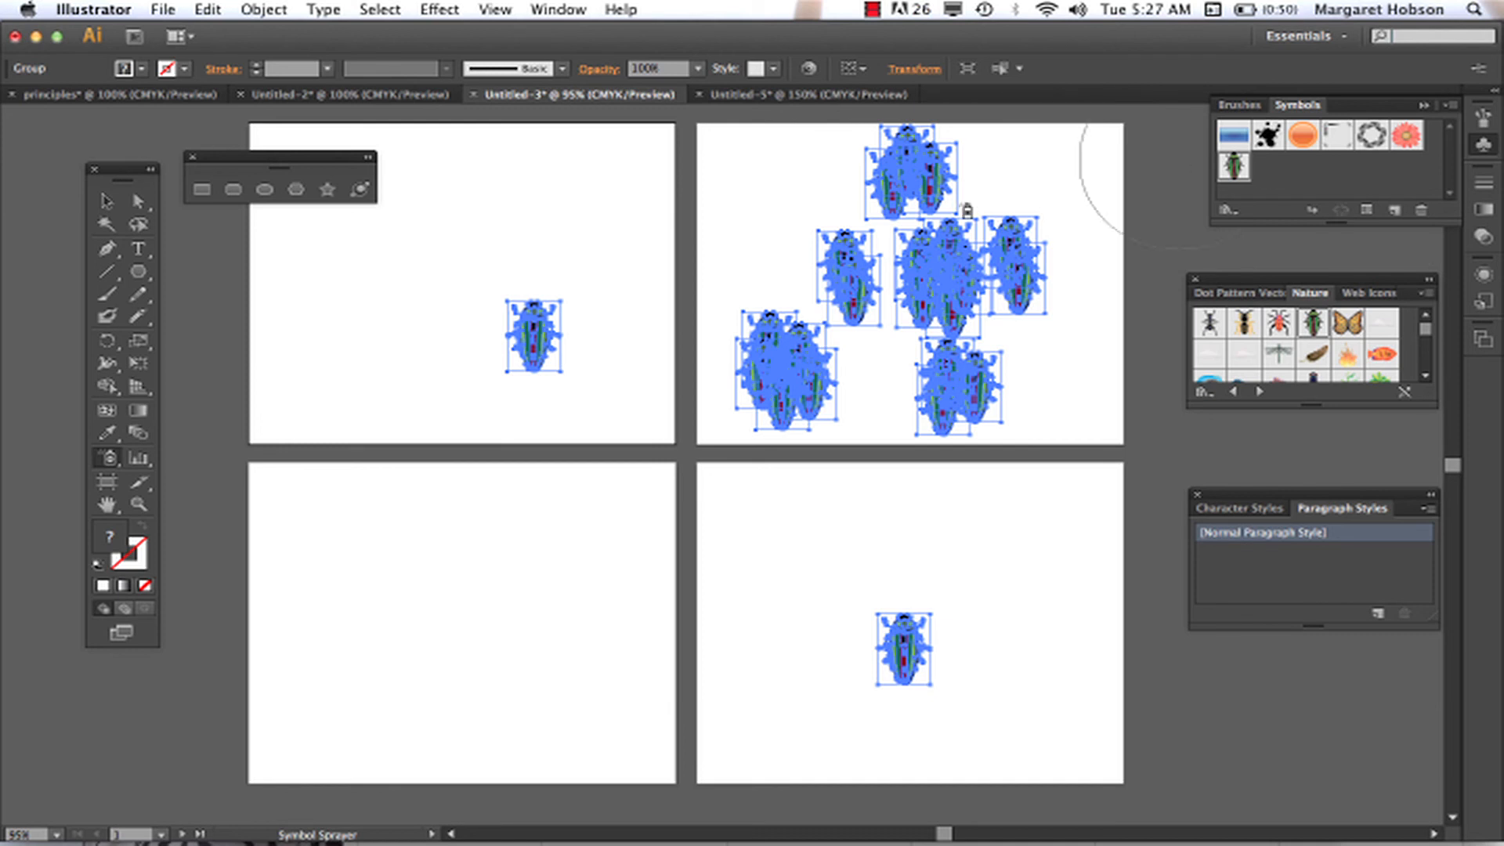
# - Deselect all beetles with the Selection tool and zoom in on the single beetle
pyautogui.click(105, 202)
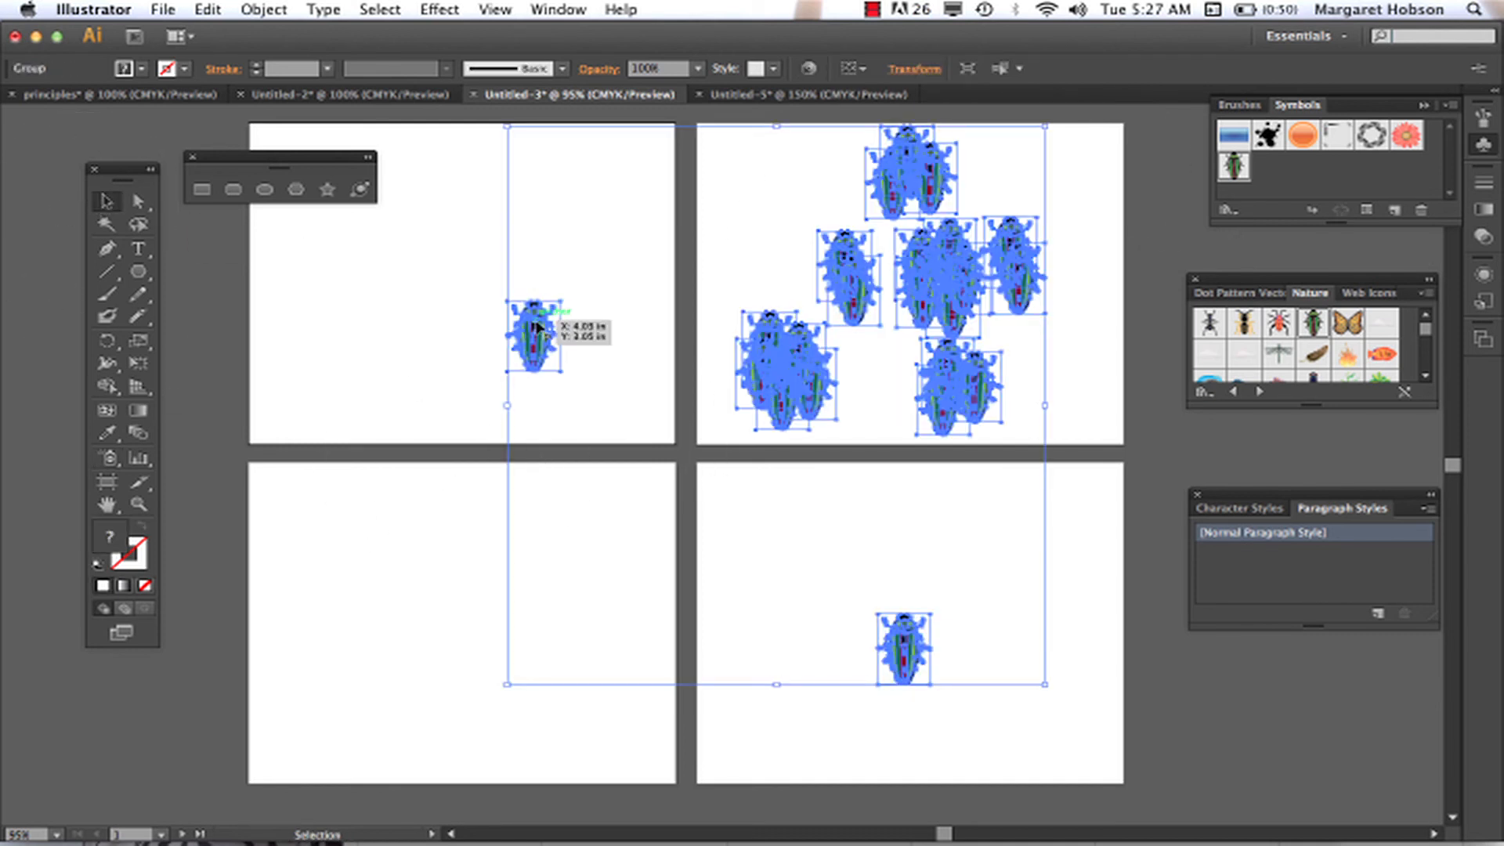
pyautogui.click(264, 10)
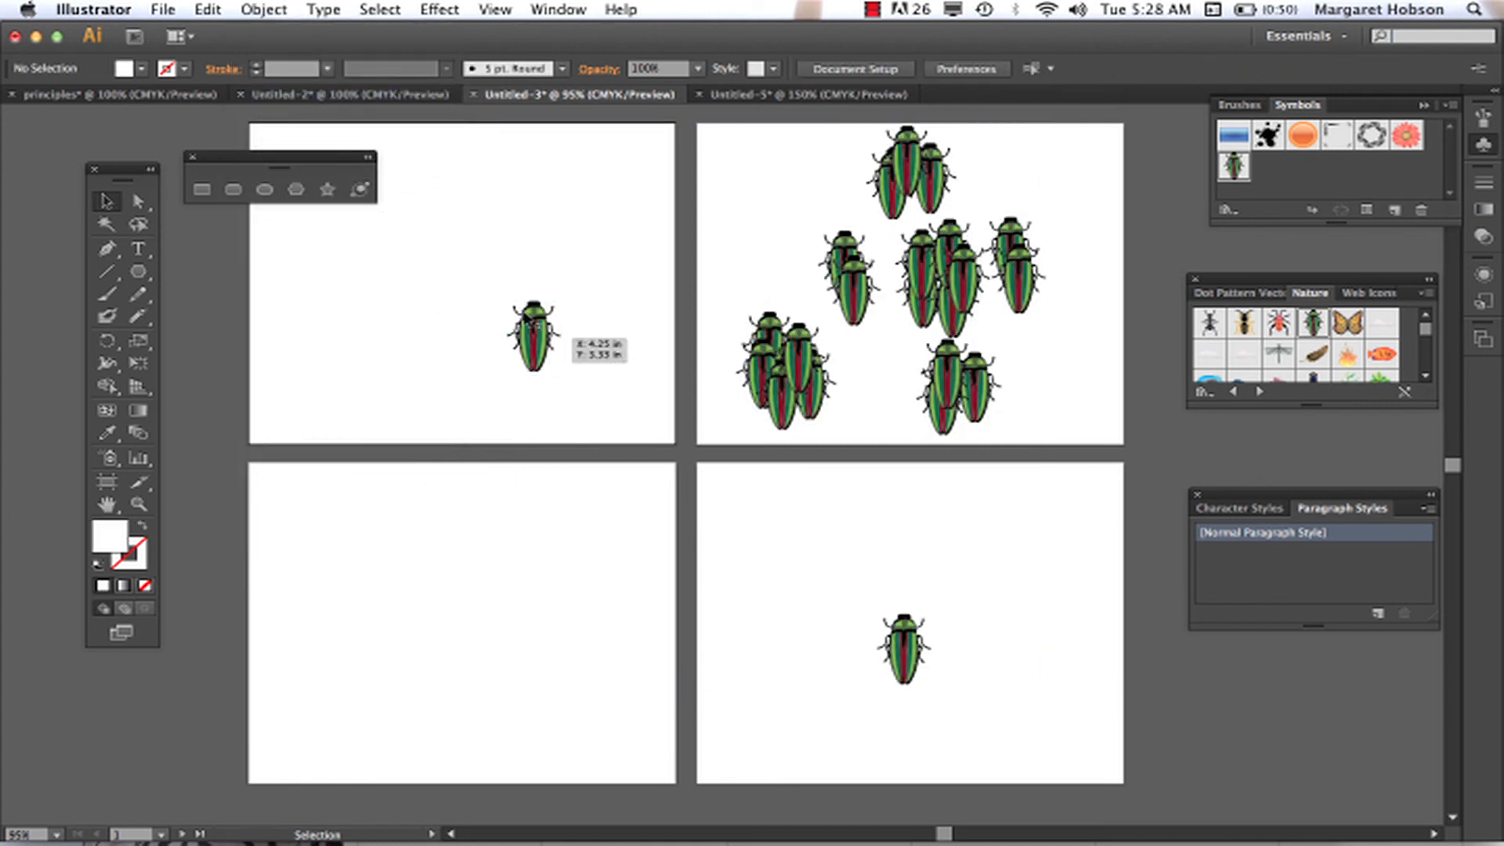
pyautogui.click(531, 339)
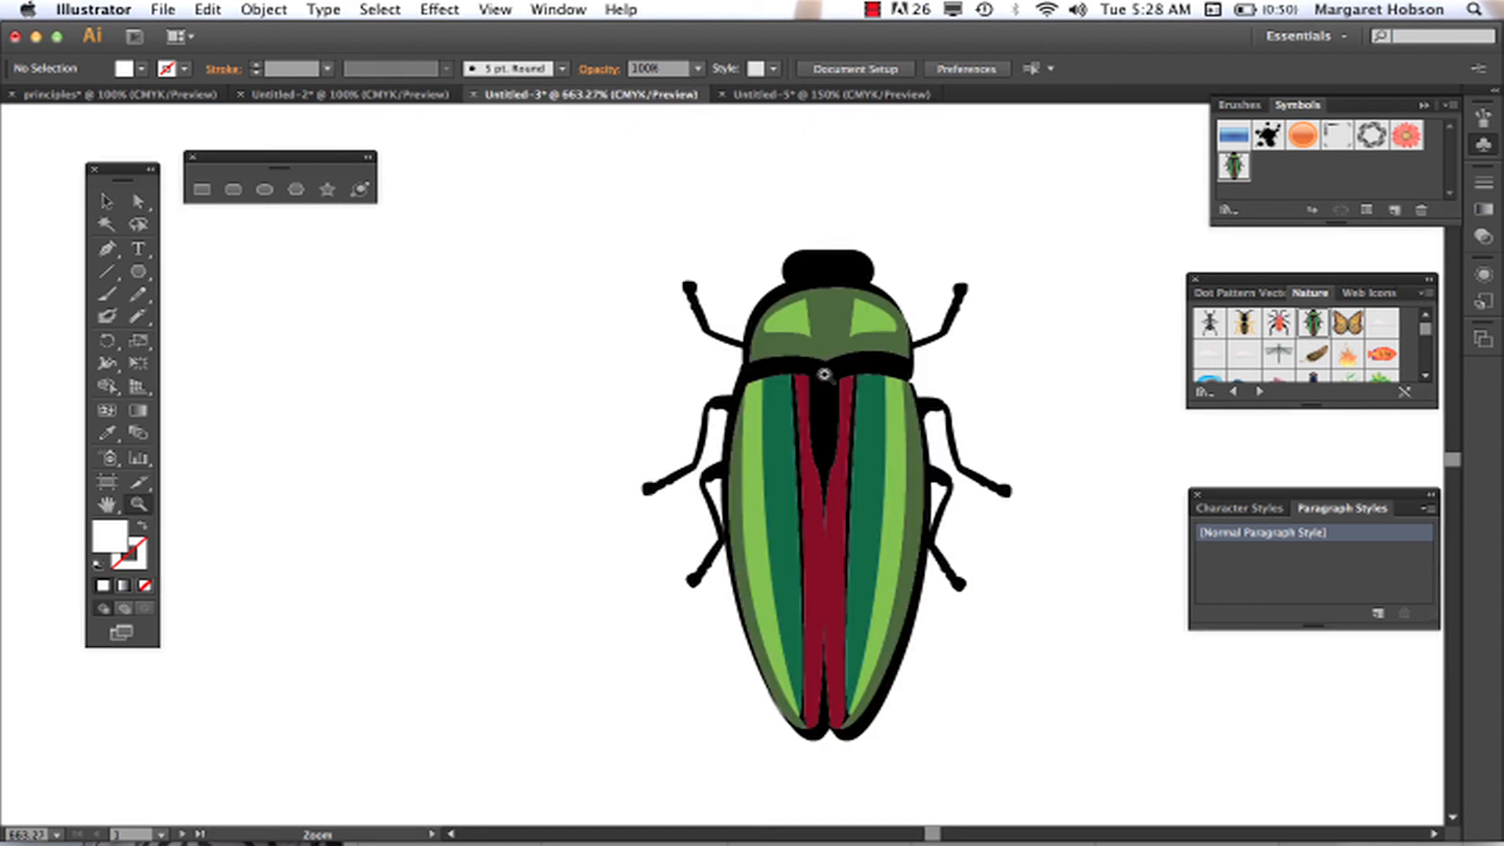
pyautogui.moveTo(647, 265)
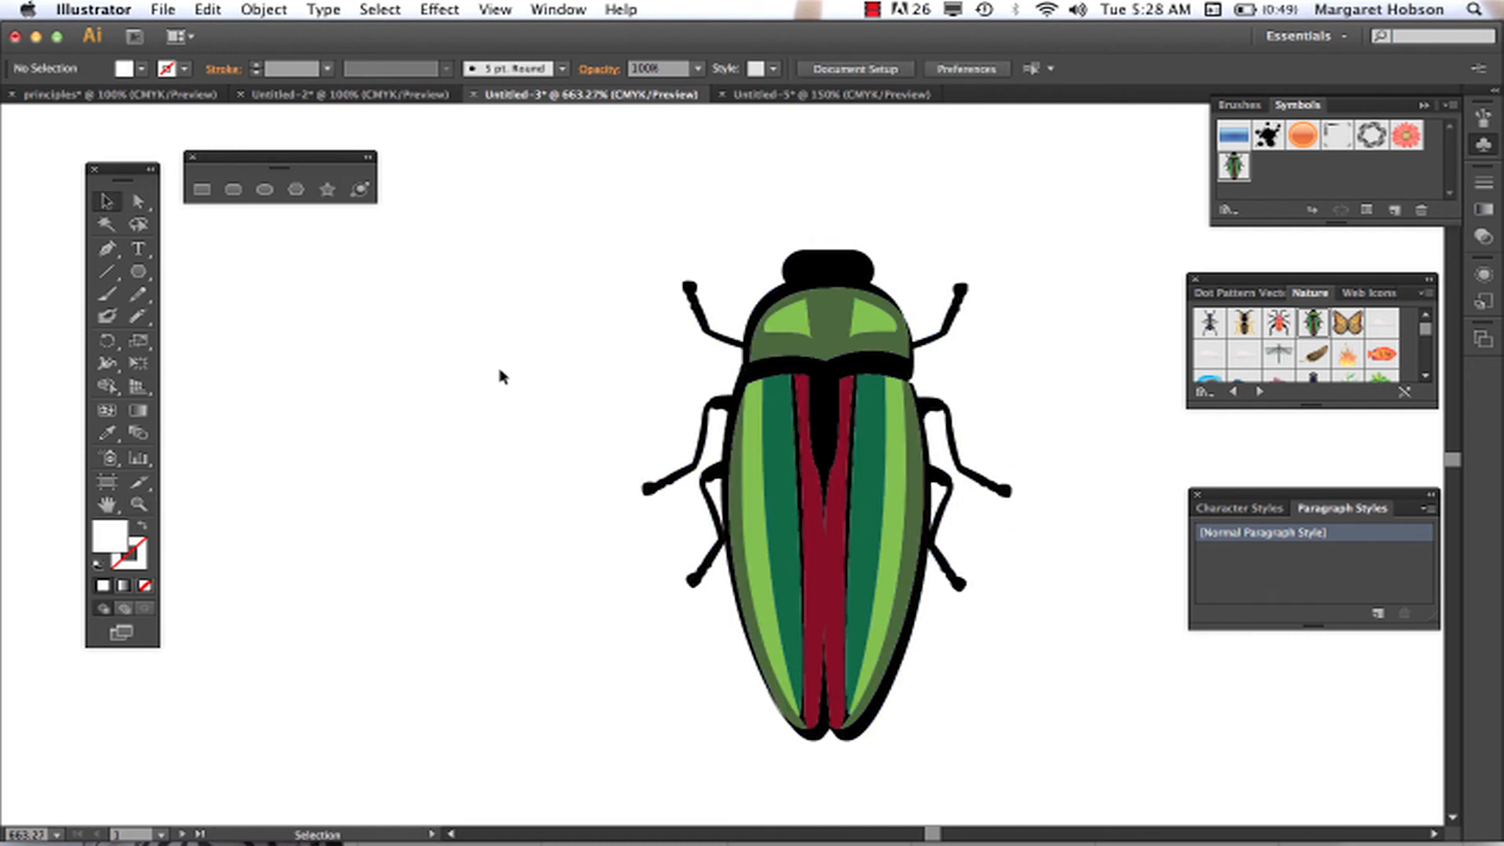
# - Select a light green stripe of the beetle with the Direct Selection tool
pyautogui.click(138, 202)
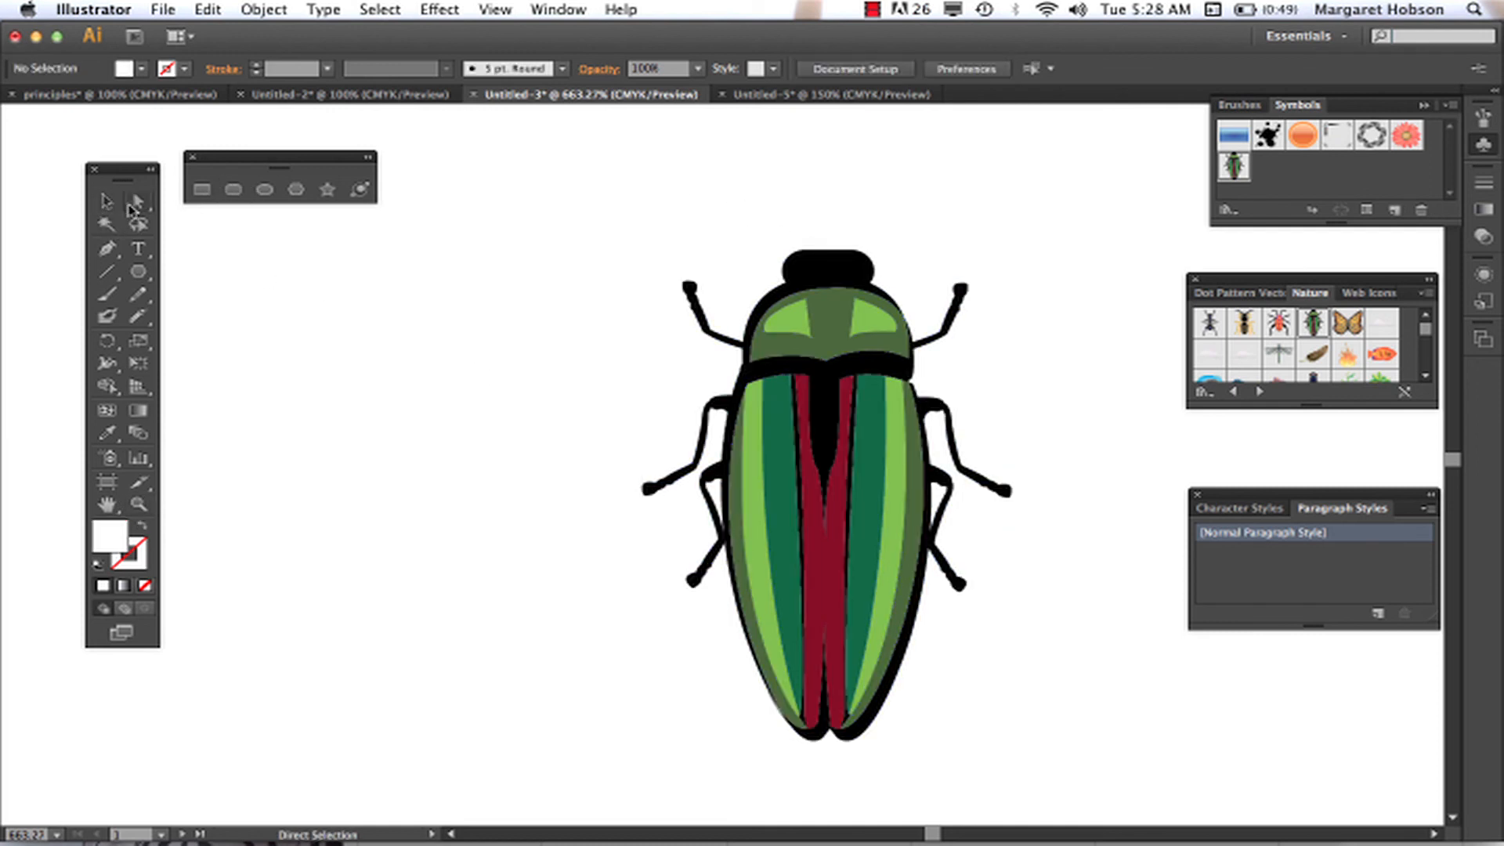
pyautogui.click(785, 325)
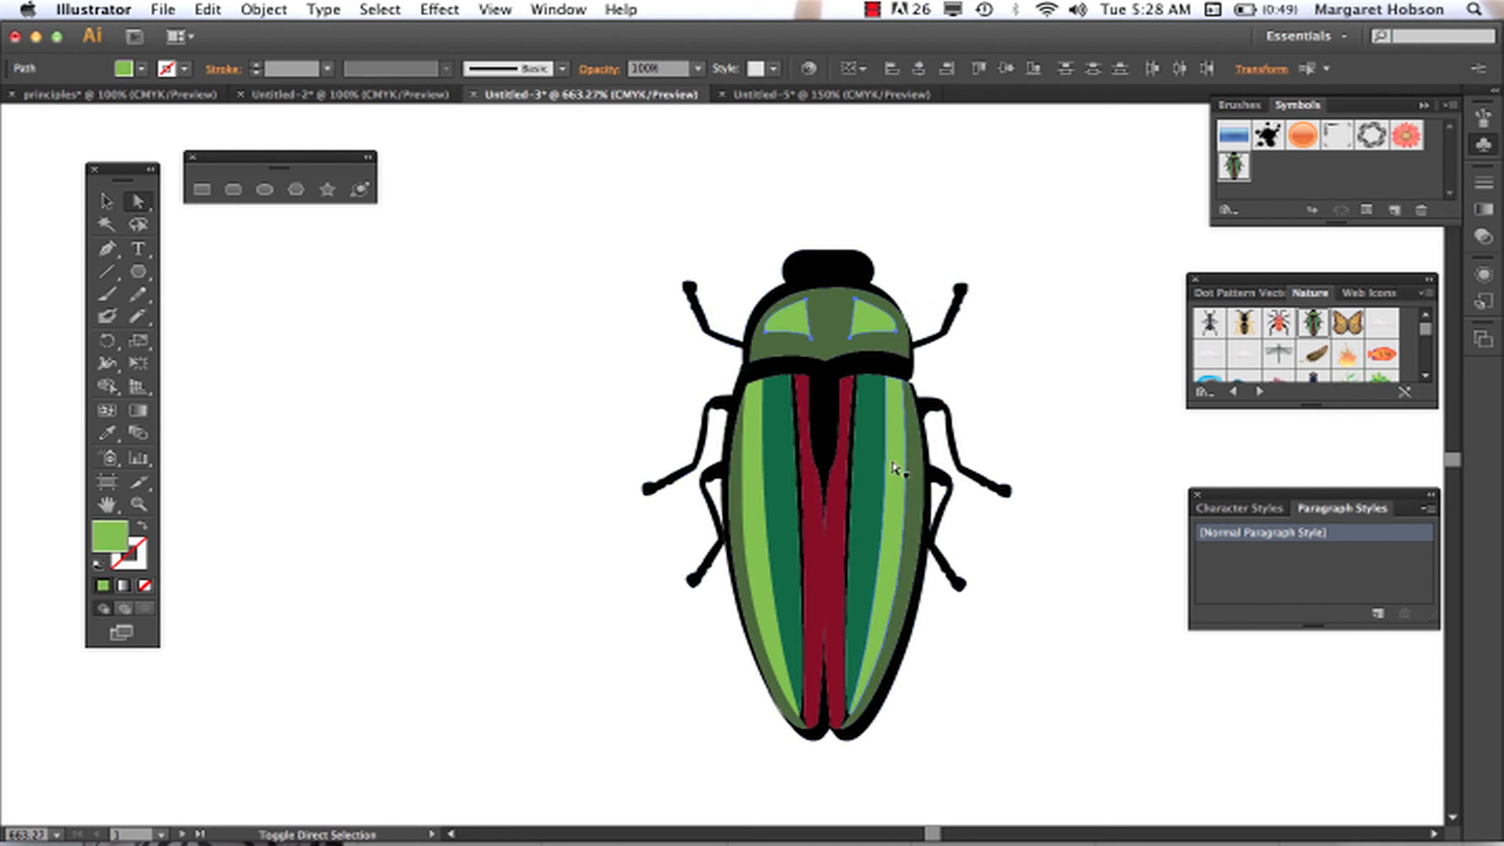
pyautogui.click(758, 497)
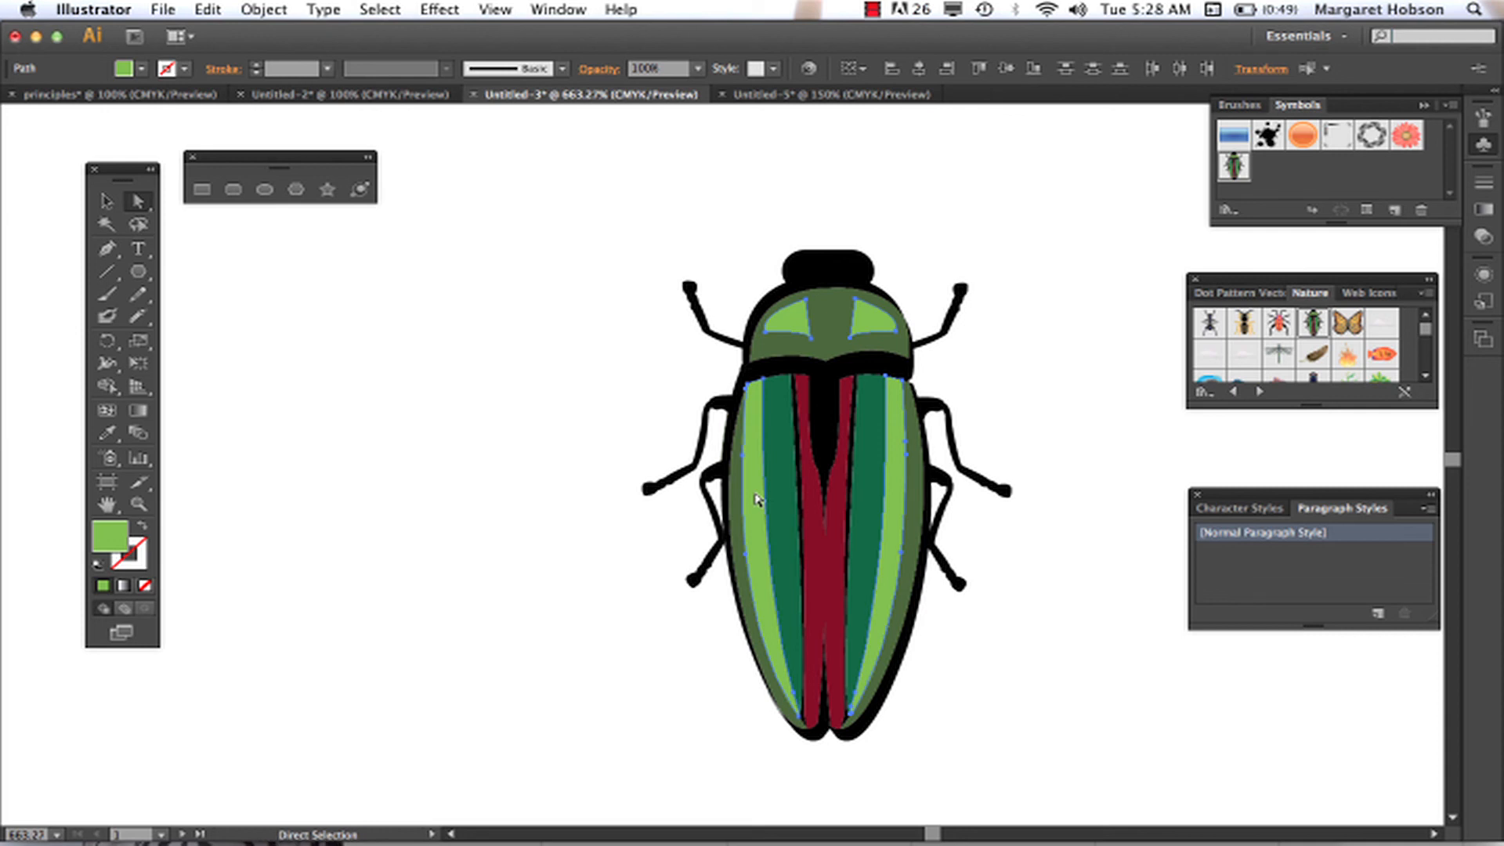
# - Change the stripe's fill to a pale off-white in the Color Picker
pyautogui.doubleClick(108, 534)
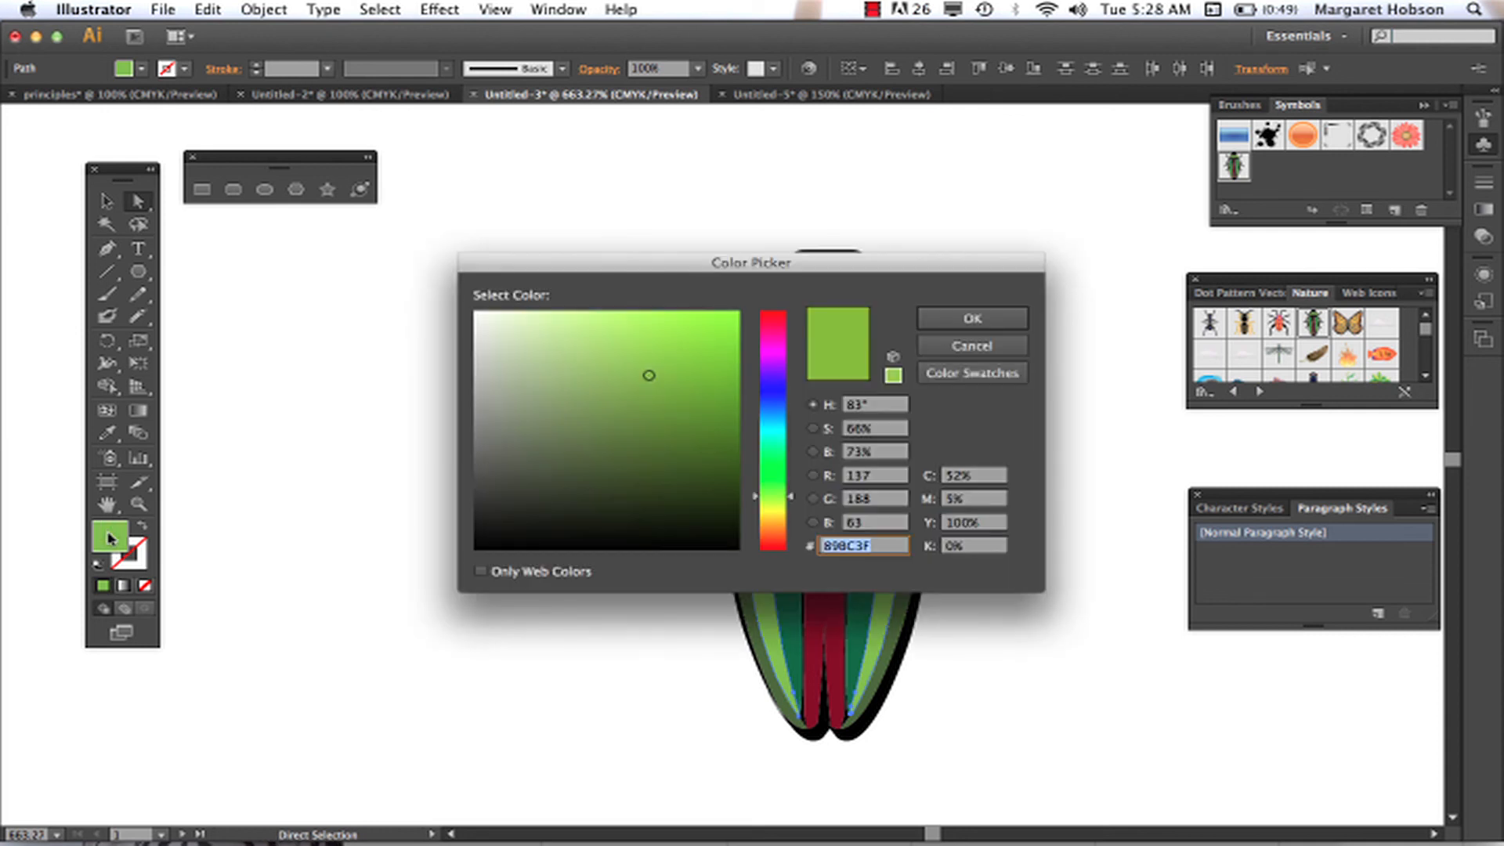
pyautogui.click(486, 332)
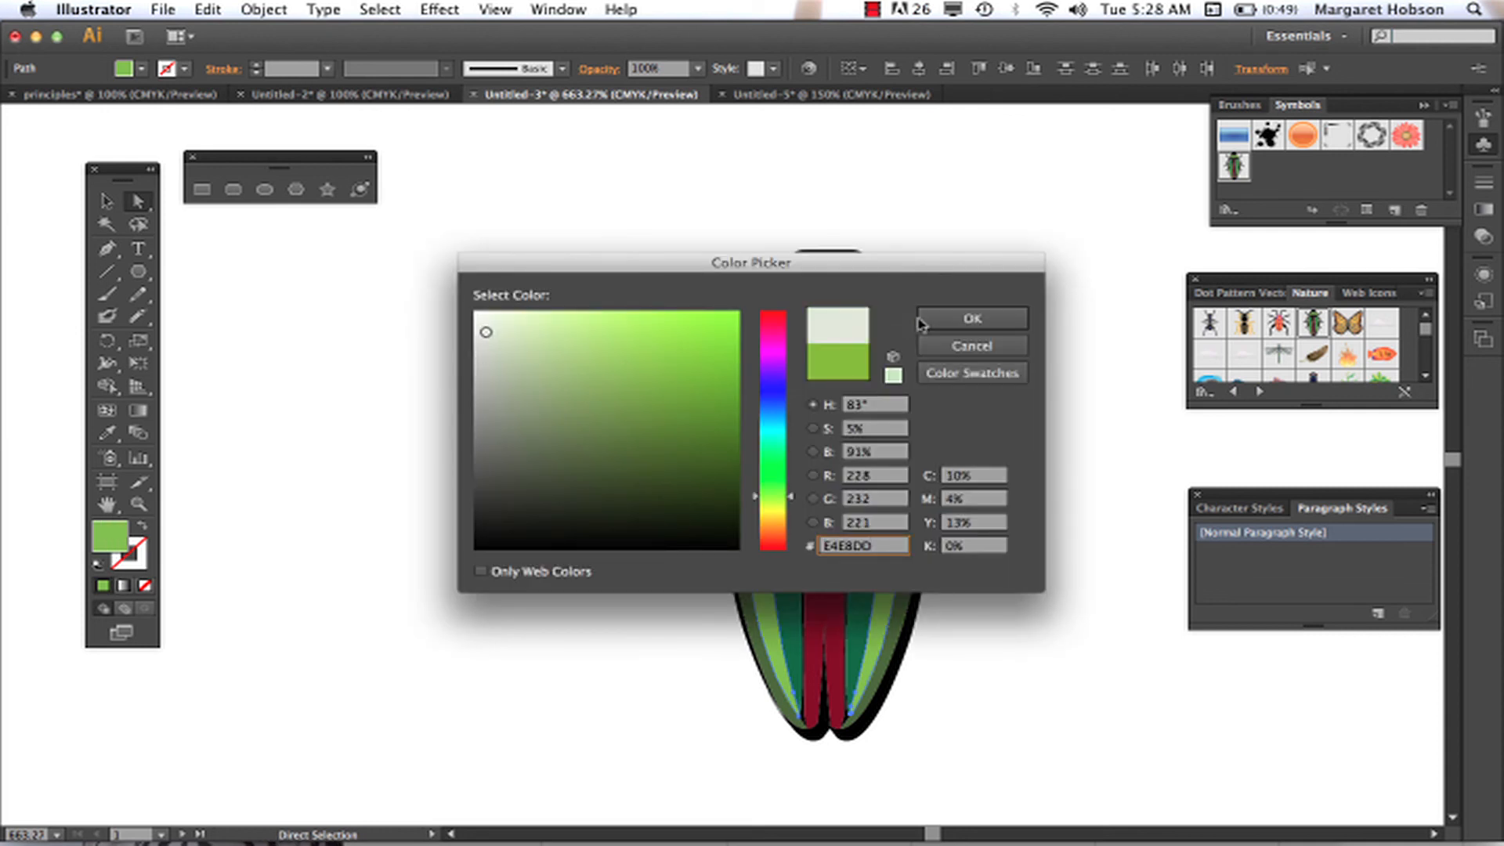
pyautogui.click(972, 318)
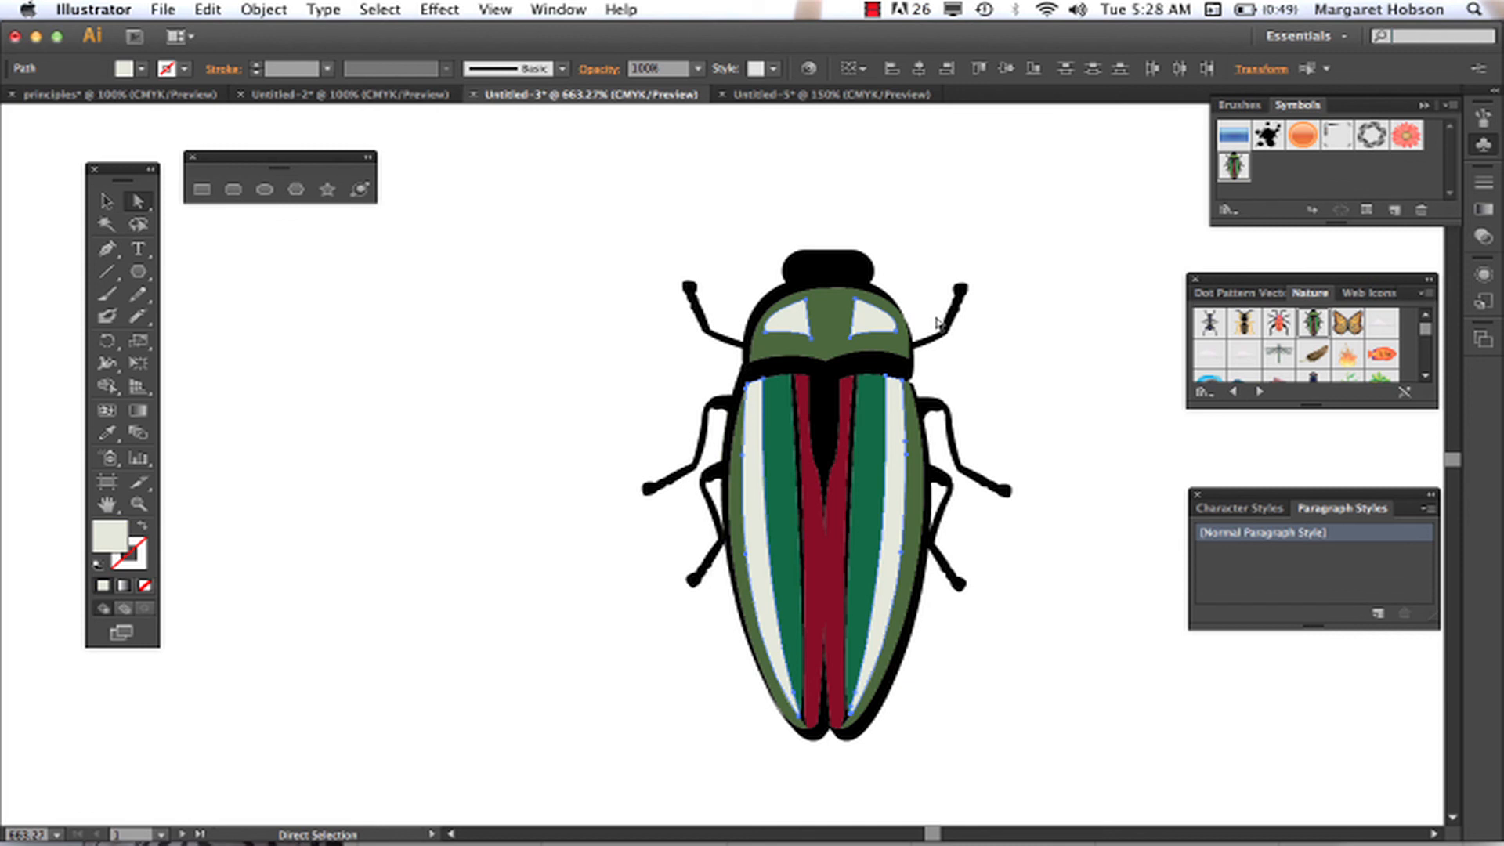